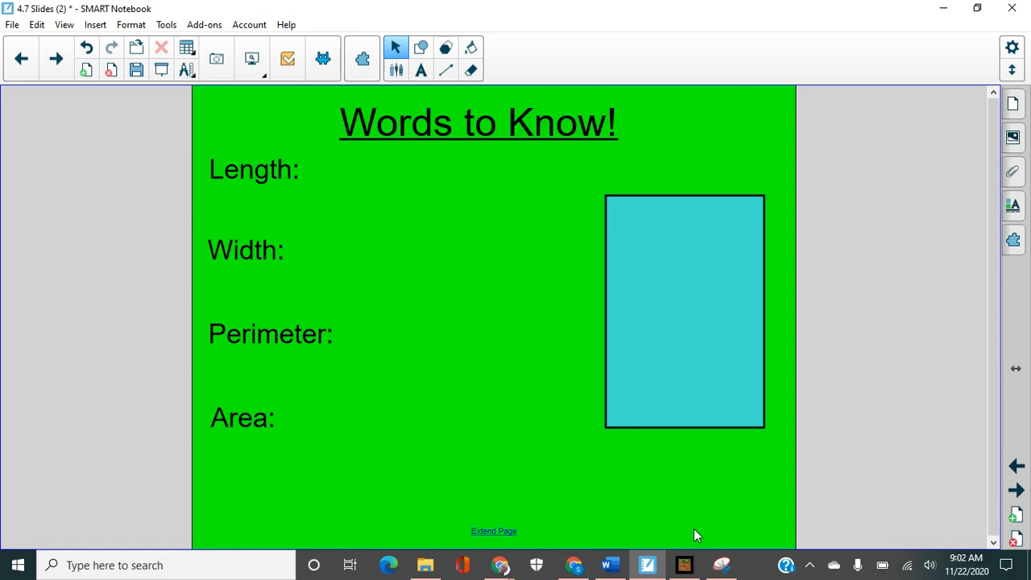
pyautogui.moveTo(541, 406)
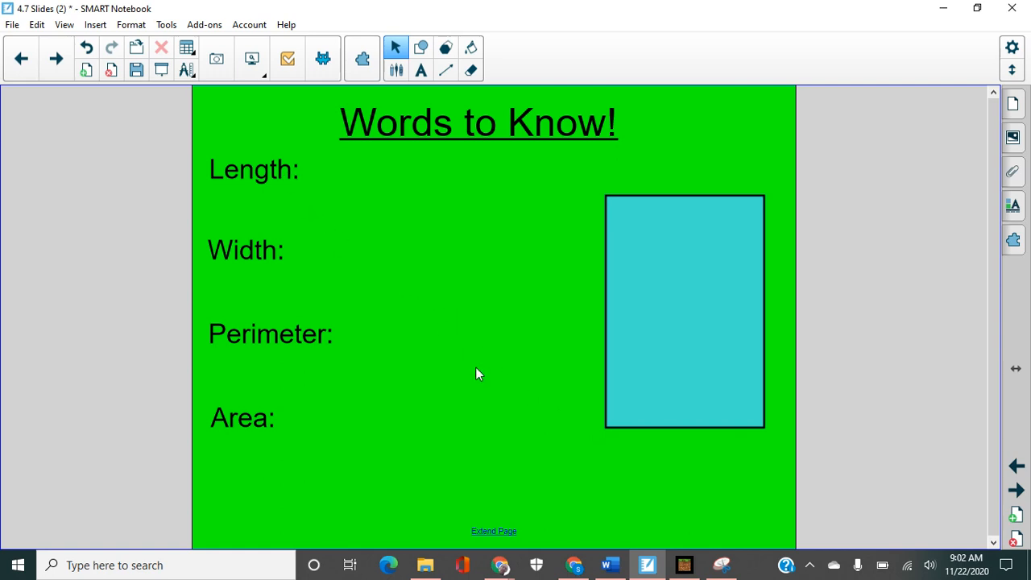
pyautogui.moveTo(638, 448)
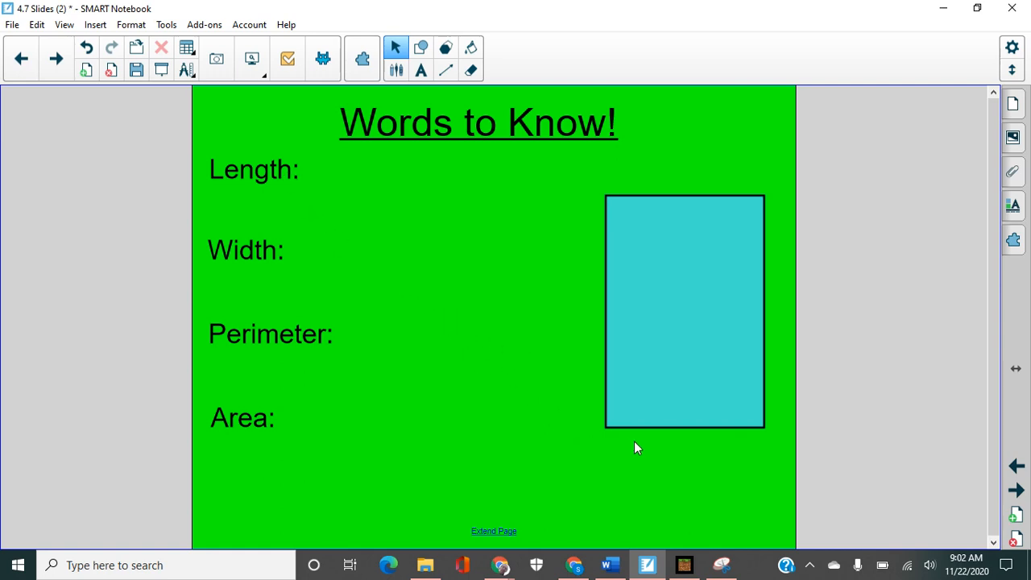
pyautogui.moveTo(718, 441)
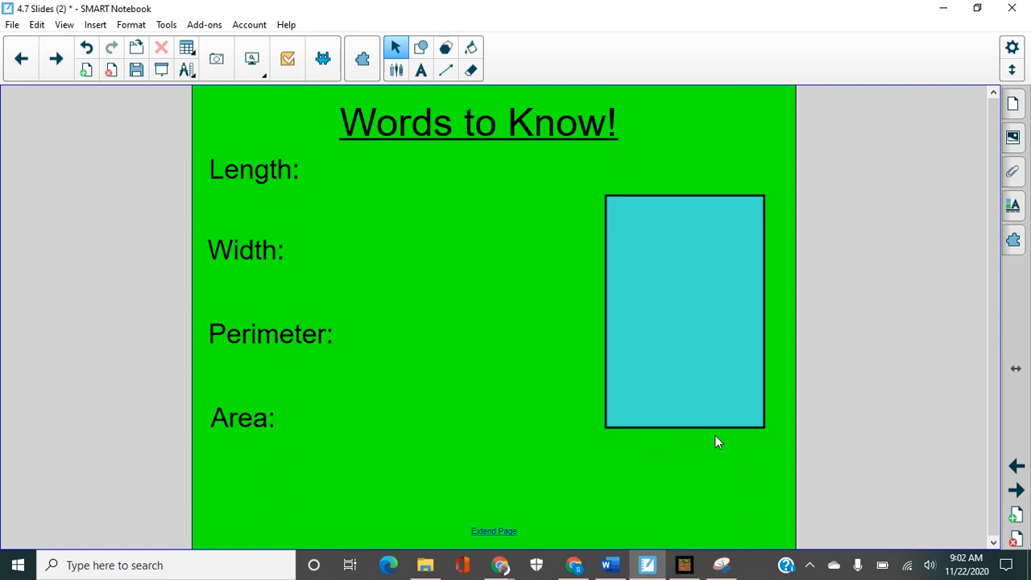
pyautogui.moveTo(596, 387)
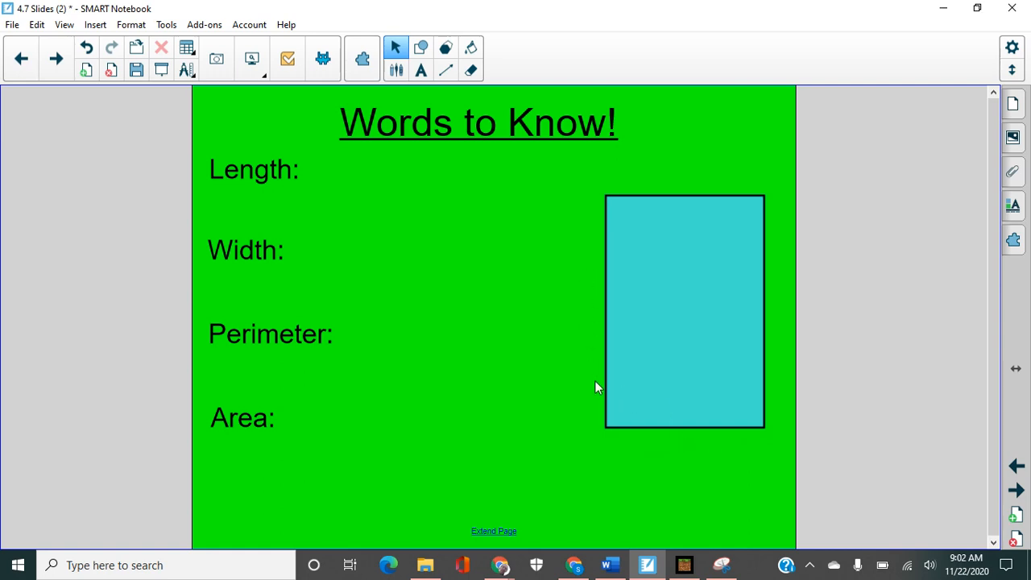
# - Rotate the blue rectangle back upright beside the vocabulary labels and deselect it
pyautogui.click(683, 312)
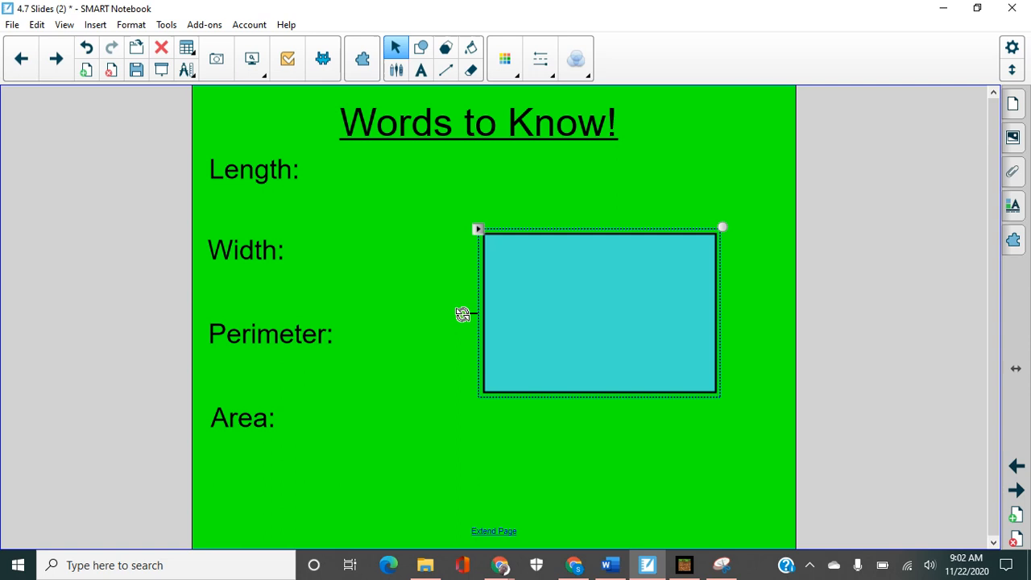
pyautogui.moveTo(722, 227); pyautogui.dragTo(684, 434)
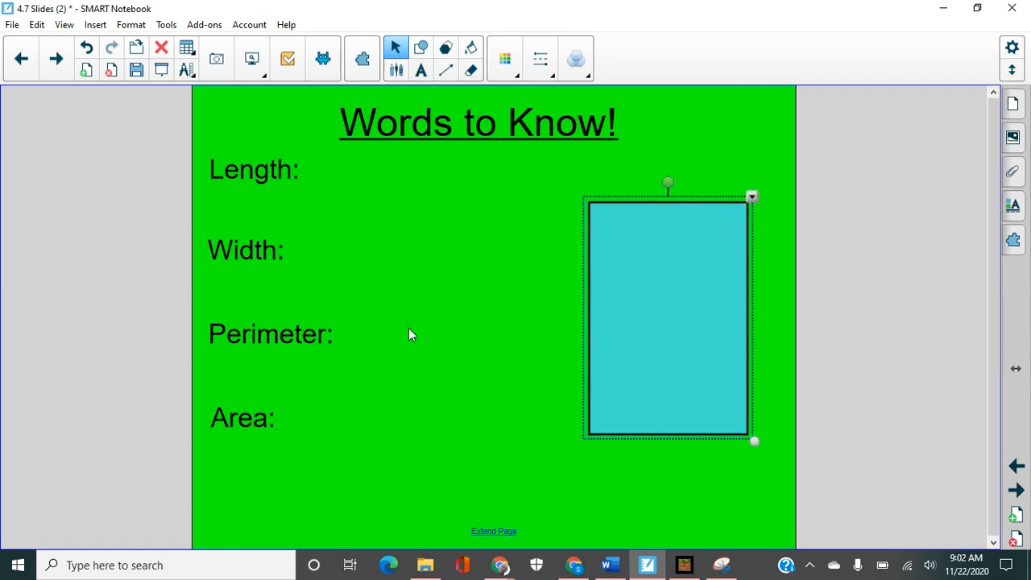
pyautogui.moveTo(567, 347)
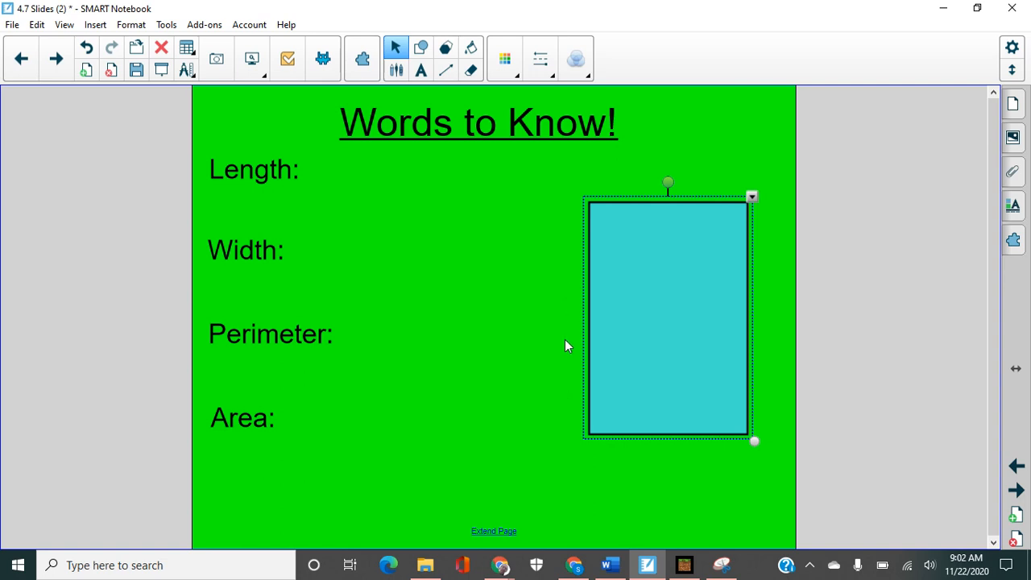
pyautogui.moveTo(560, 367)
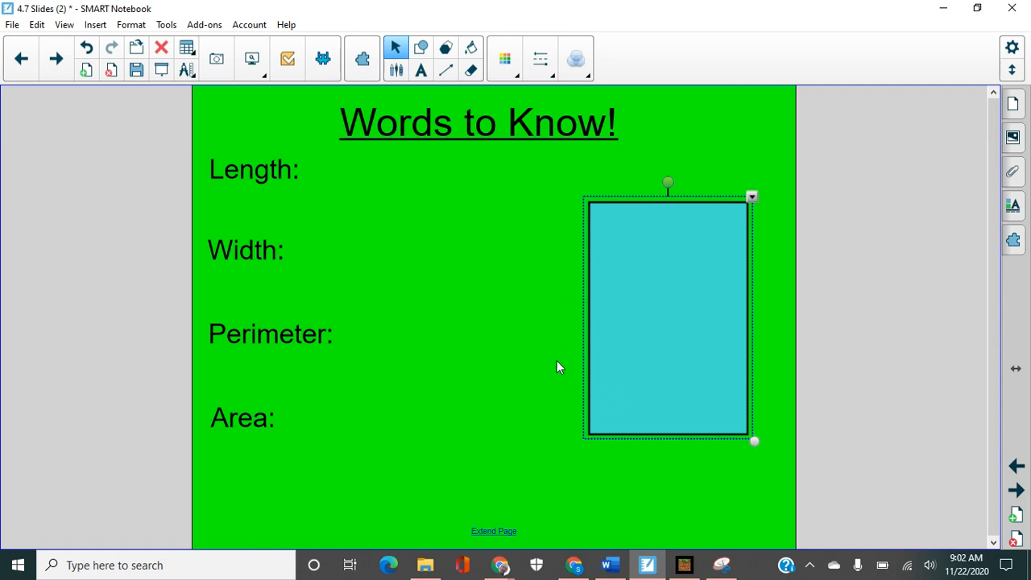
pyautogui.moveTo(697, 445)
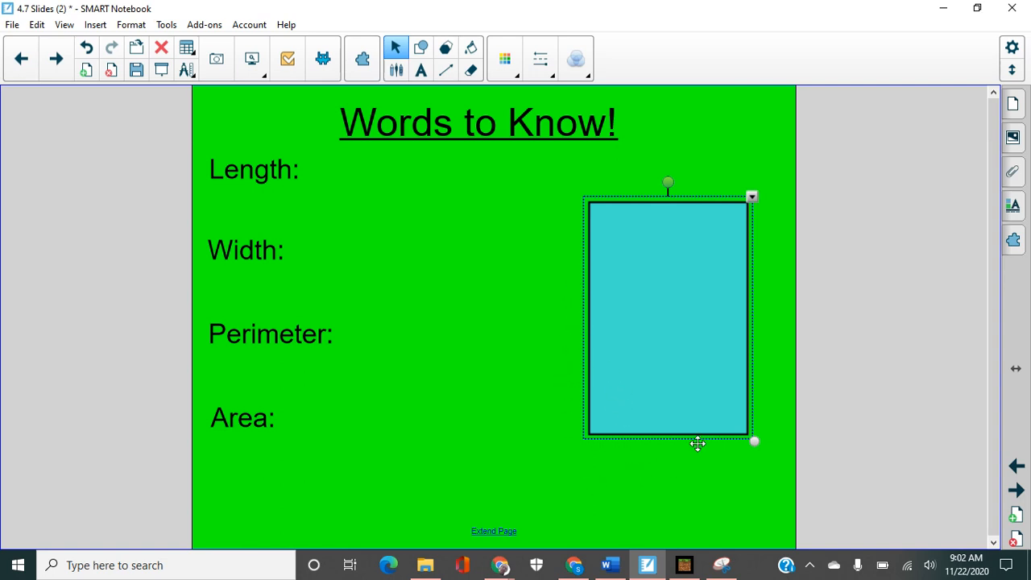
pyautogui.click(395, 400)
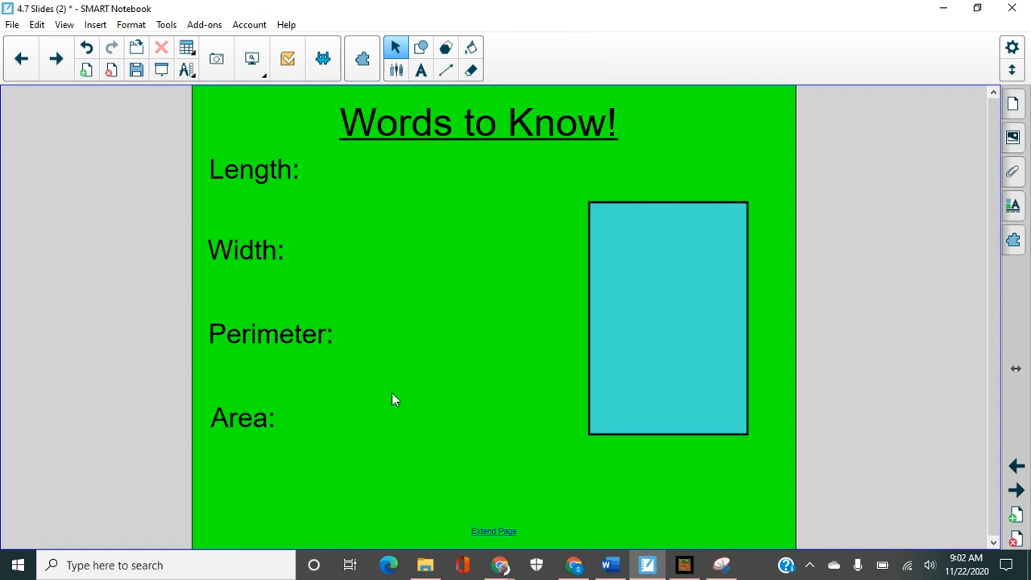
pyautogui.moveTo(325, 370)
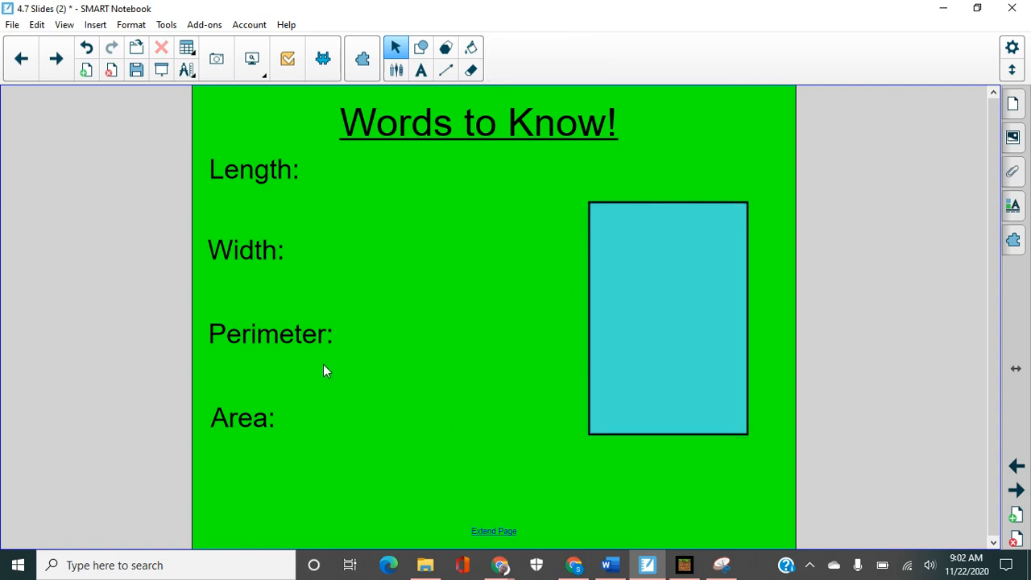
# - With a thicker green pen, draw arrows along the rectangle's left, top and right edges
pyautogui.click(396, 71)
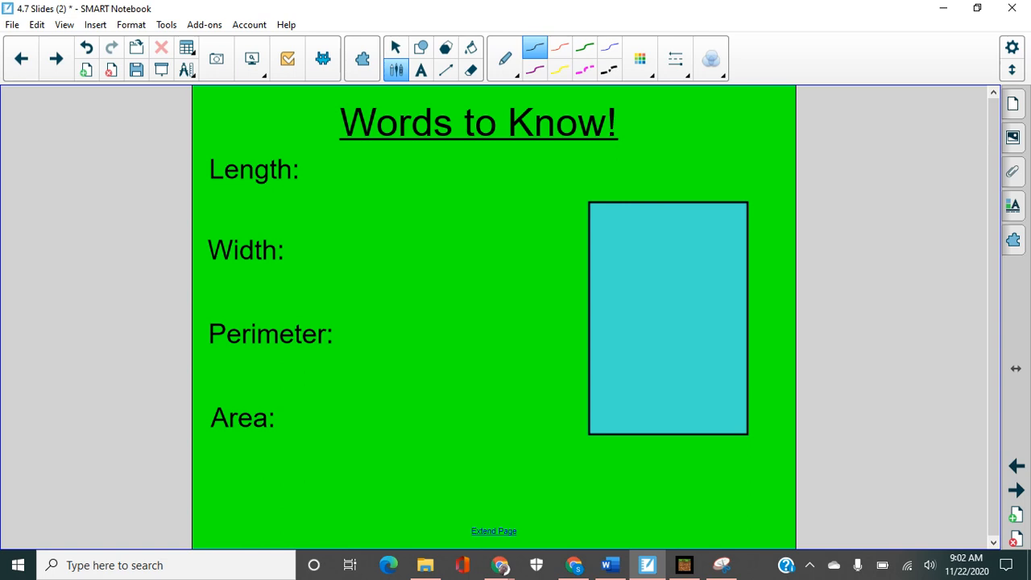
pyautogui.click(609, 46)
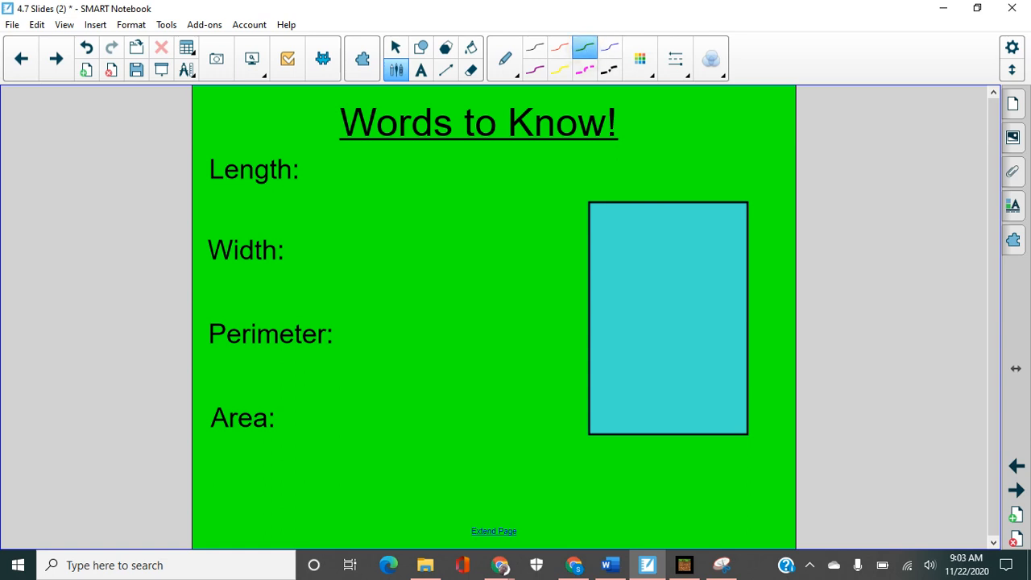
pyautogui.moveTo(571, 213); pyautogui.dragTo(571, 435)
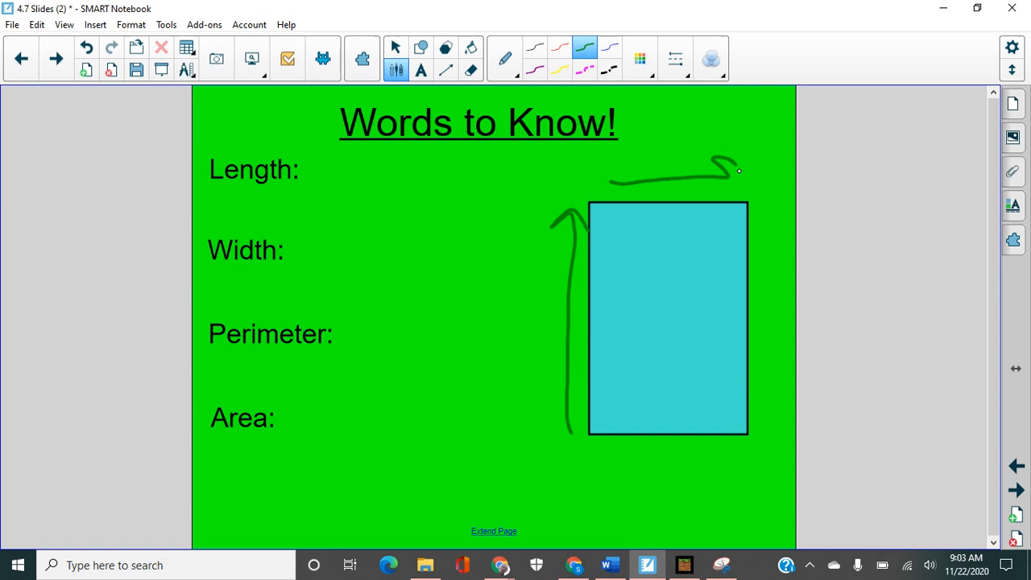
pyautogui.moveTo(780, 201); pyautogui.dragTo(772, 427)
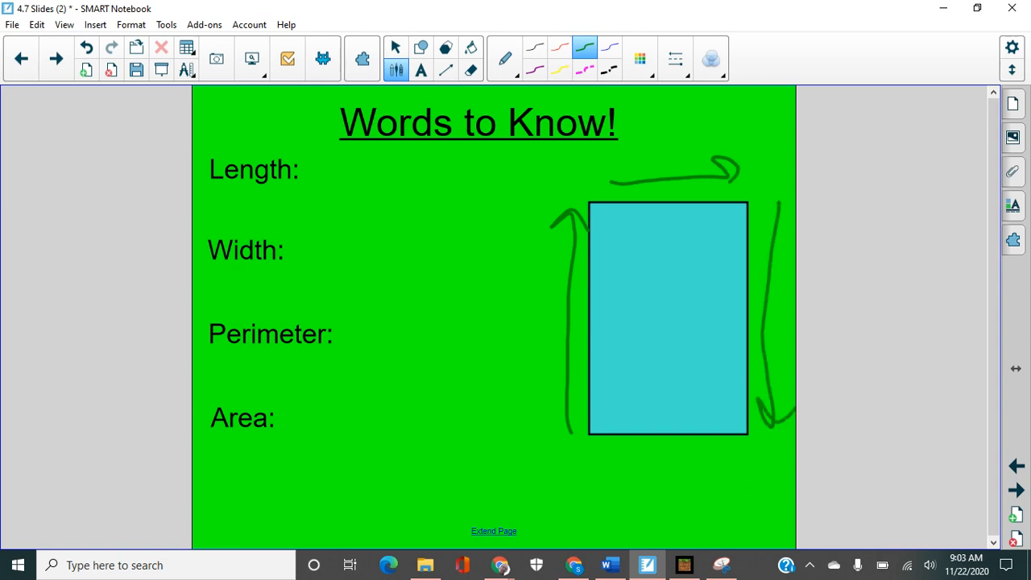
pyautogui.moveTo(741, 453); pyautogui.dragTo(609, 458)
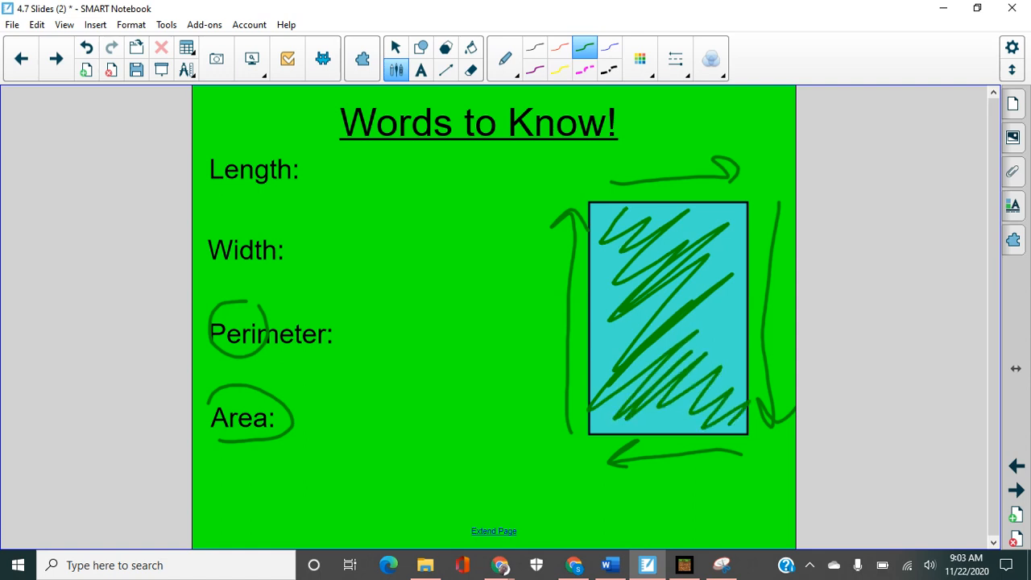
# - Write 'outside' beside Perimeter in green and start a label beside Area
pyautogui.moveTo(357, 330); pyautogui.dragTo(422, 331)
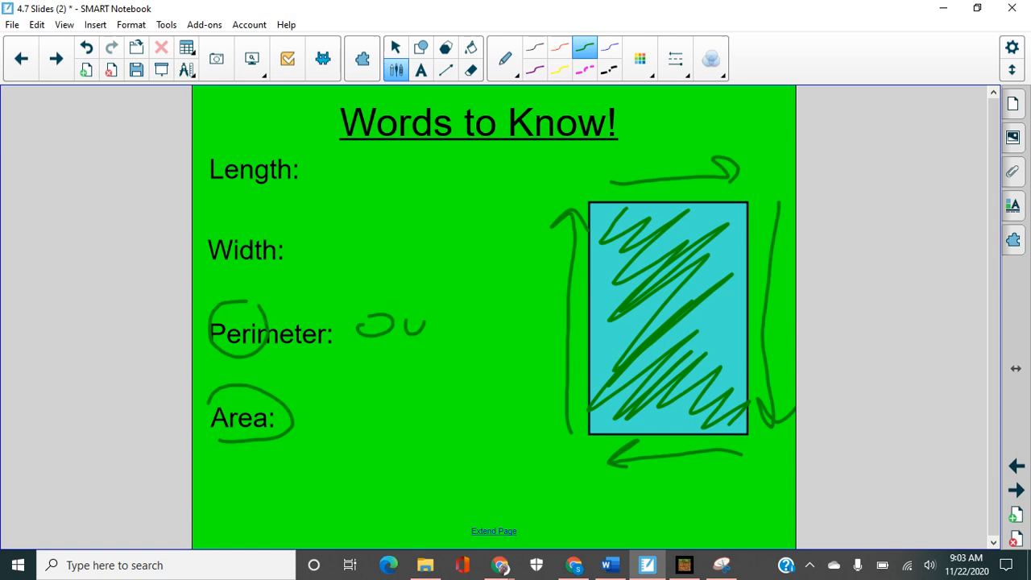
pyautogui.moveTo(419, 290); pyautogui.dragTo(515, 330)
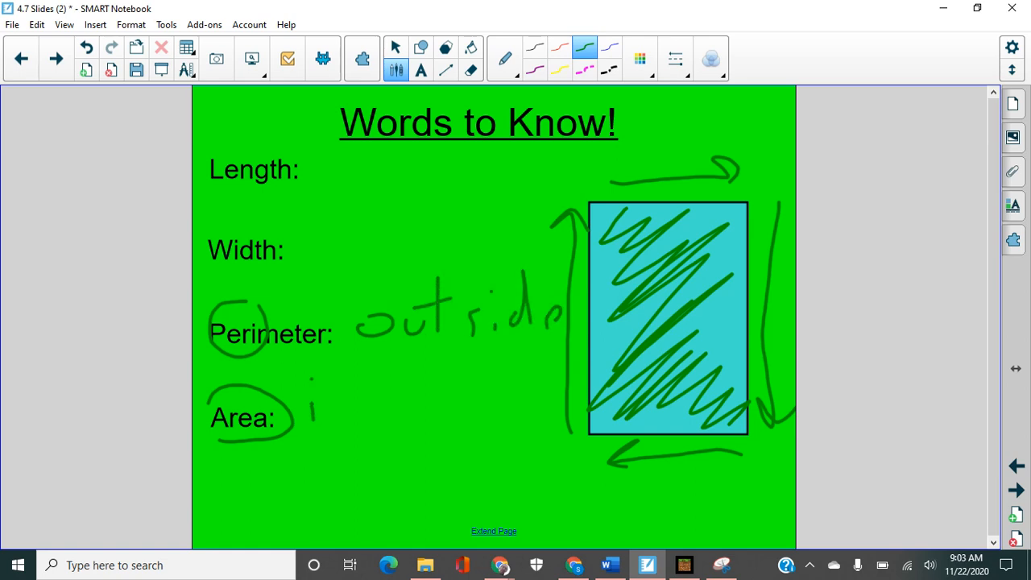
pyautogui.moveTo(310, 411); pyautogui.dragTo(411, 410)
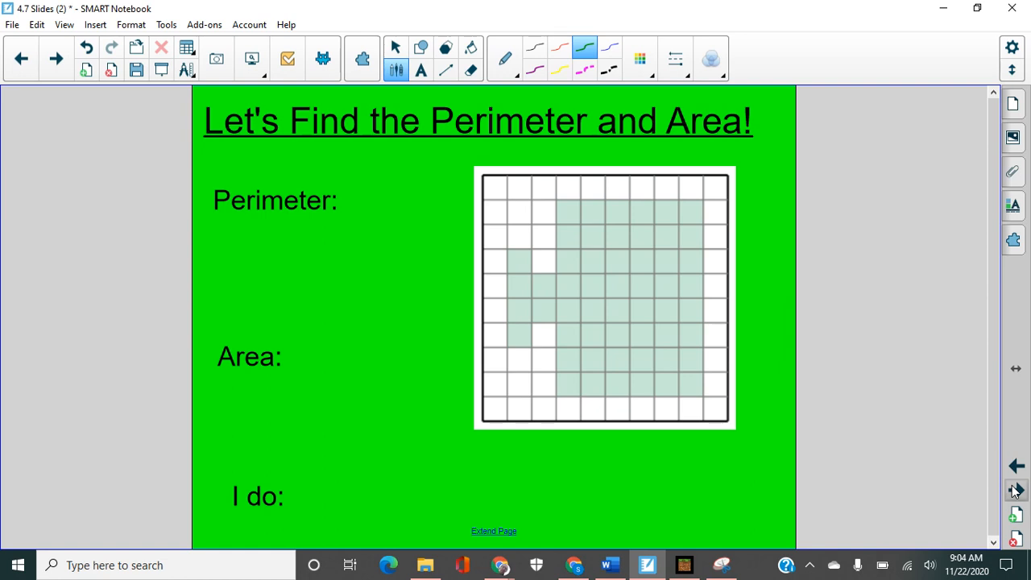
pyautogui.moveTo(915, 406)
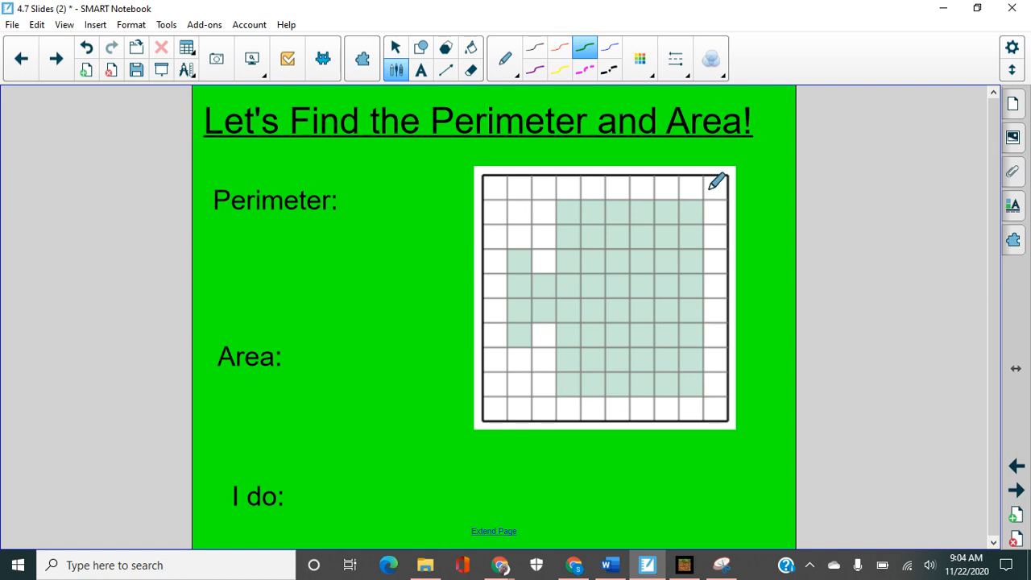
pyautogui.moveTo(599, 143)
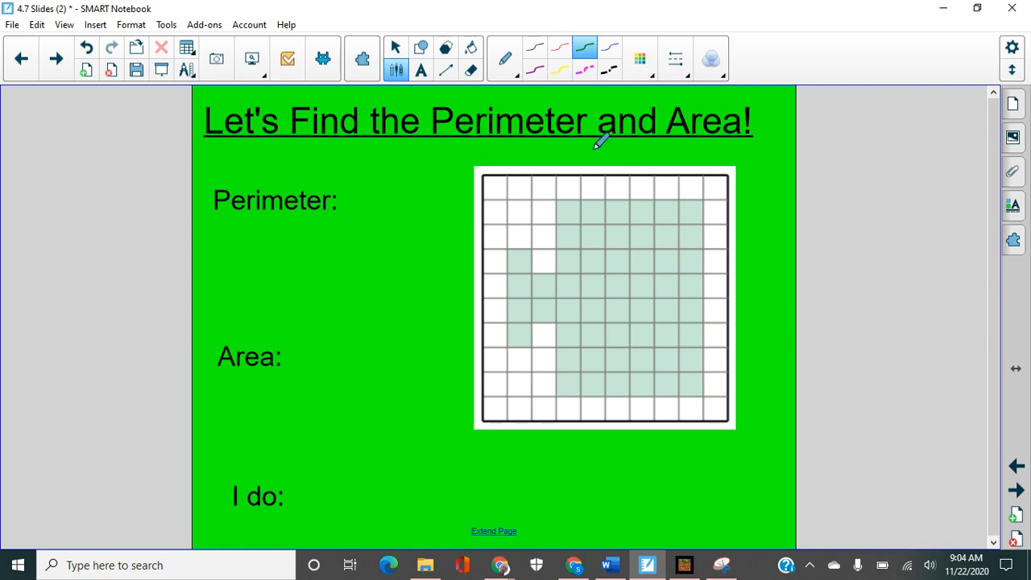
pyautogui.moveTo(606, 277)
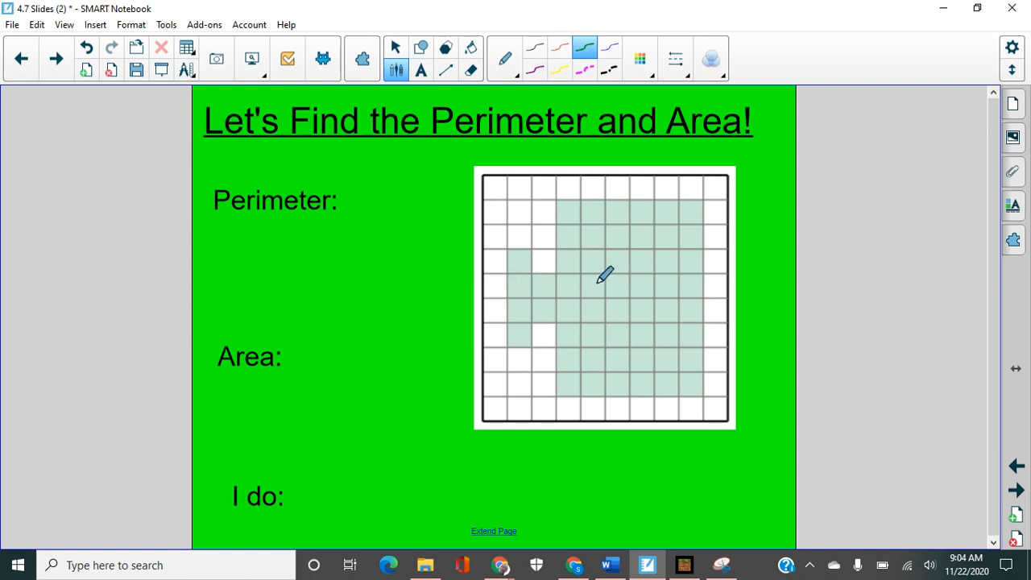
pyautogui.moveTo(470, 71)
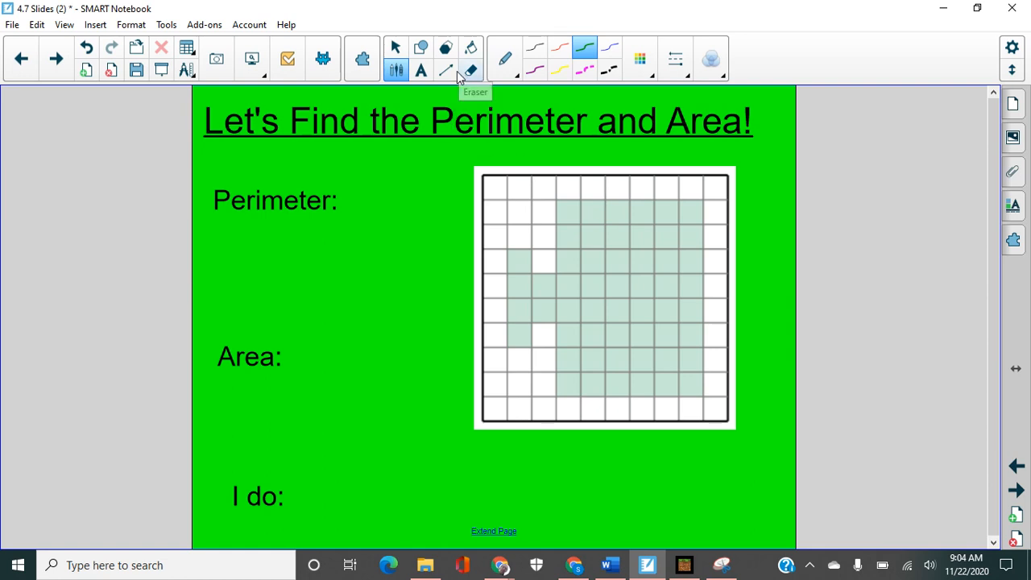
pyautogui.moveTo(446, 70)
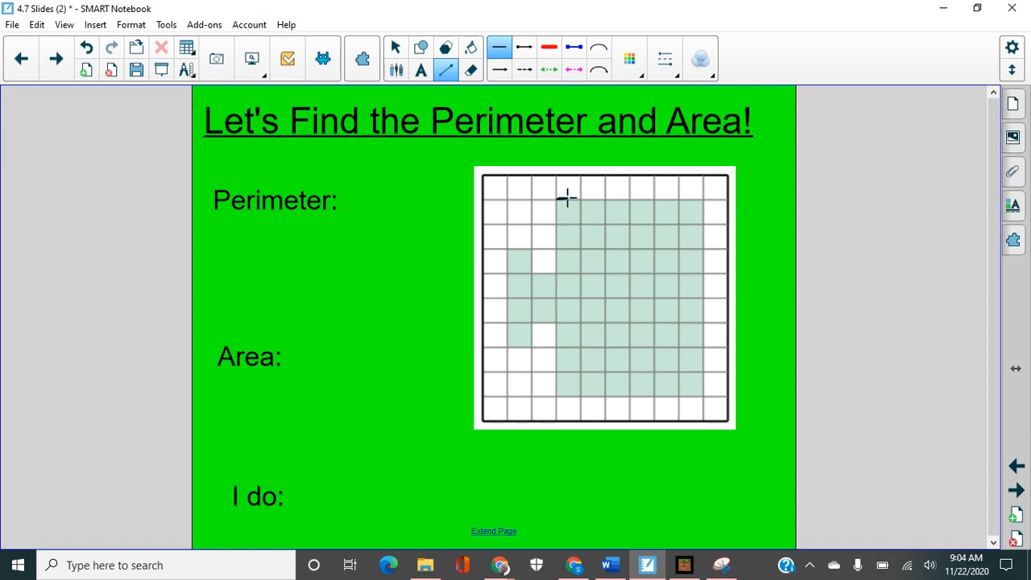
# - Draw straight lines along the grid figure's top, right and bottom edges
pyautogui.moveTo(564, 198); pyautogui.dragTo(631, 198)
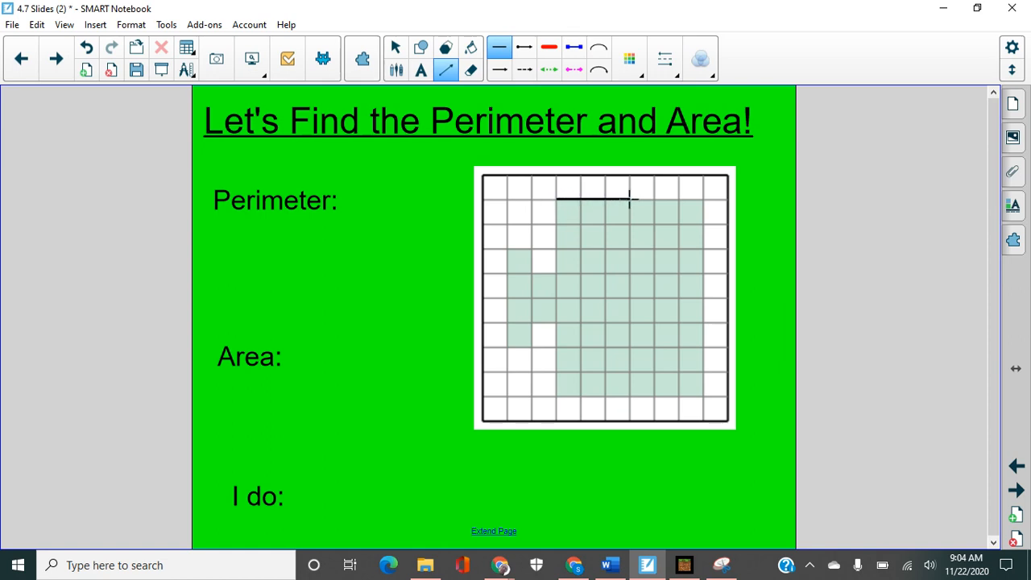
pyautogui.moveTo(629, 198); pyautogui.dragTo(685, 199)
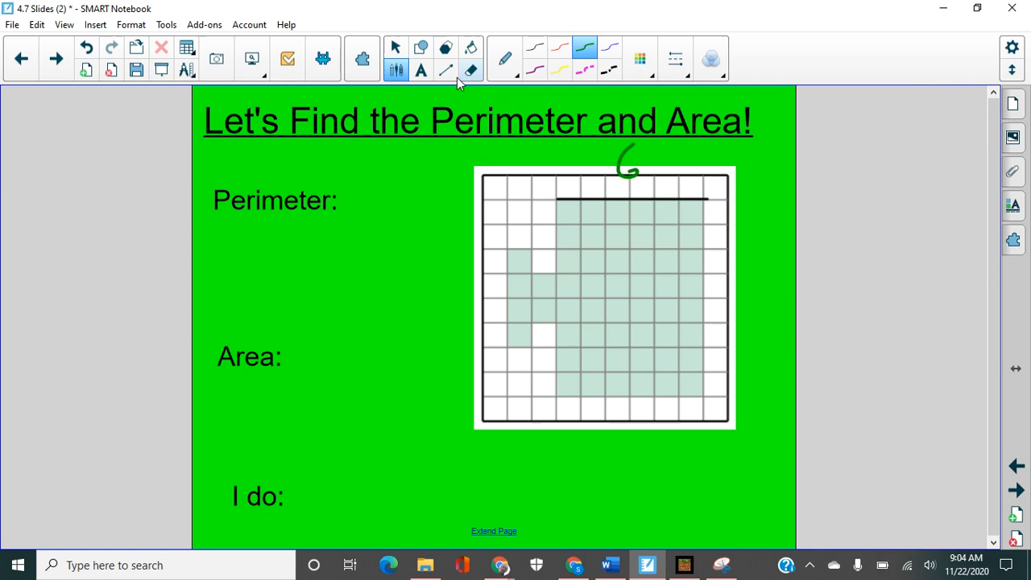
pyautogui.click(444, 69)
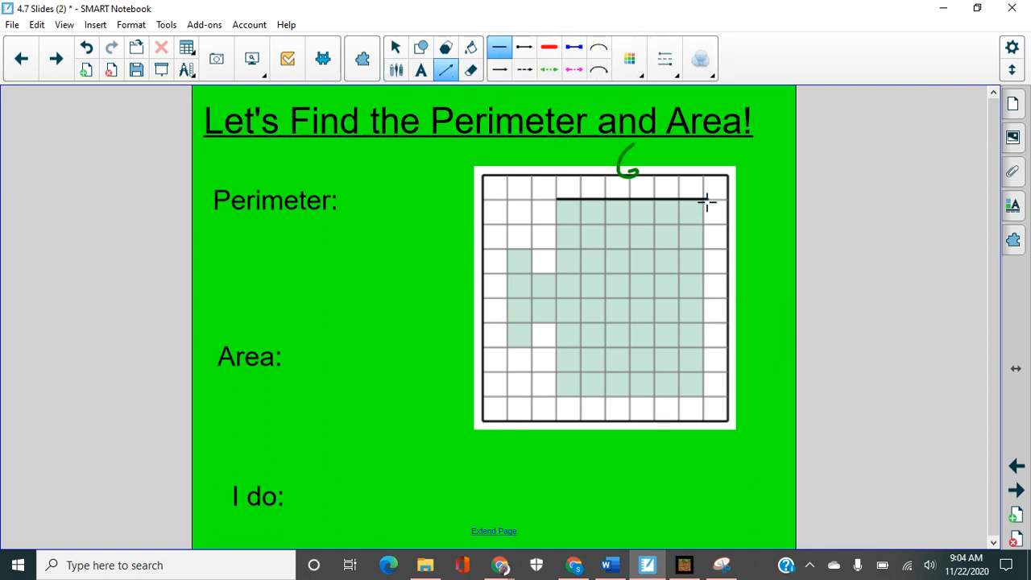
pyautogui.moveTo(706, 211)
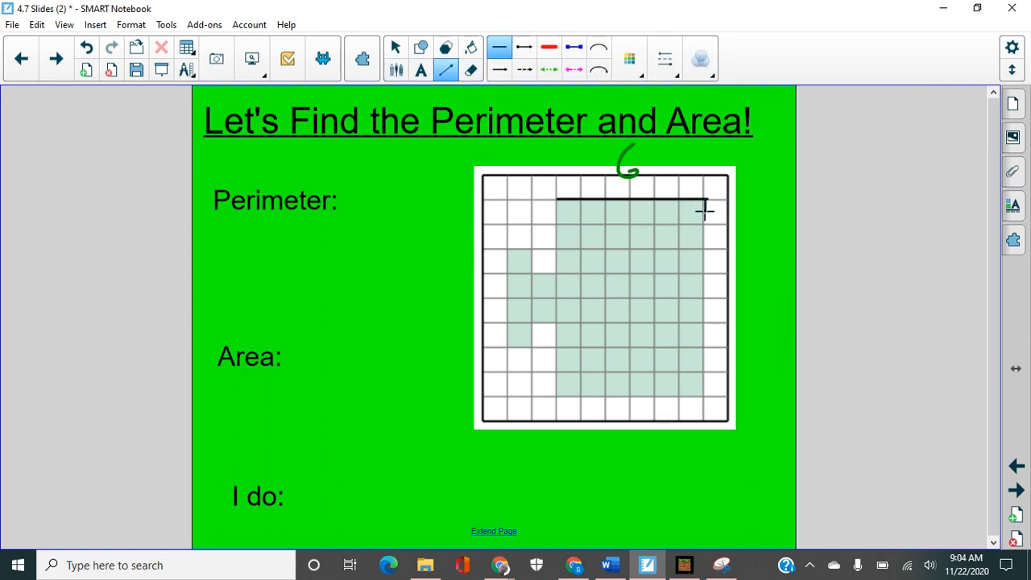
pyautogui.moveTo(705, 213); pyautogui.dragTo(706, 261)
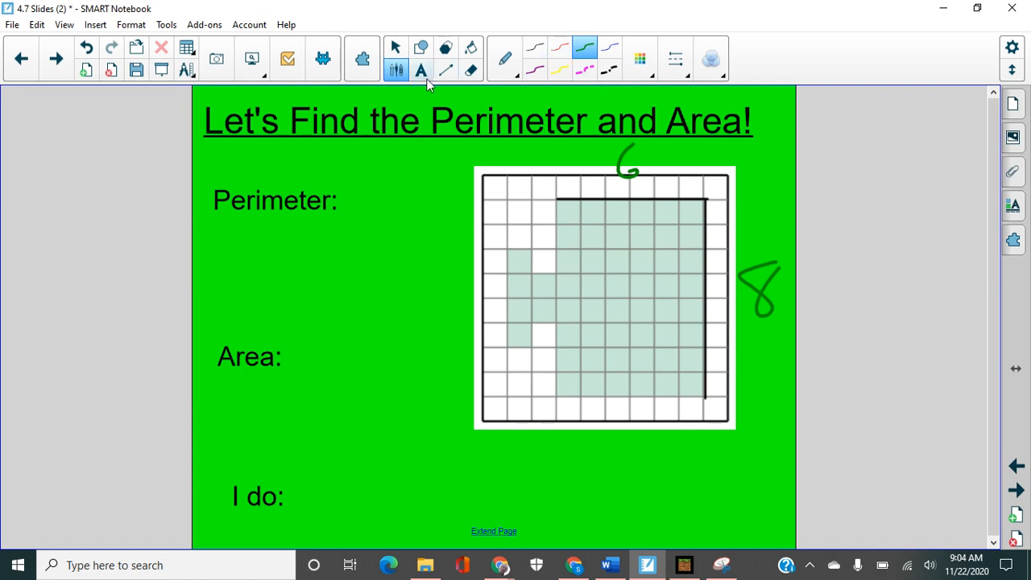
pyautogui.click(445, 71)
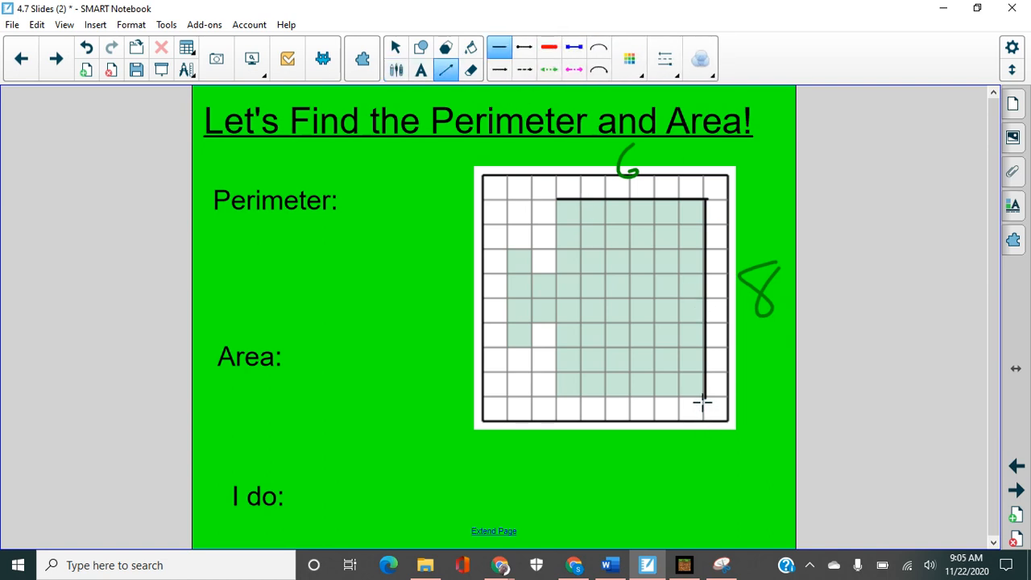
pyautogui.moveTo(556, 401); pyautogui.dragTo(706, 401)
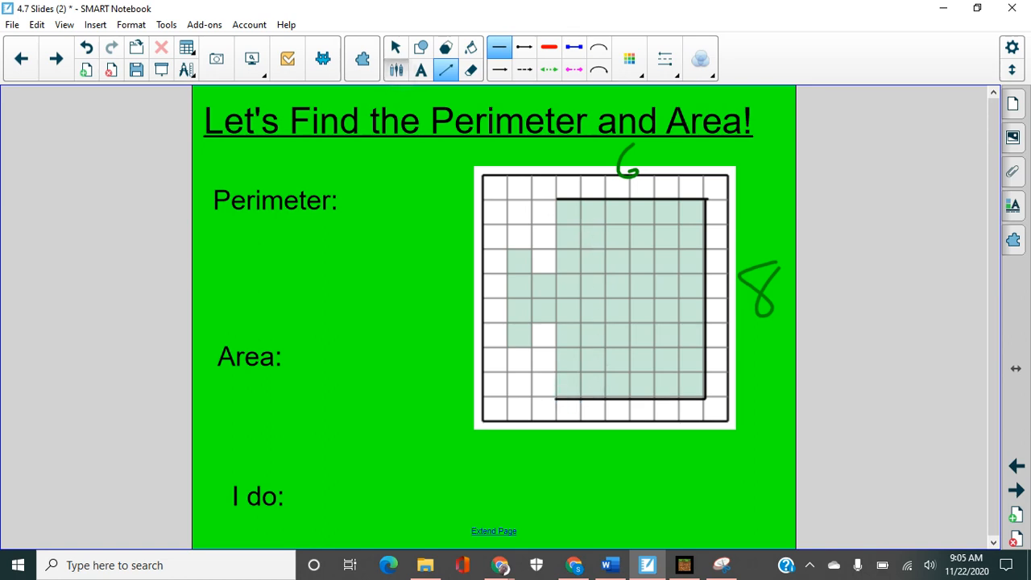
# - Alternate pen and line tools to label the bottom 6 and trace the figure's left tab edge
pyautogui.click(445, 71)
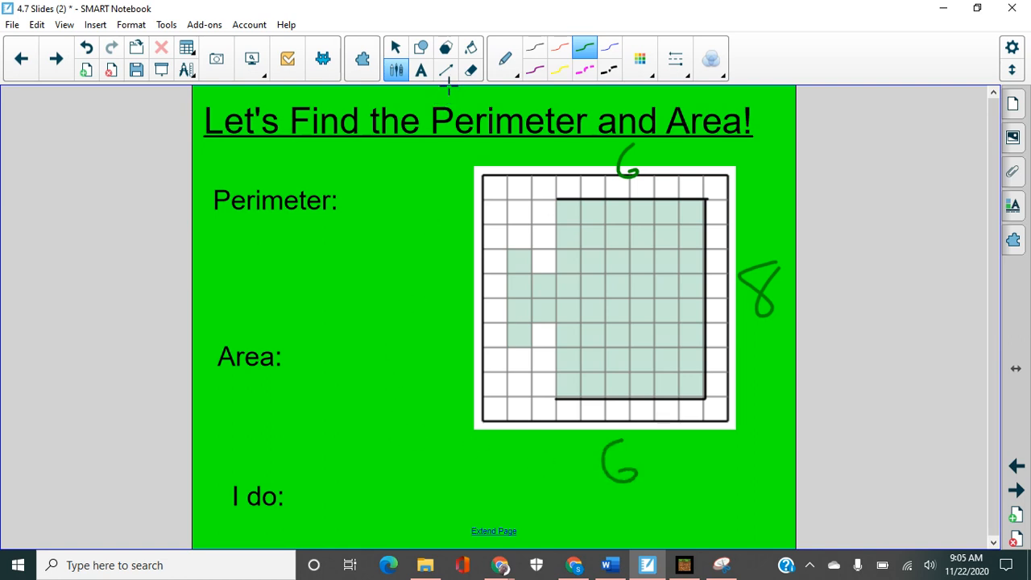
pyautogui.click(444, 69)
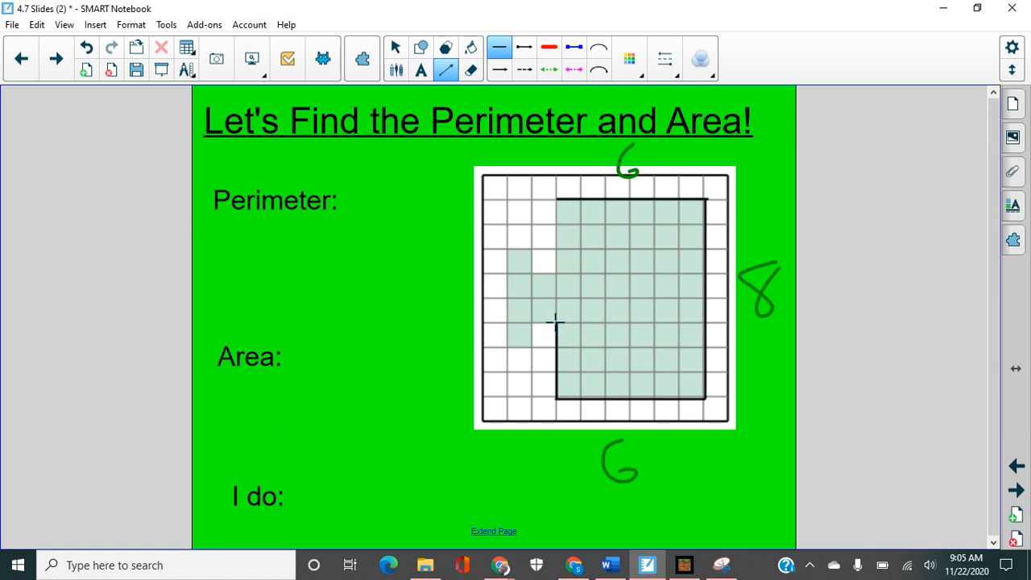
pyautogui.moveTo(530, 323)
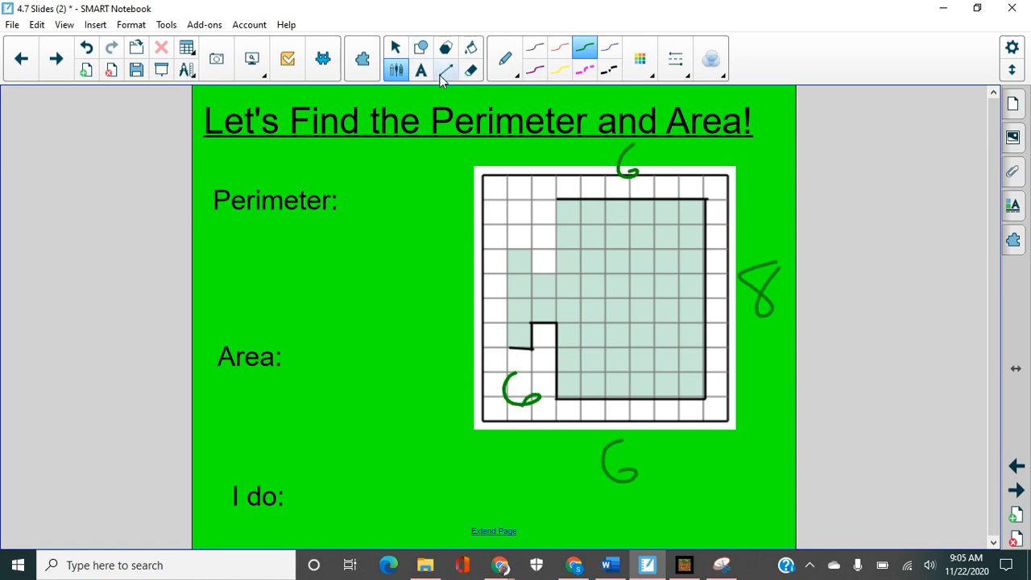
pyautogui.click(444, 71)
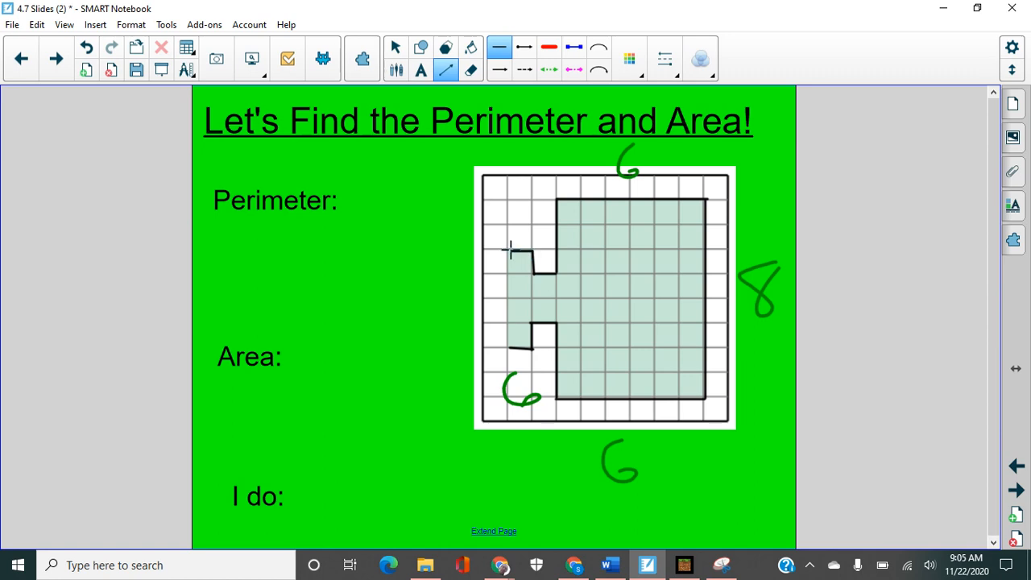
pyautogui.click(444, 46)
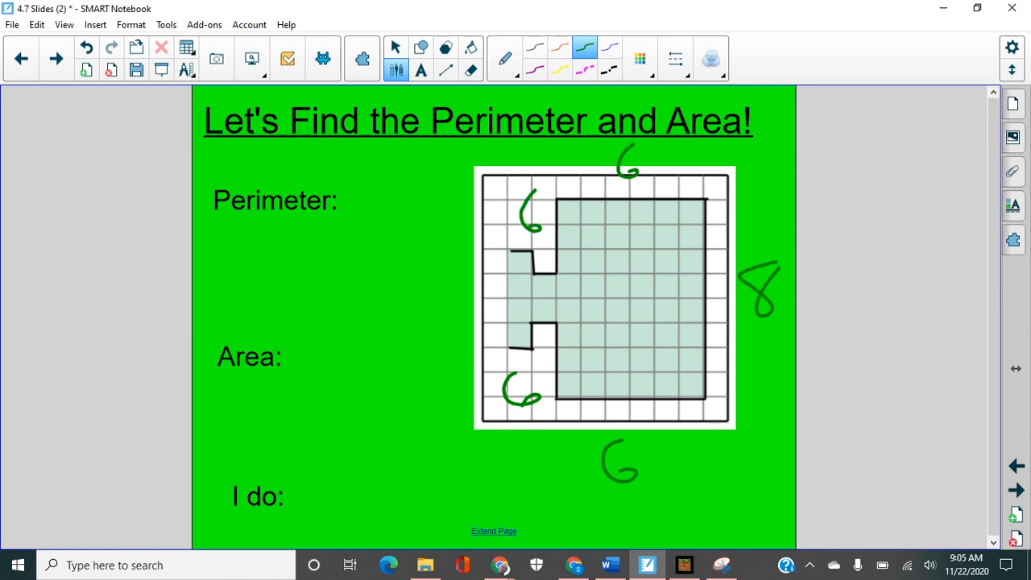
pyautogui.moveTo(498, 185)
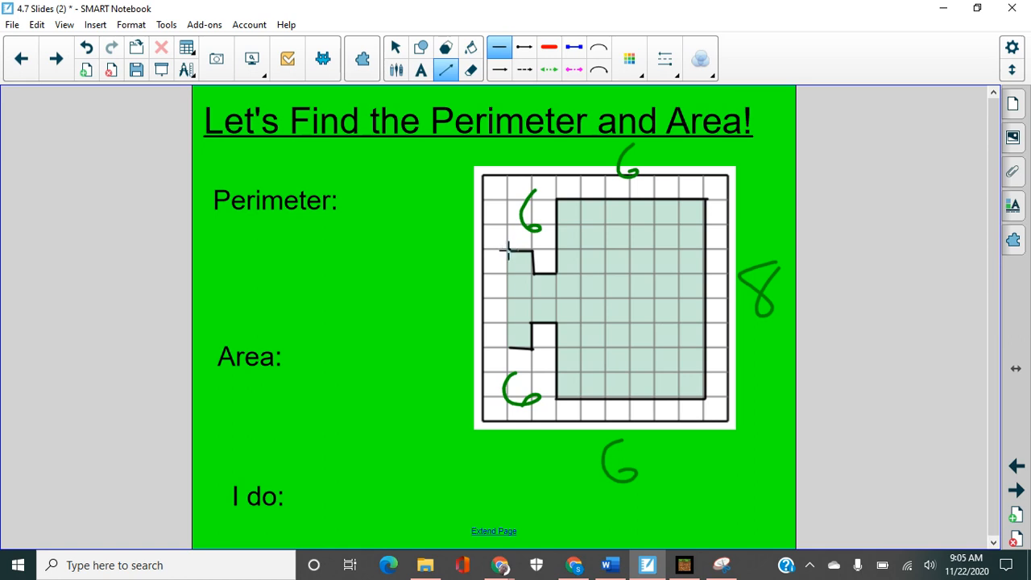
pyautogui.moveTo(507, 252); pyautogui.dragTo(507, 328)
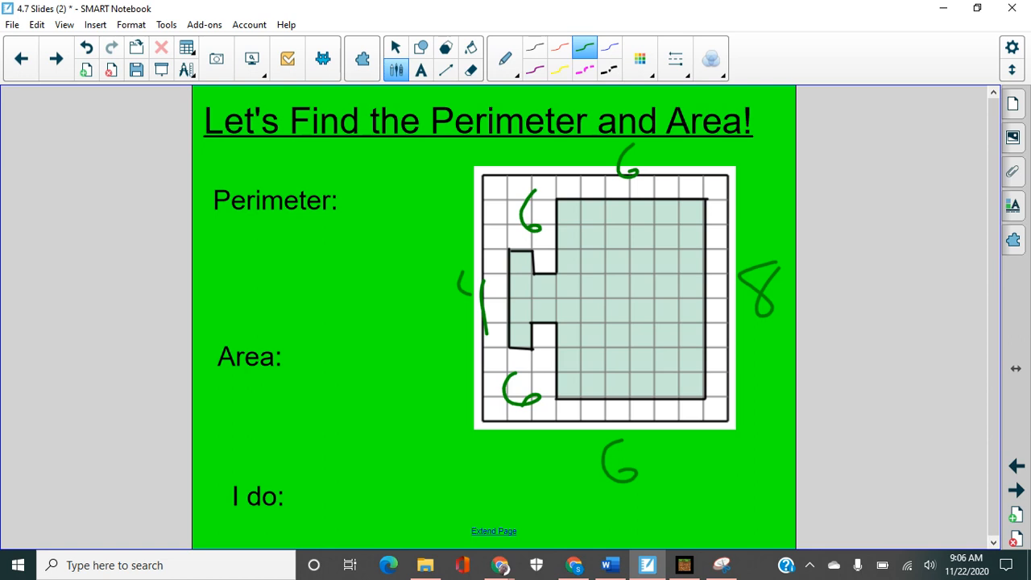
# - Circle the green side lengths, switch to red ink and circle the left side's 1
pyautogui.moveTo(531, 363); pyautogui.dragTo(548, 443)
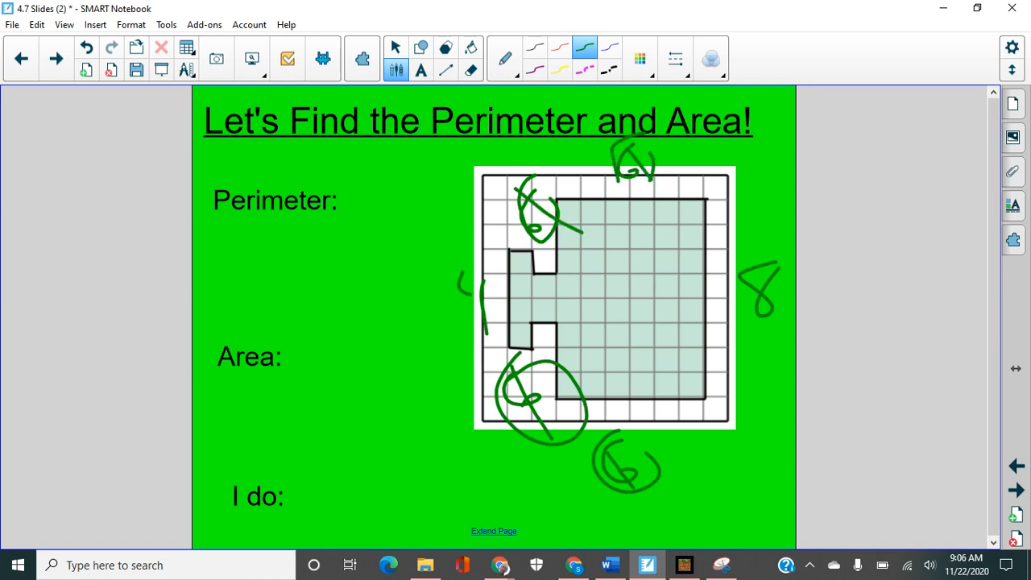
pyautogui.click(560, 58)
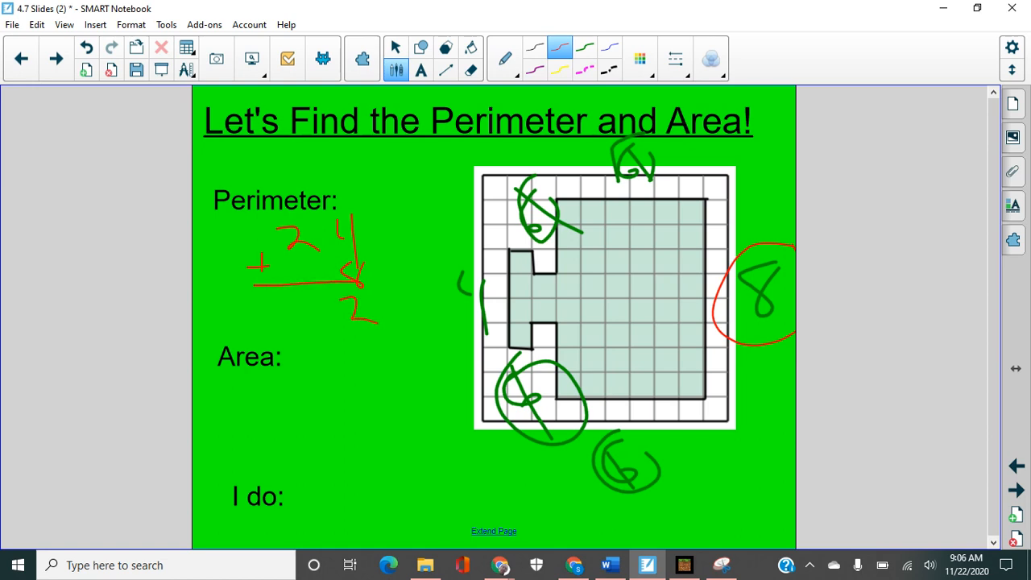
pyautogui.moveTo(287, 315); pyautogui.dragTo(322, 310)
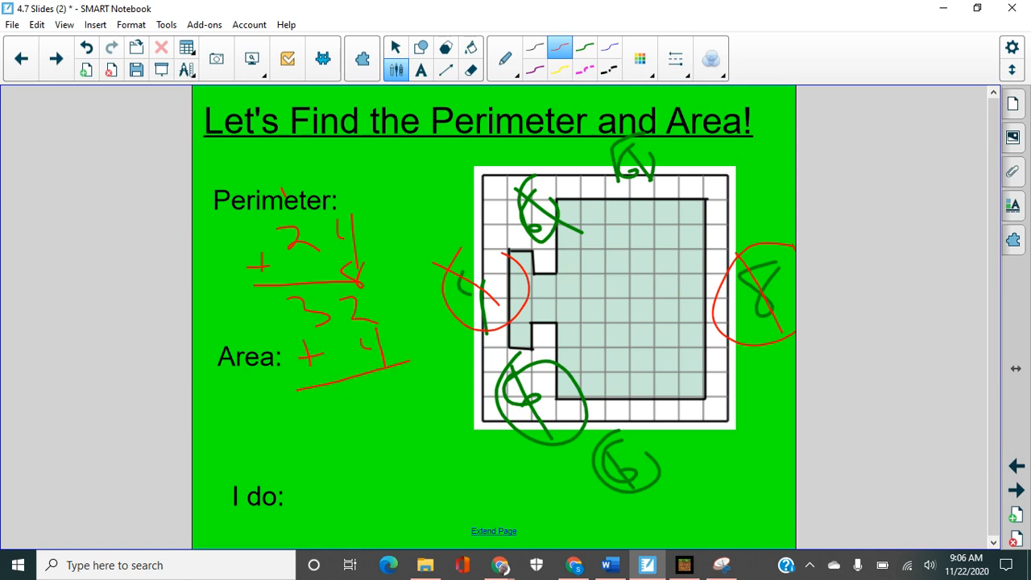
# - Write the total 36 below the red column addition beside Area
pyautogui.moveTo(322, 378); pyautogui.dragTo(411, 410)
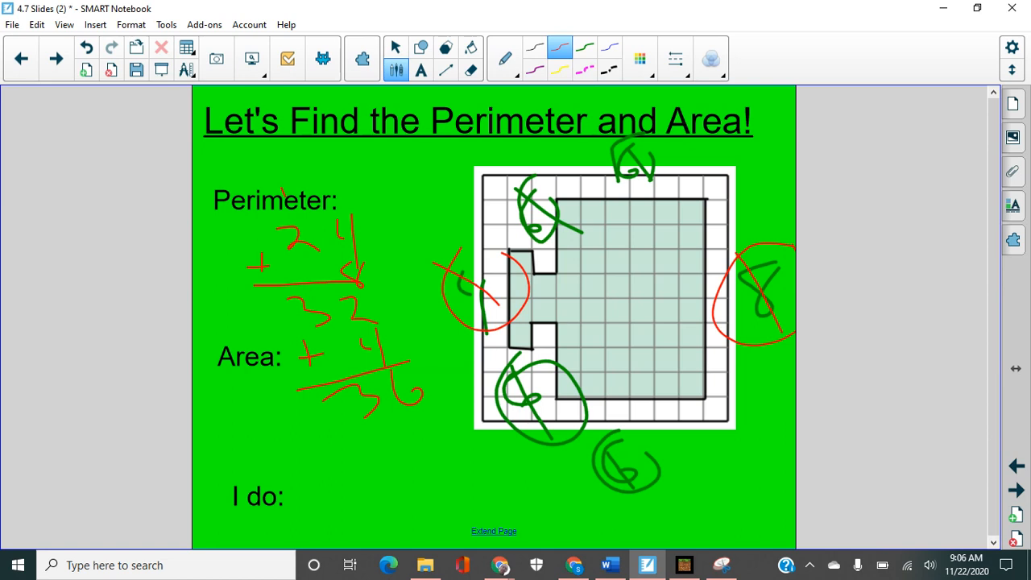
pyautogui.moveTo(586, 388)
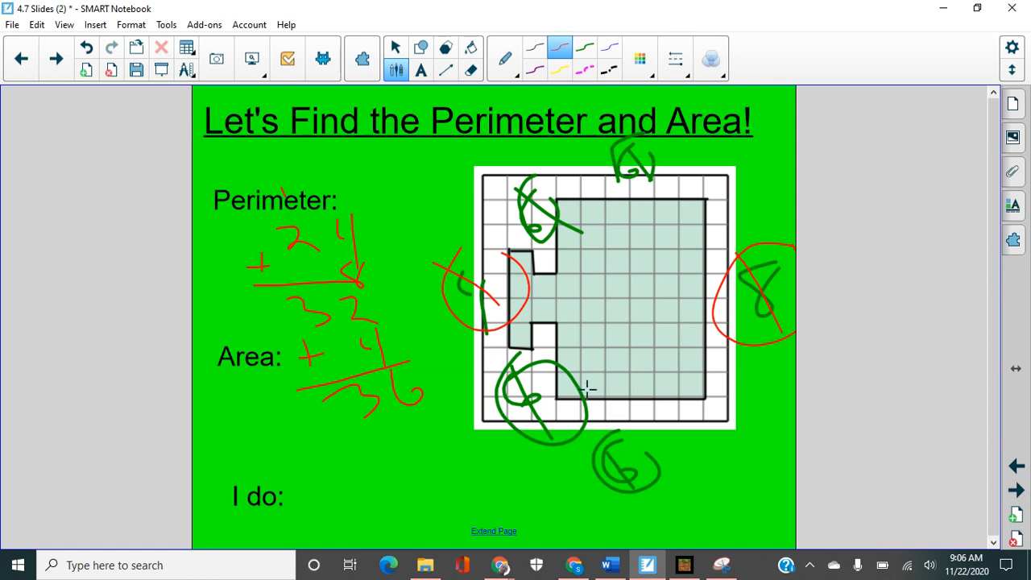
pyautogui.moveTo(433, 425)
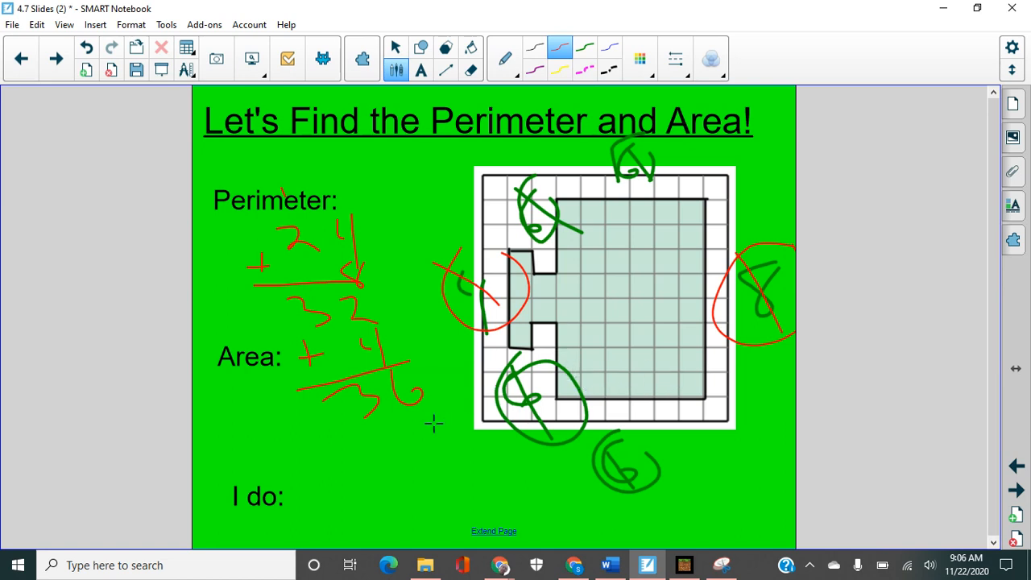
pyautogui.moveTo(576, 293)
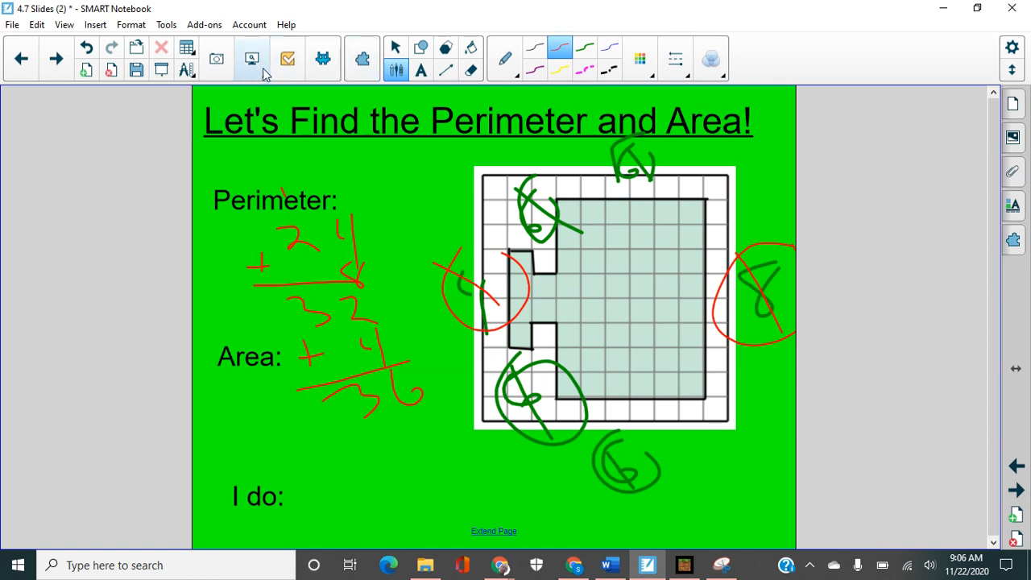
pyautogui.moveTo(251, 58)
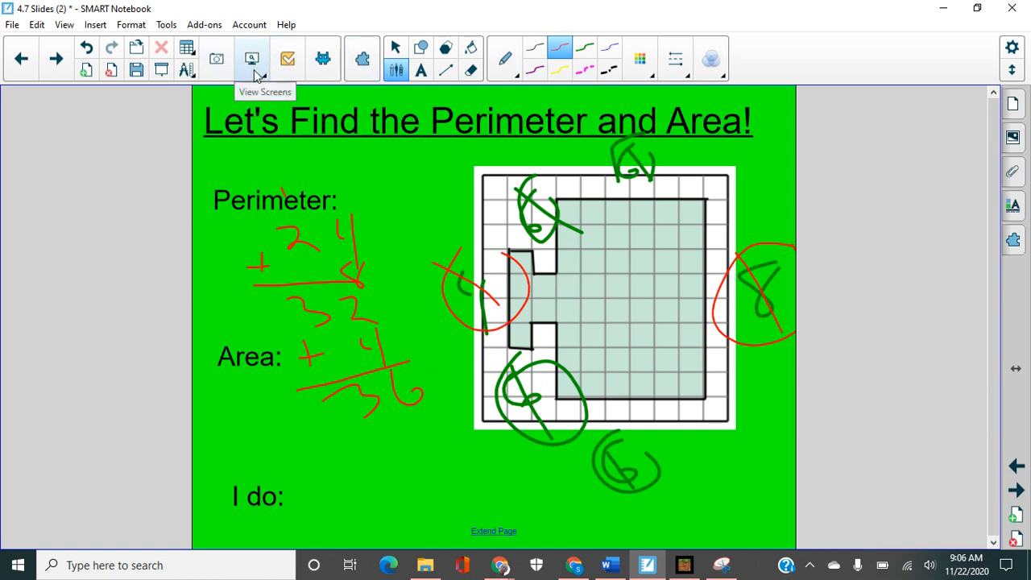
pyautogui.moveTo(360, 68)
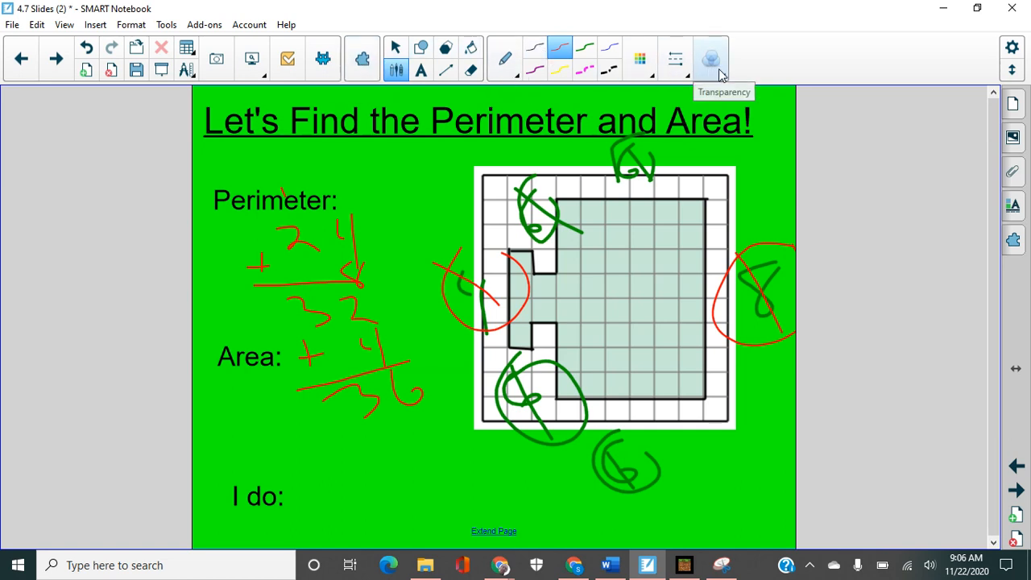
pyautogui.moveTo(396, 47)
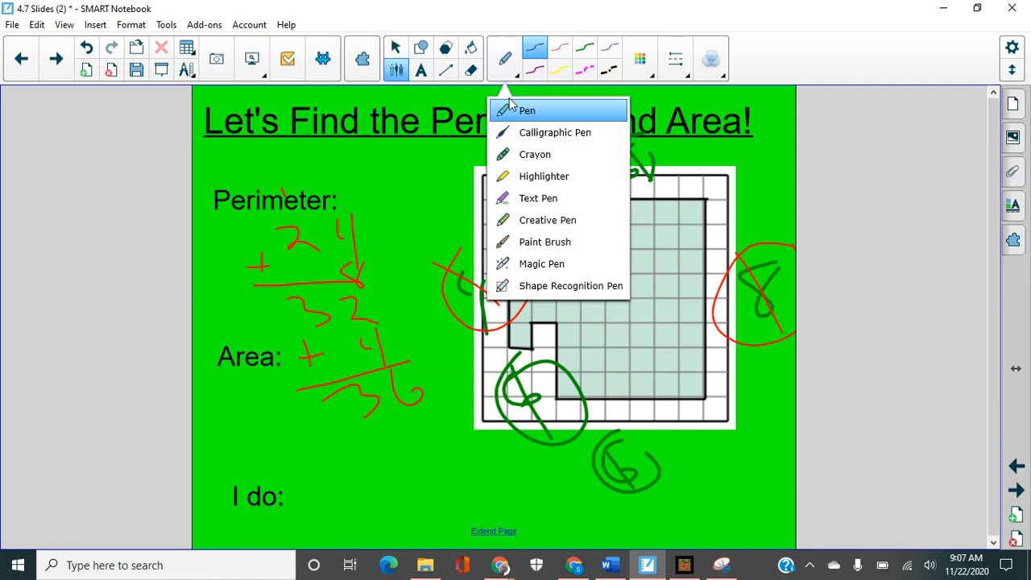
pyautogui.moveTo(535, 155)
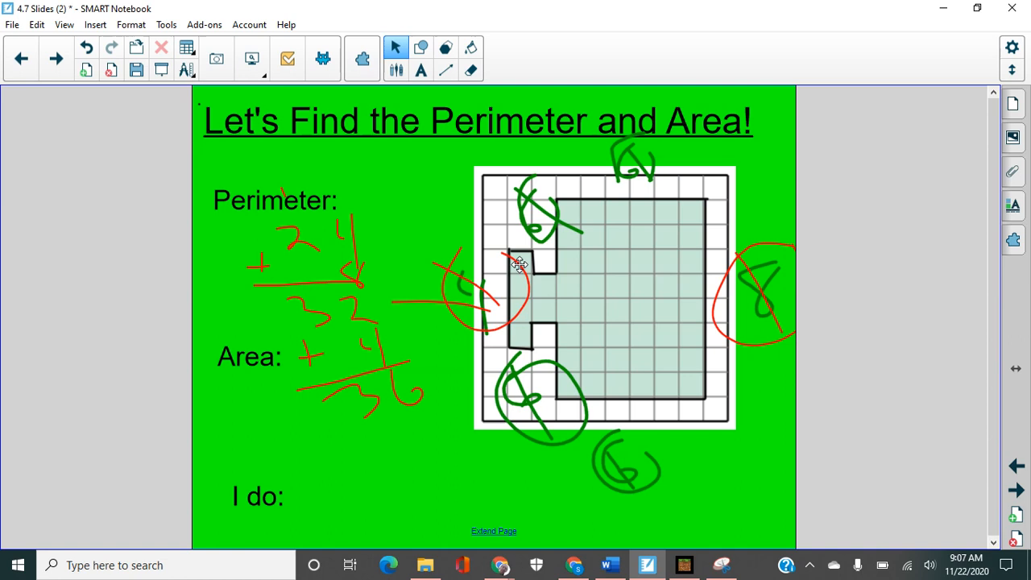
pyautogui.moveTo(519, 322)
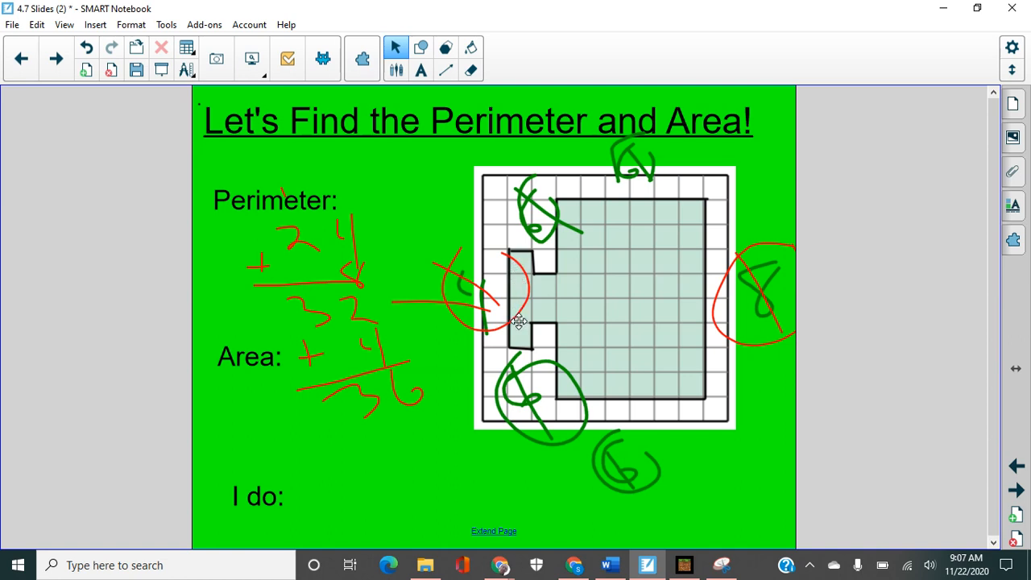
pyautogui.moveTo(567, 254)
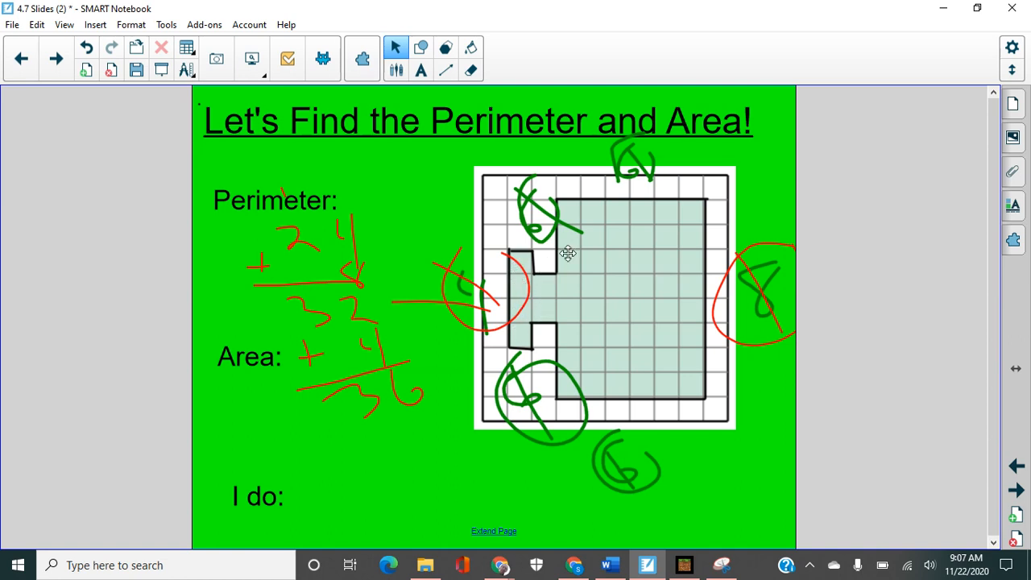
pyautogui.moveTo(544, 278)
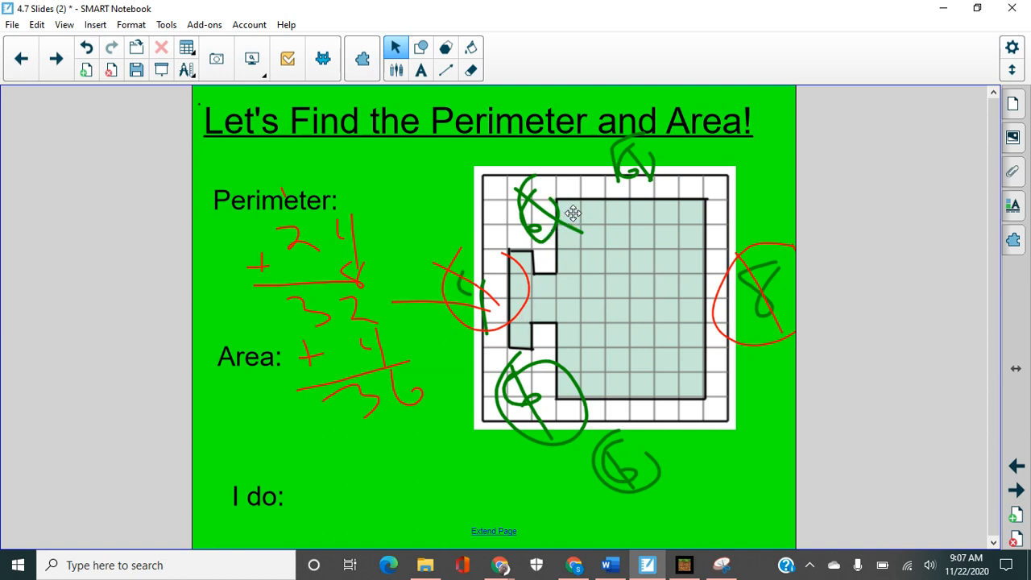
pyautogui.moveTo(638, 214)
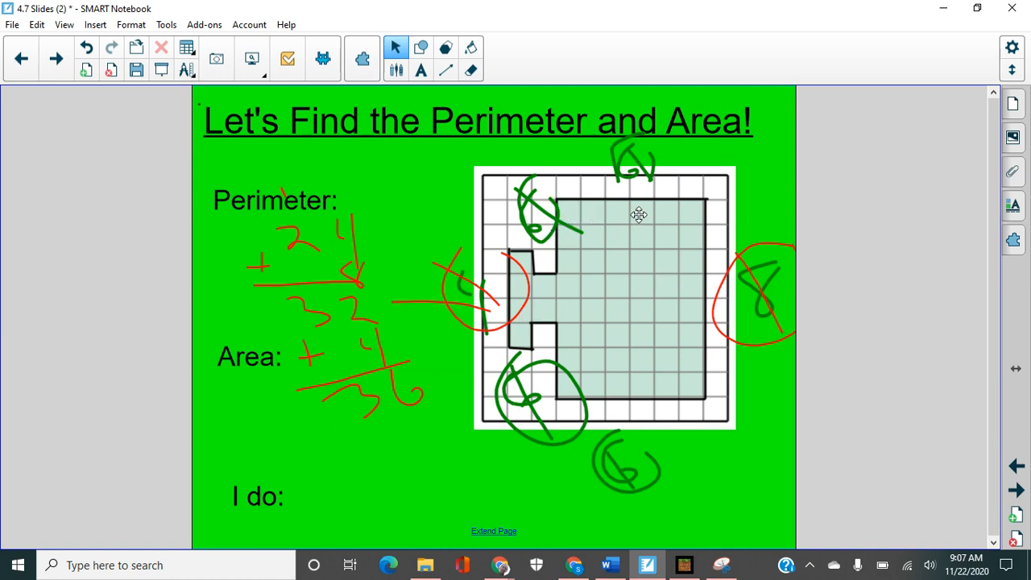
pyautogui.moveTo(680, 237)
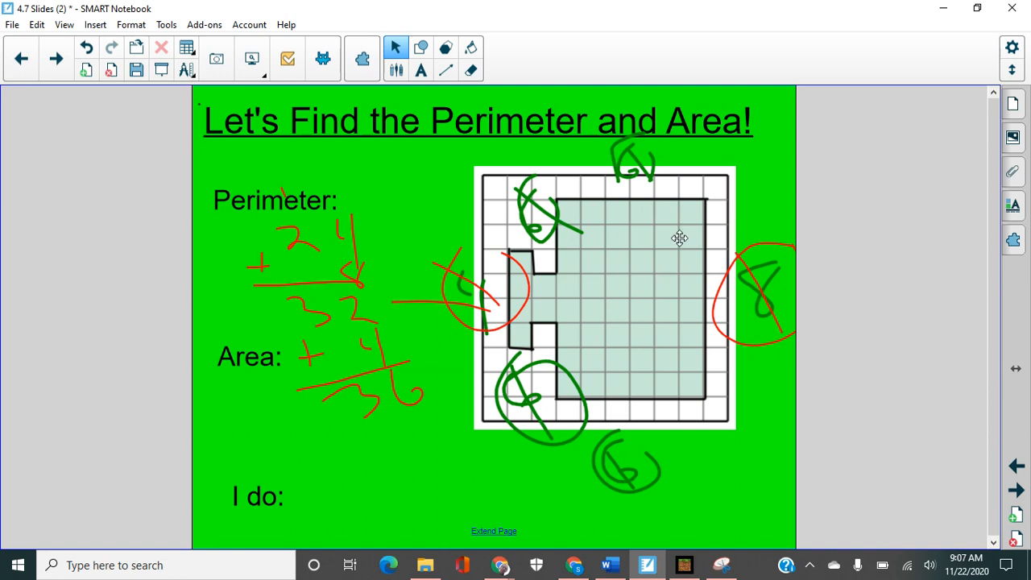
pyautogui.moveTo(583, 241)
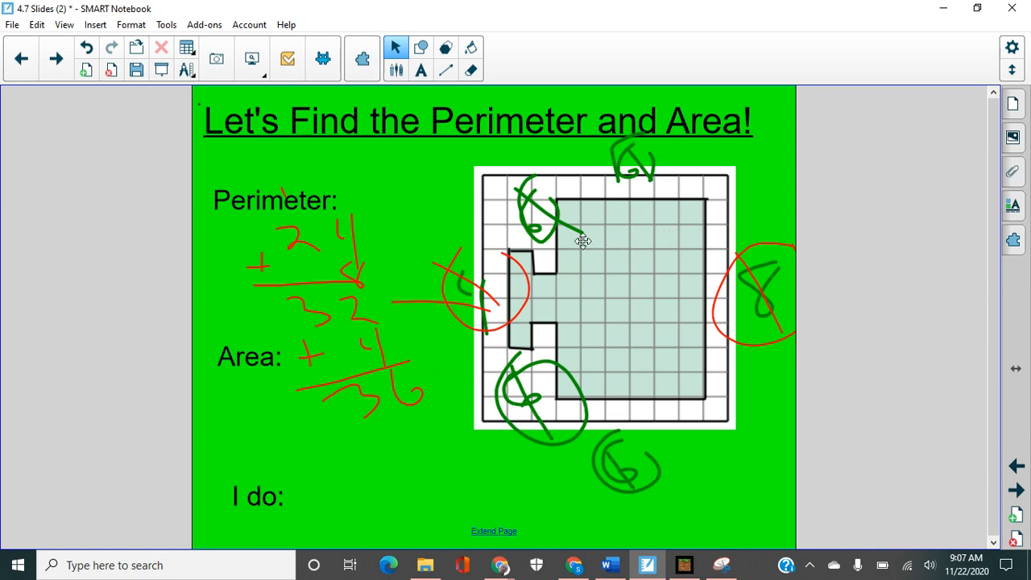
pyautogui.moveTo(619, 259)
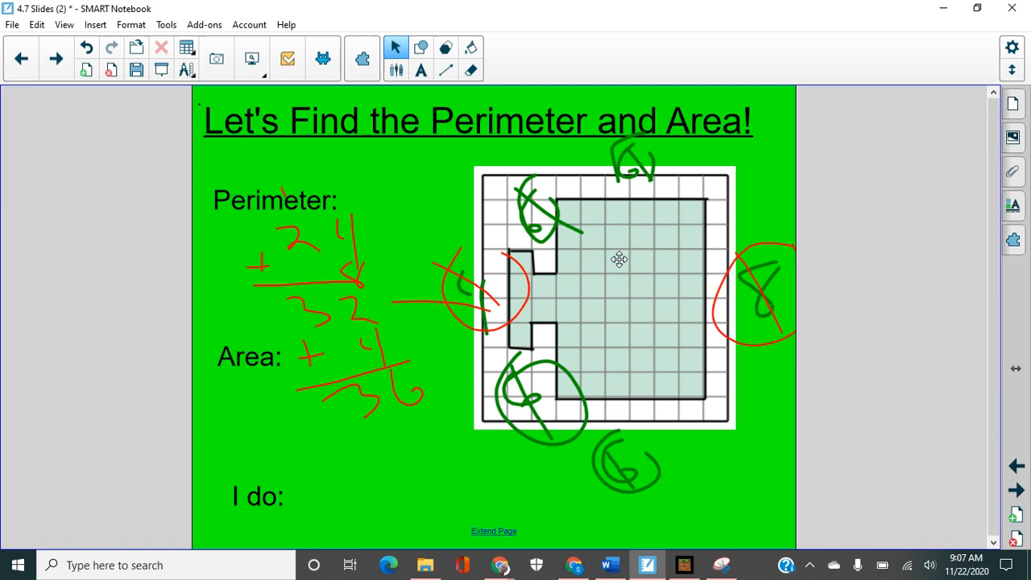
pyautogui.moveTo(694, 271)
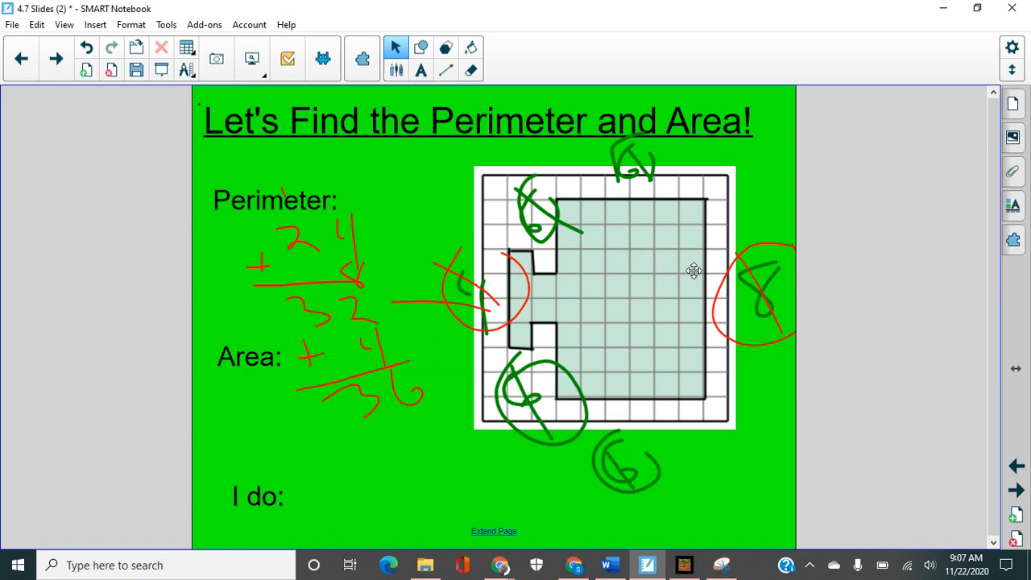
pyautogui.moveTo(622, 287)
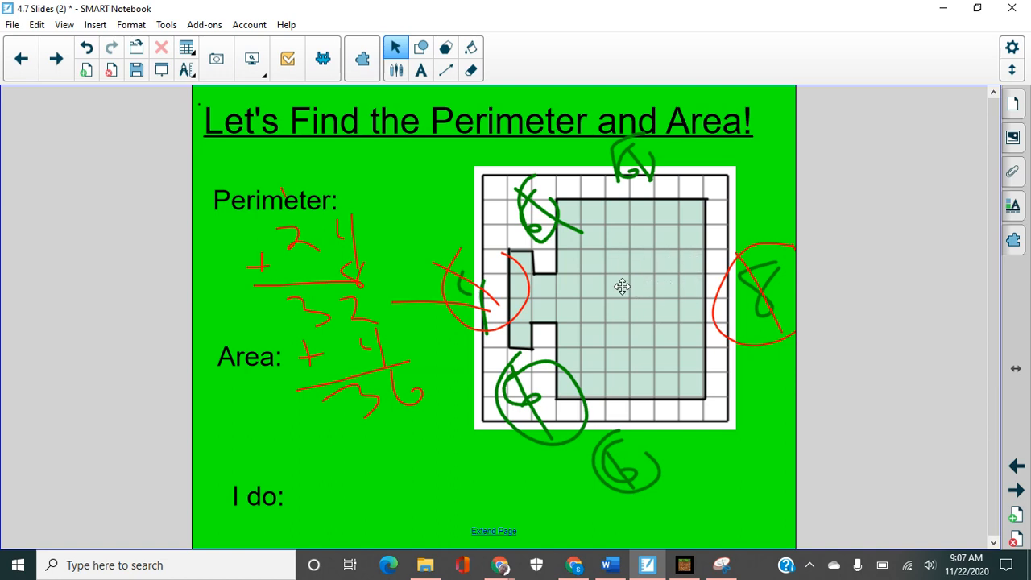
pyautogui.moveTo(576, 312)
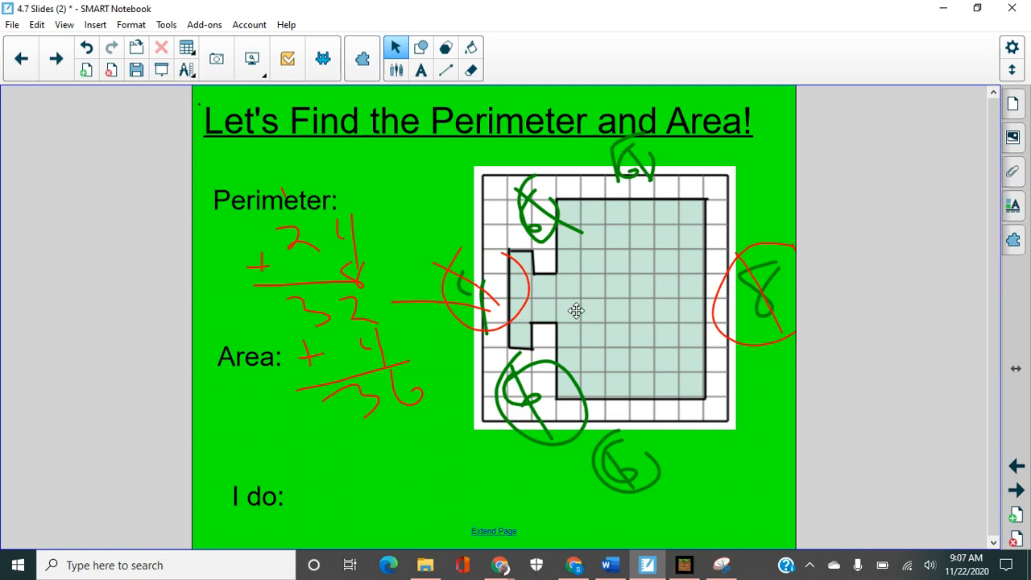
pyautogui.moveTo(619, 311)
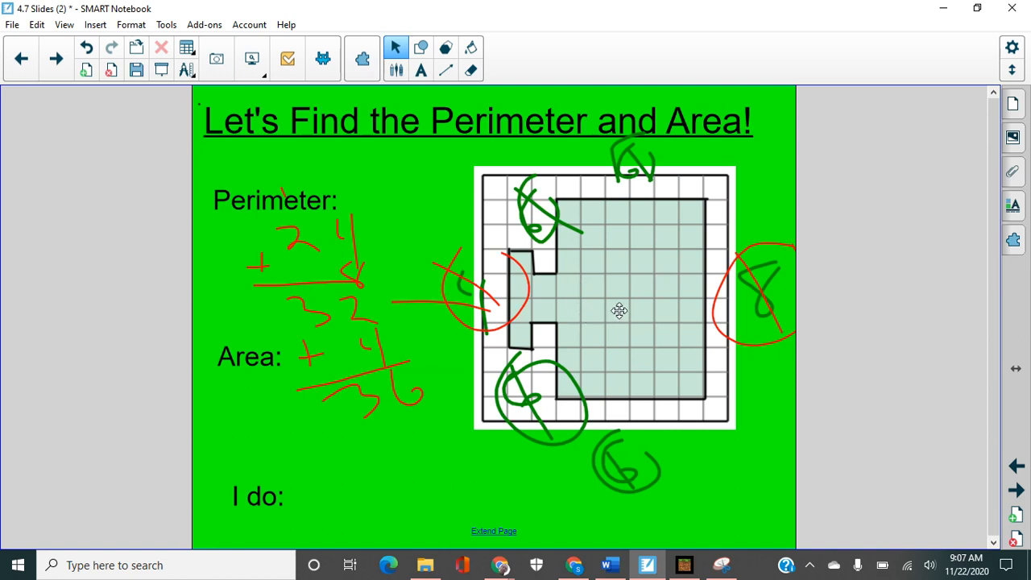
pyautogui.moveTo(686, 312)
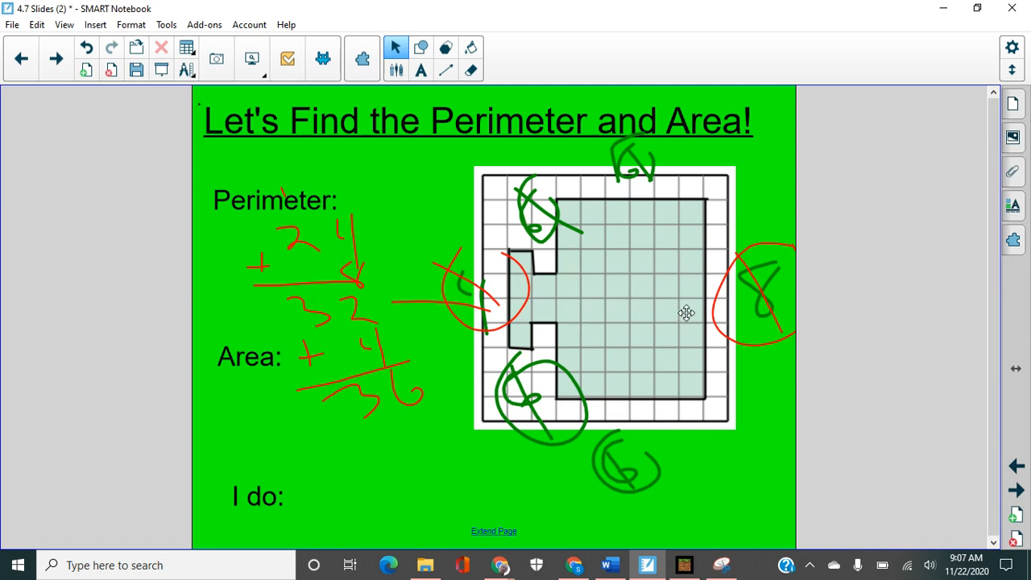
pyautogui.moveTo(651, 338)
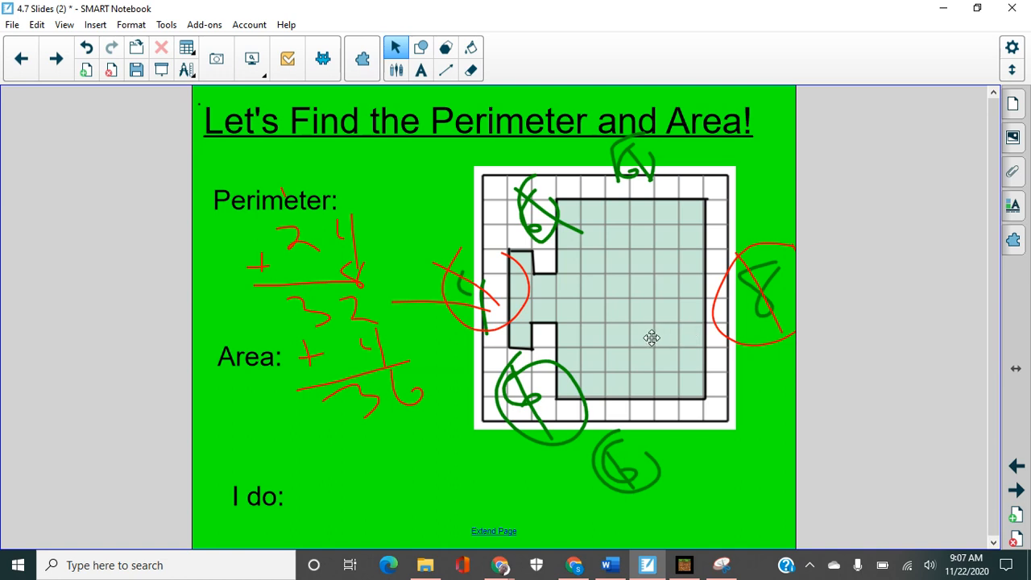
pyautogui.moveTo(593, 338)
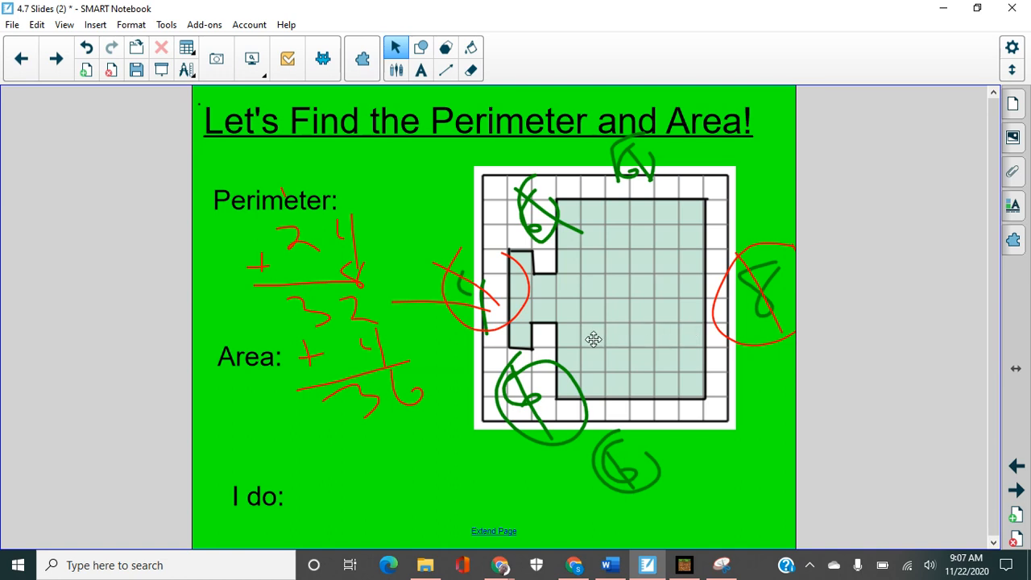
pyautogui.moveTo(590, 362)
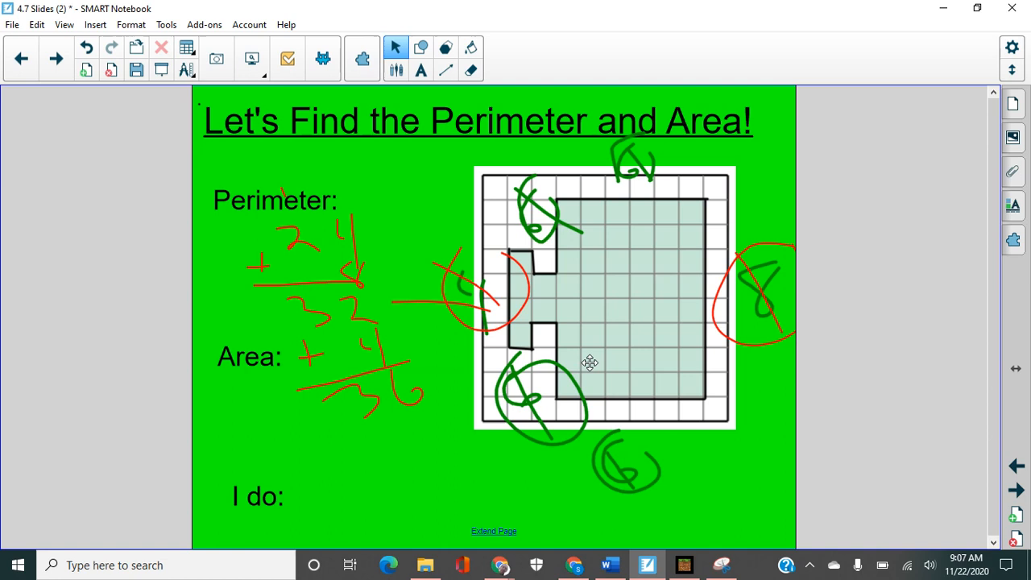
pyautogui.moveTo(644, 361)
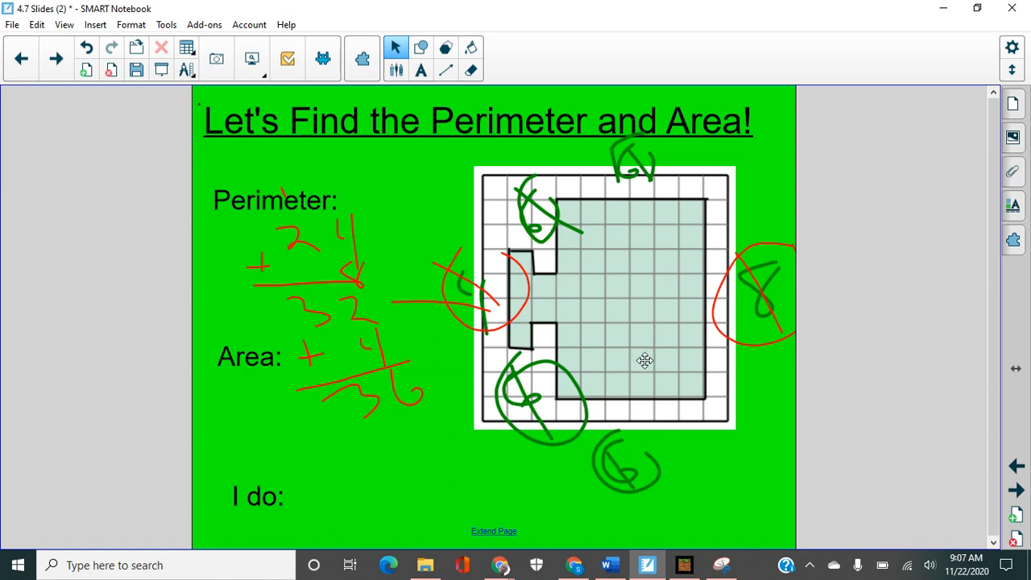
pyautogui.moveTo(695, 384)
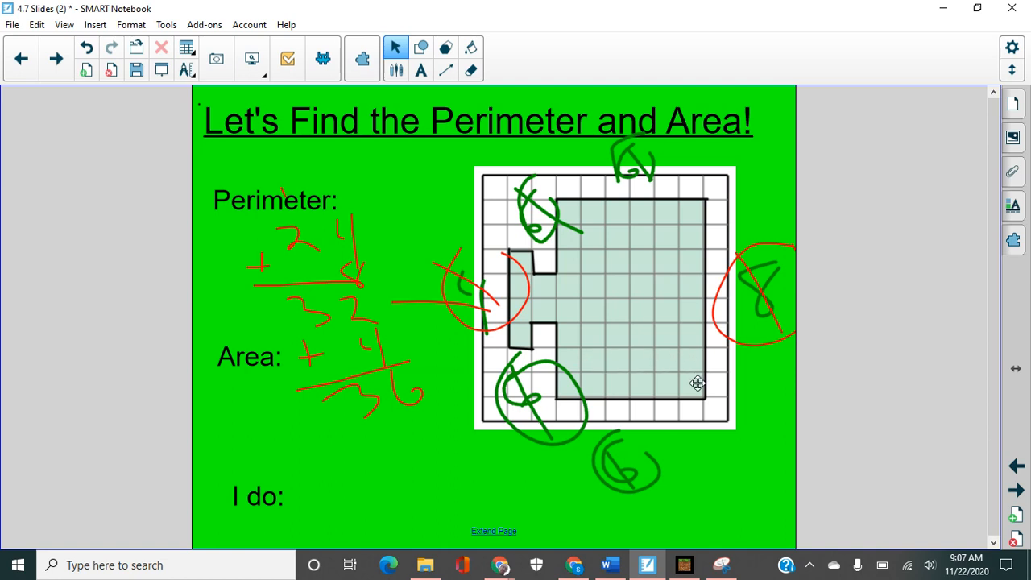
pyautogui.moveTo(647, 387)
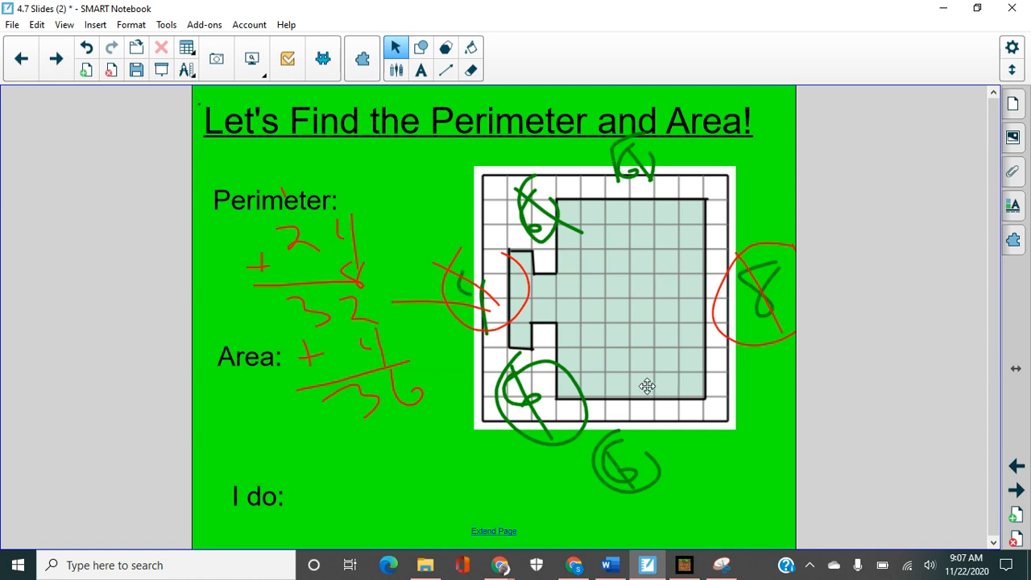
pyautogui.moveTo(599, 389)
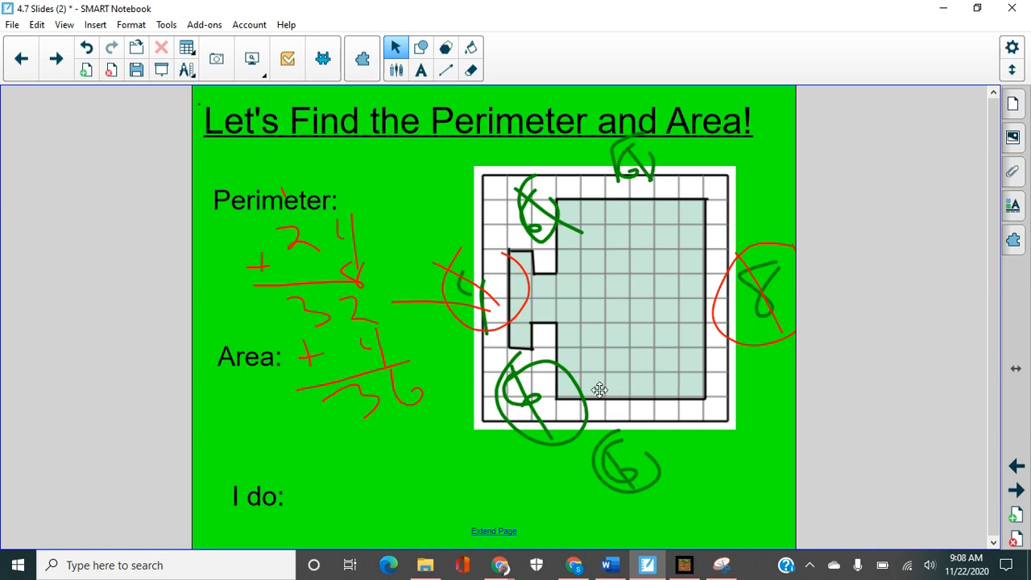
# - In red pen, write 54 with its unit beside I do
pyautogui.click(396, 70)
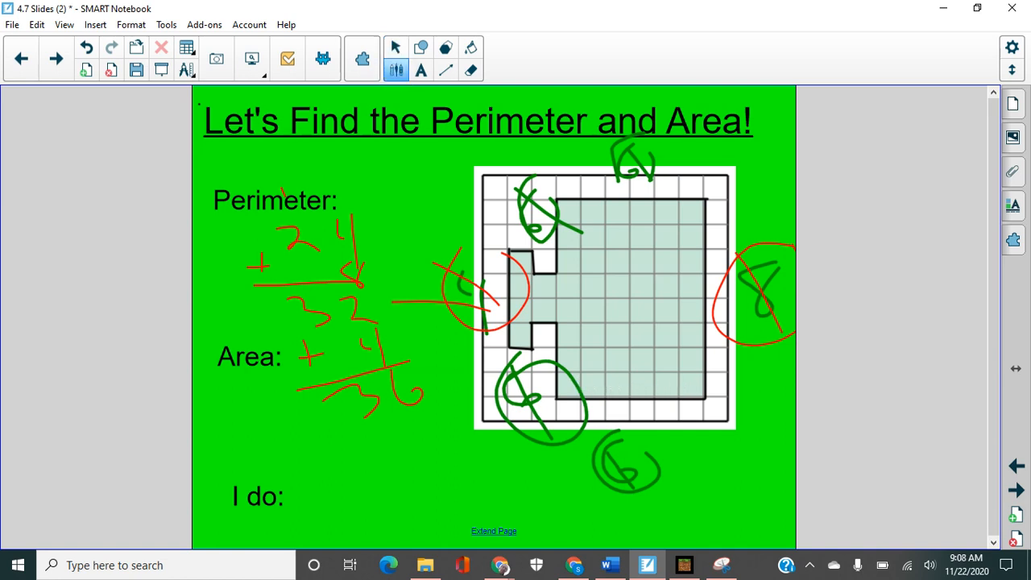
pyautogui.click(445, 48)
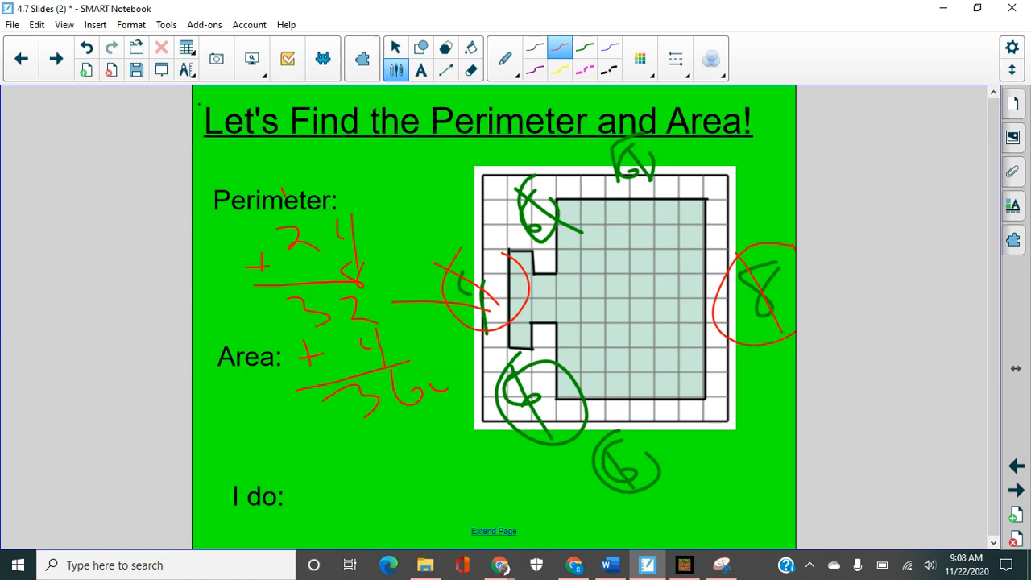
pyautogui.moveTo(347, 464); pyautogui.dragTo(330, 518)
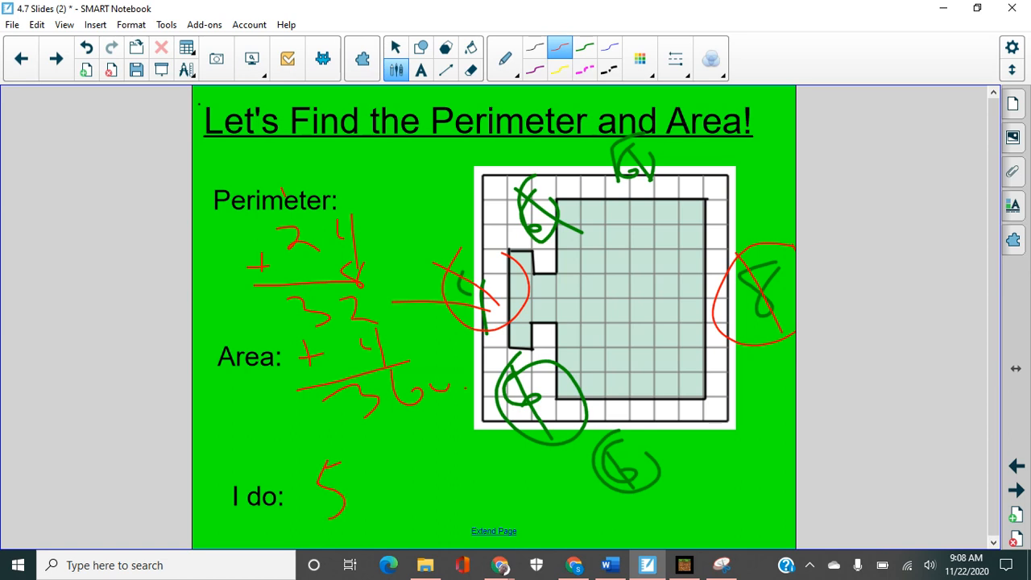
pyautogui.moveTo(370, 464); pyautogui.dragTo(395, 499)
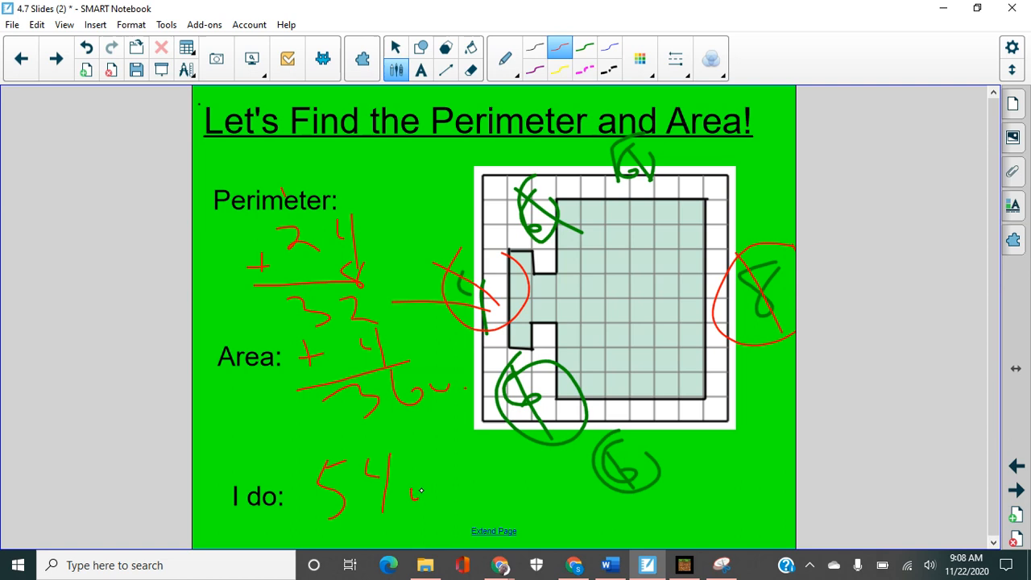
pyautogui.moveTo(416, 497); pyautogui.dragTo(448, 464)
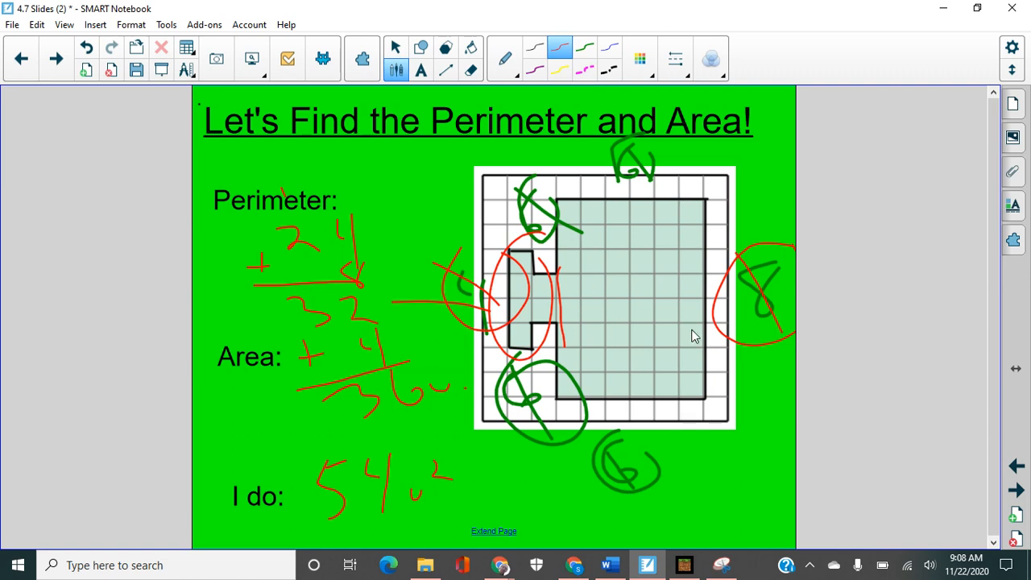
pyautogui.moveTo(657, 429)
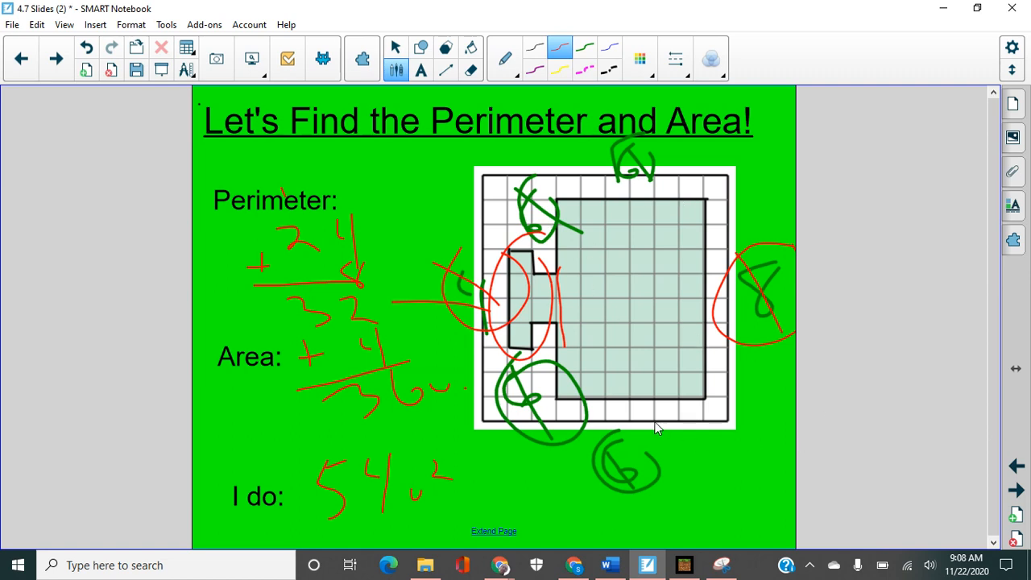
pyautogui.moveTo(560, 441)
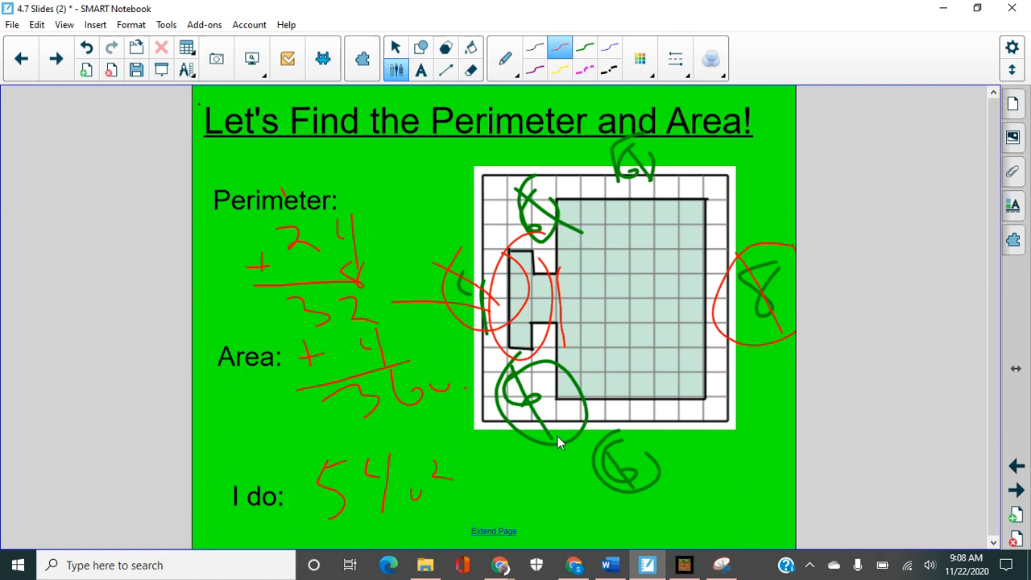
pyautogui.moveTo(412, 337)
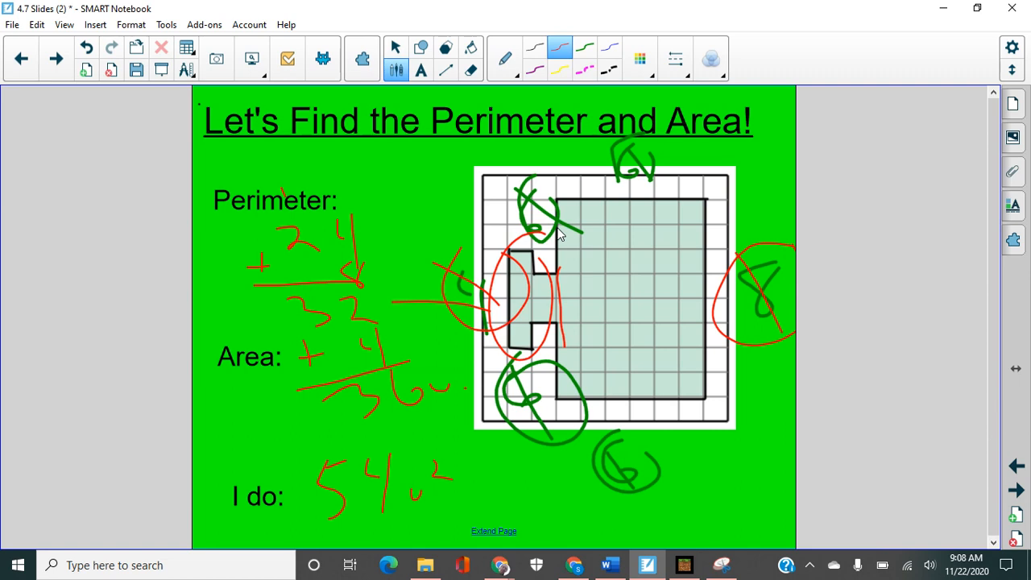
pyautogui.moveTo(564, 216)
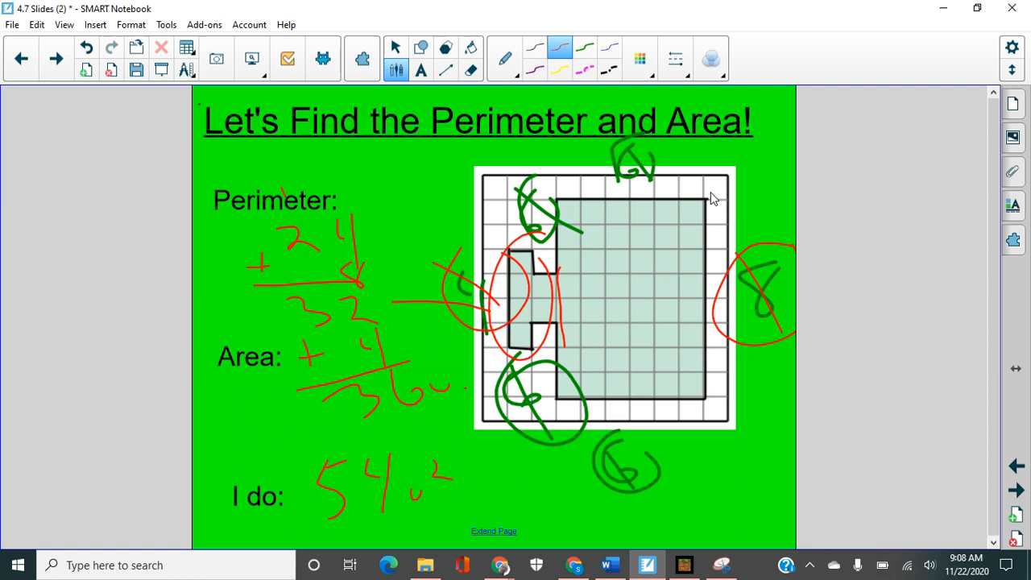
pyautogui.moveTo(631, 174)
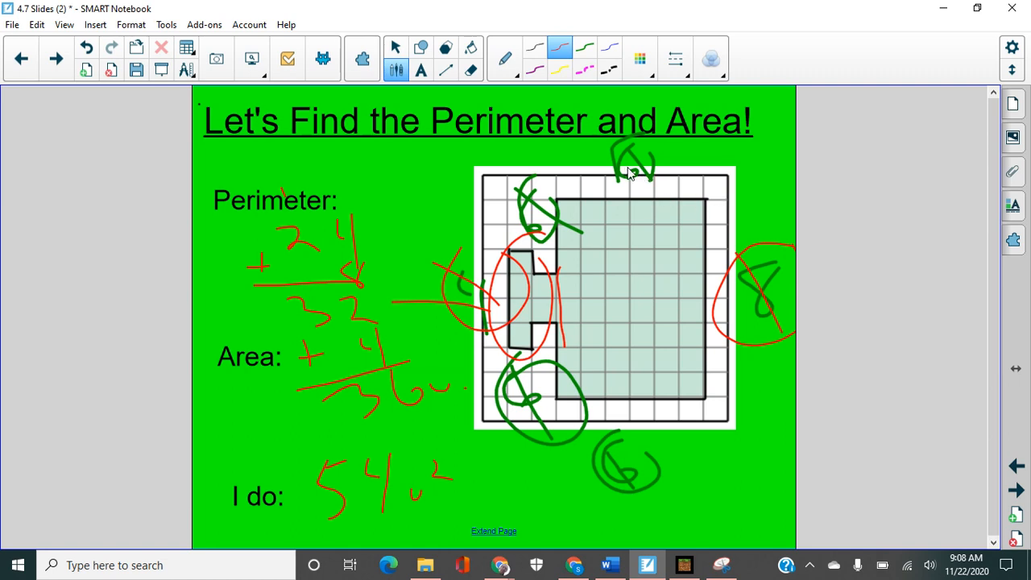
pyautogui.moveTo(757, 303)
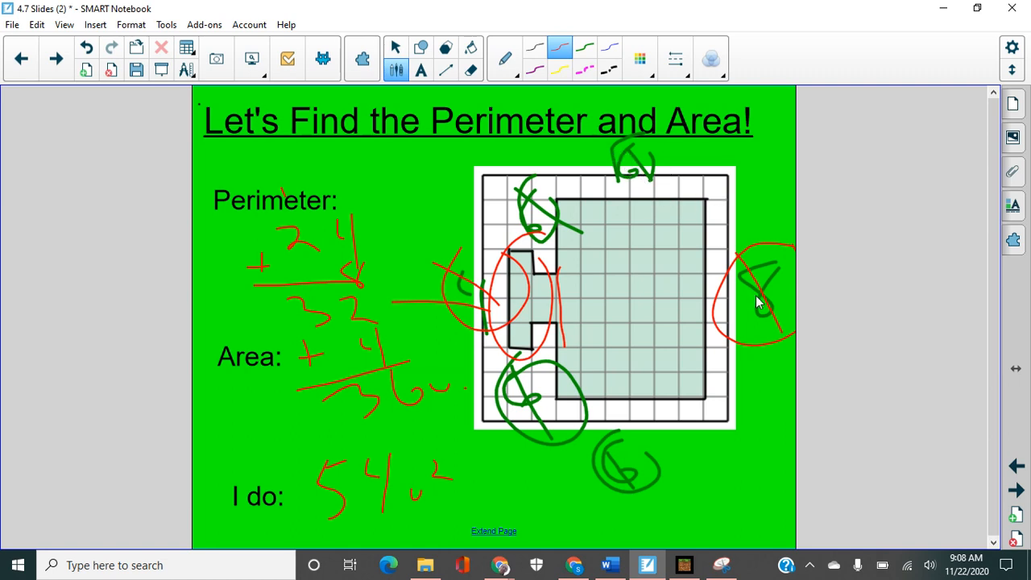
pyautogui.moveTo(554, 458)
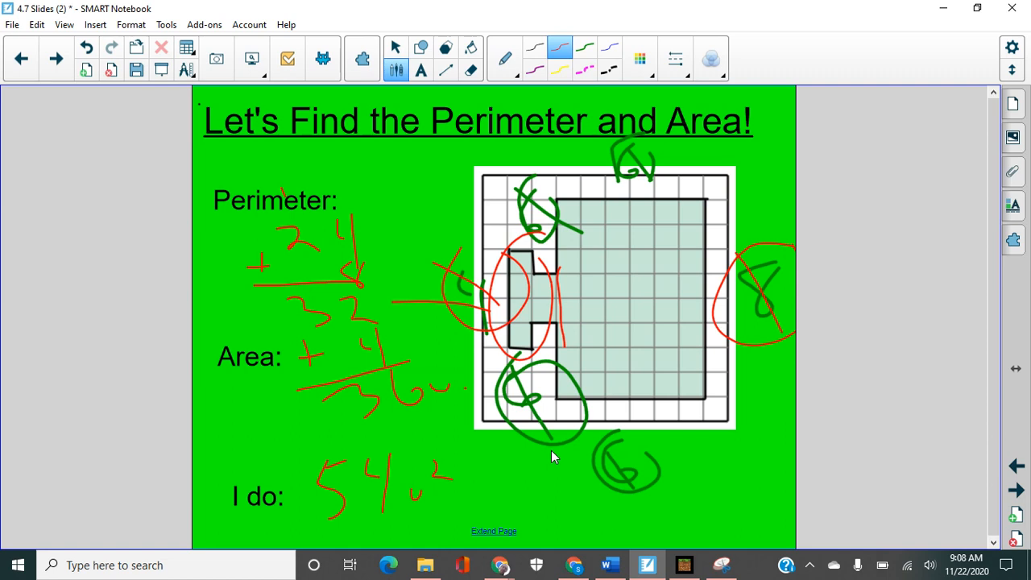
pyautogui.moveTo(367, 348)
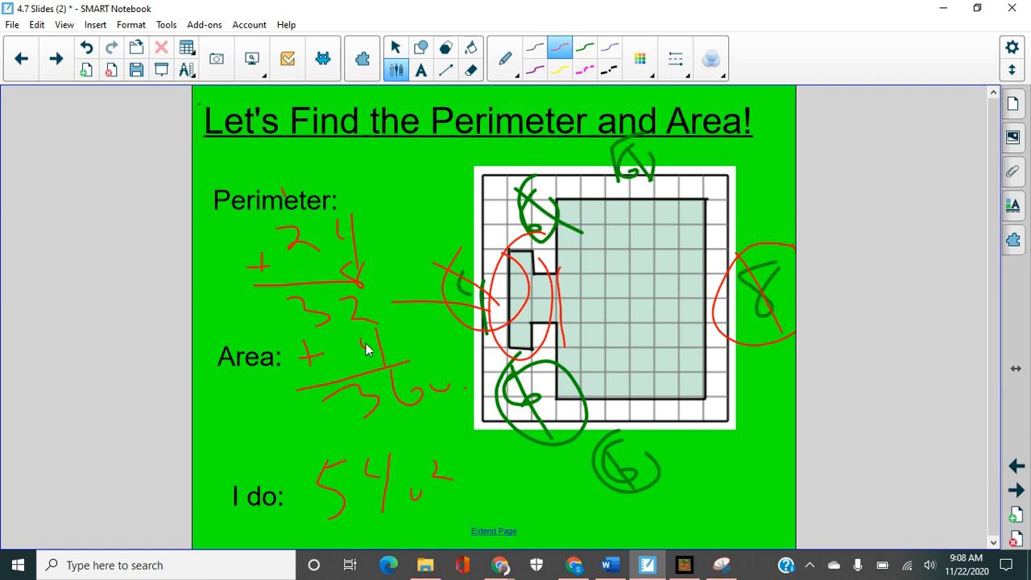
pyautogui.moveTo(411, 502)
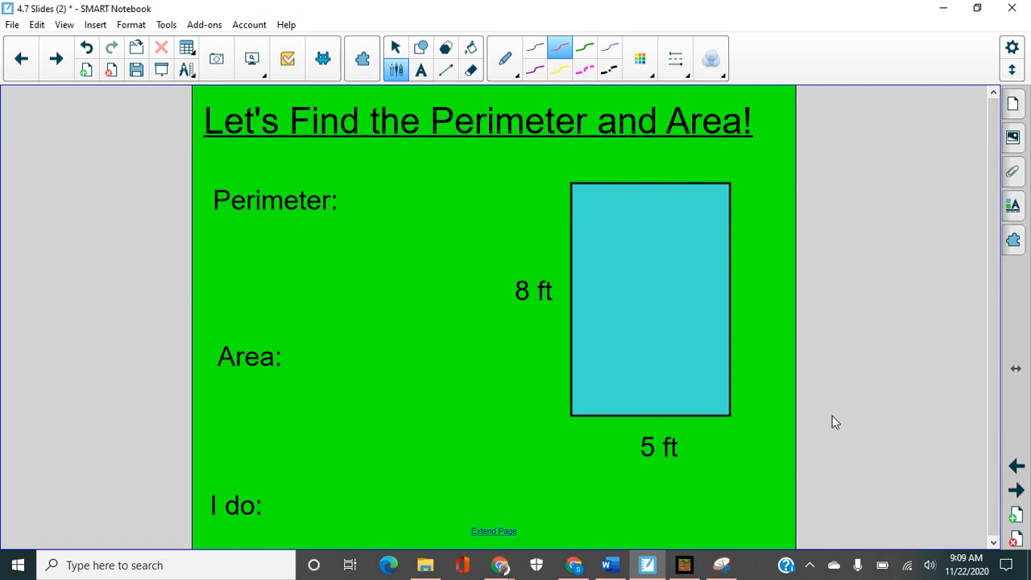
pyautogui.moveTo(270, 229)
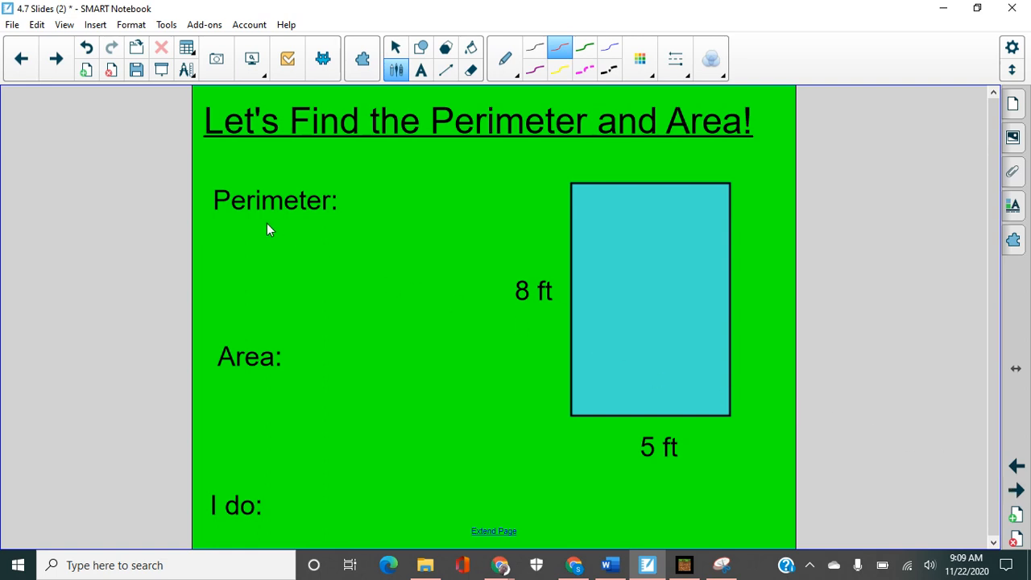
pyautogui.moveTo(245, 222)
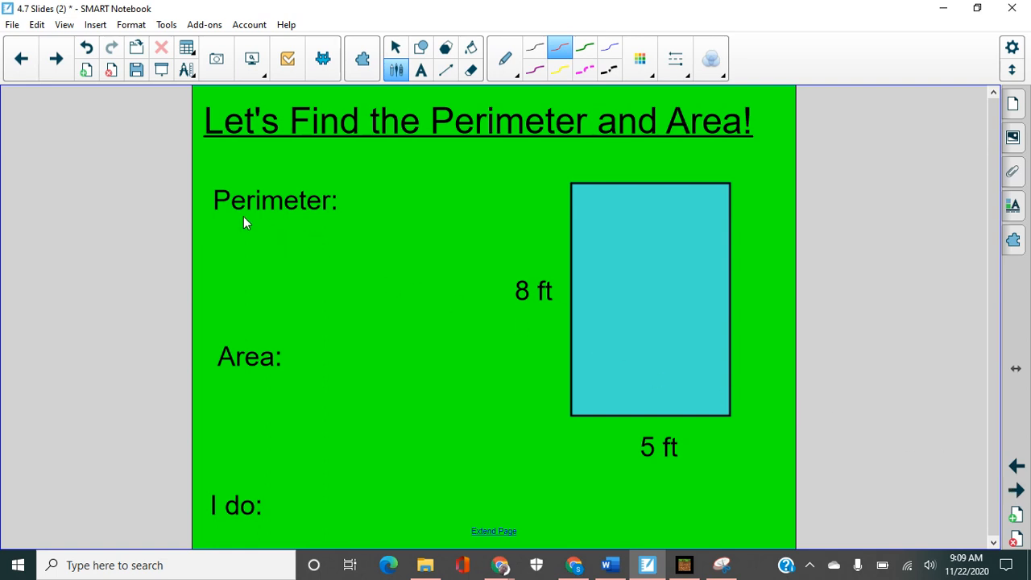
pyautogui.moveTo(428, 266)
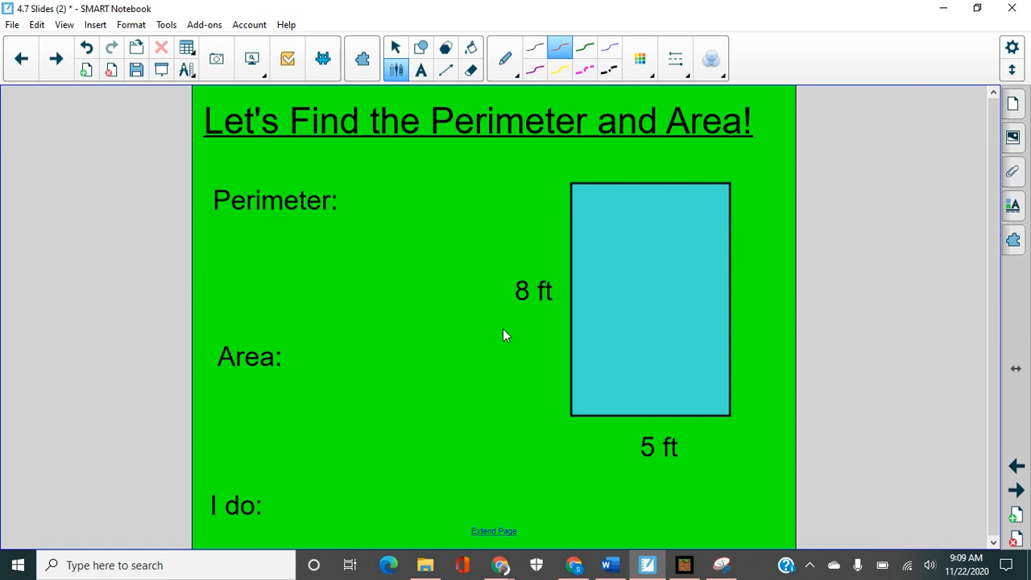
pyautogui.moveTo(553, 409)
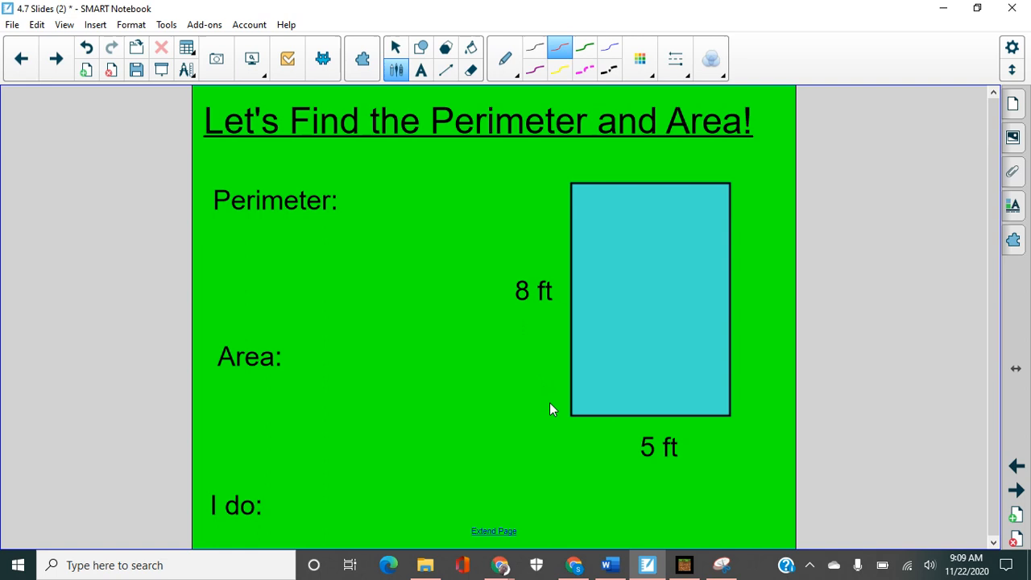
pyautogui.moveTo(530, 363)
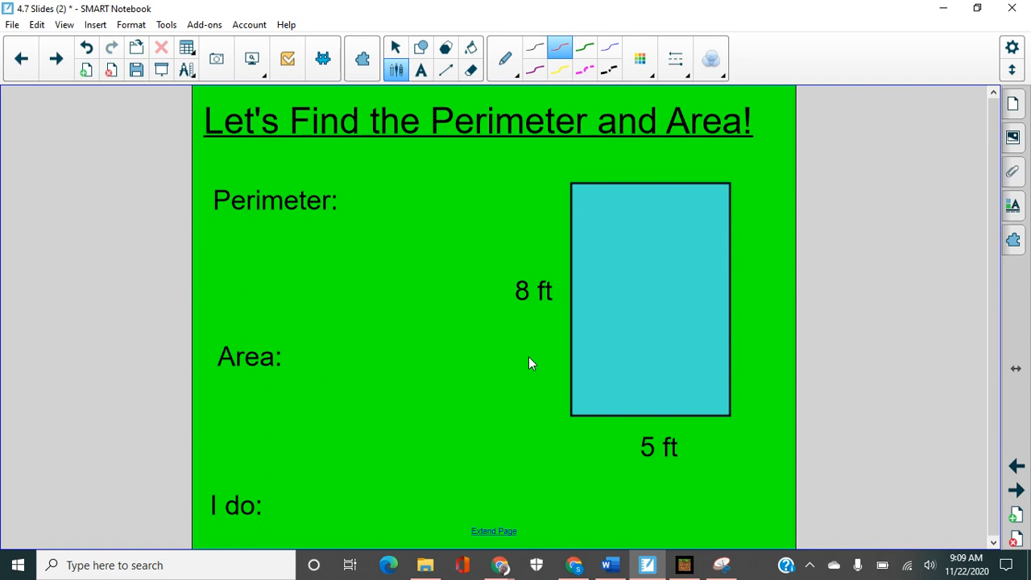
# - Underline 8 ft, label the top side 5, and write 26 ft under Perimeter in blue
pyautogui.moveTo(502, 313); pyautogui.dragTo(534, 305)
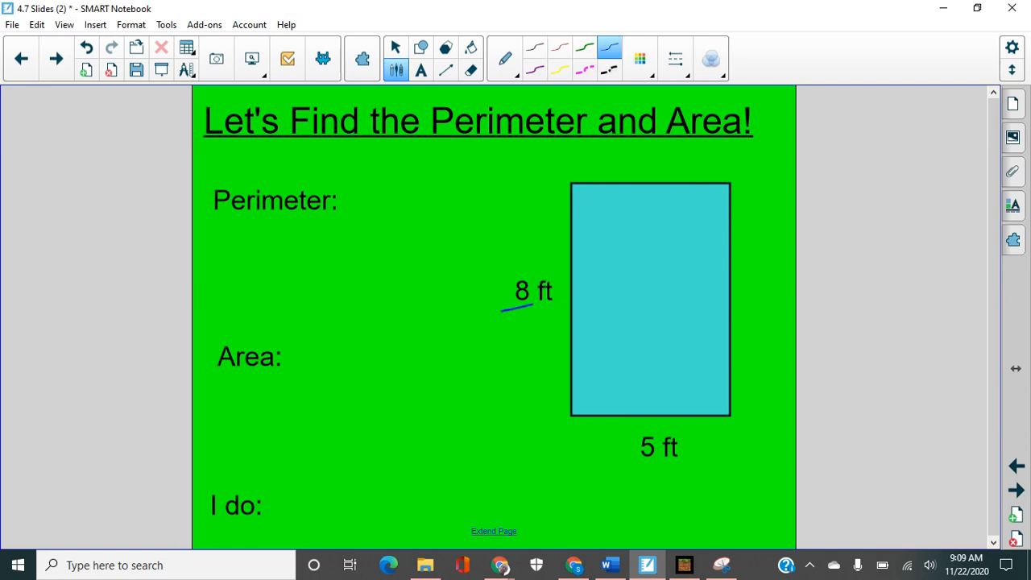
pyautogui.moveTo(749, 287); pyautogui.dragTo(769, 314)
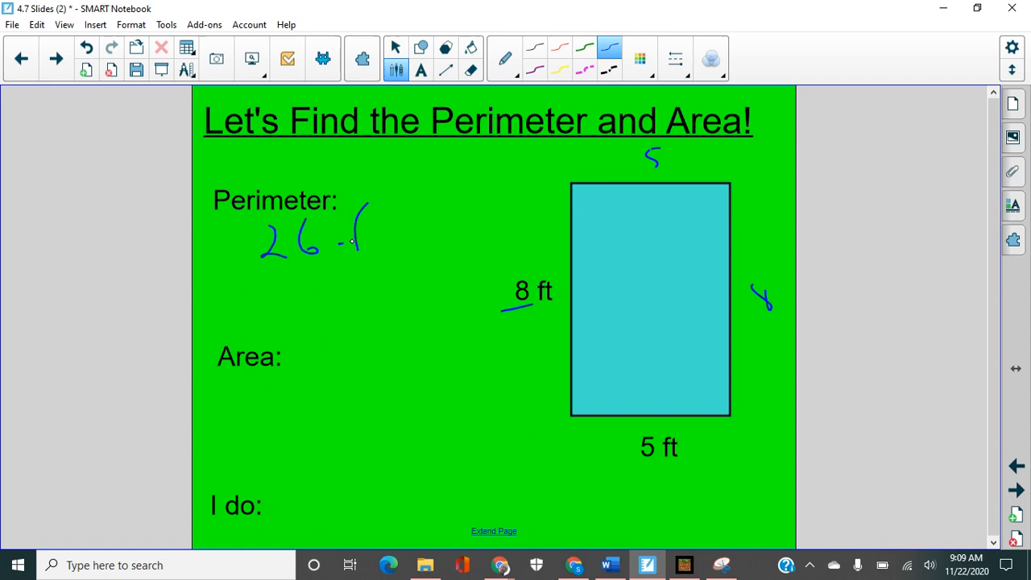
pyautogui.moveTo(347, 241); pyautogui.dragTo(395, 210)
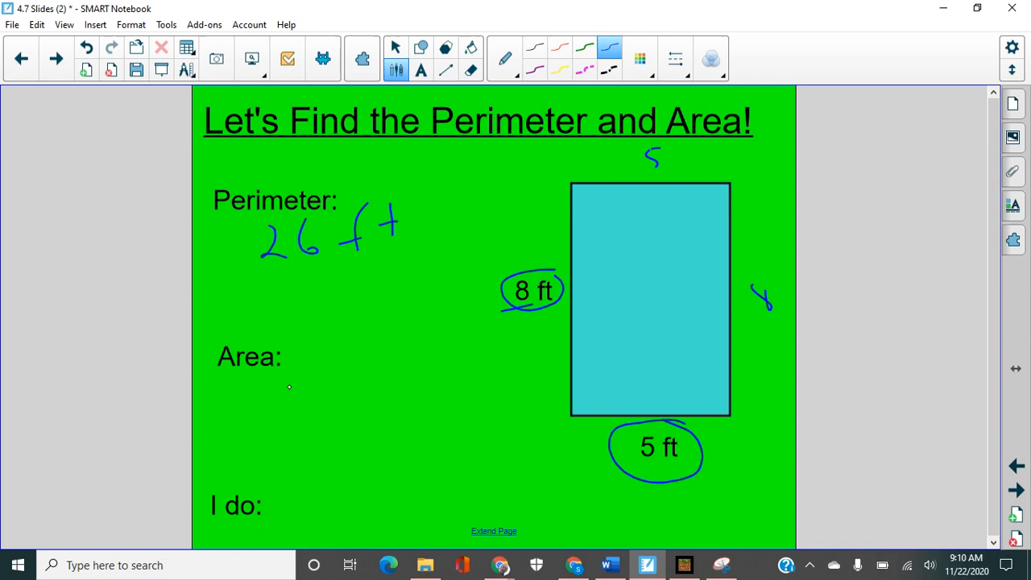
# - Write the area calculation 8 × 5 = 40 ft² in blue beside Area
pyautogui.moveTo(274, 394); pyautogui.dragTo(367, 410)
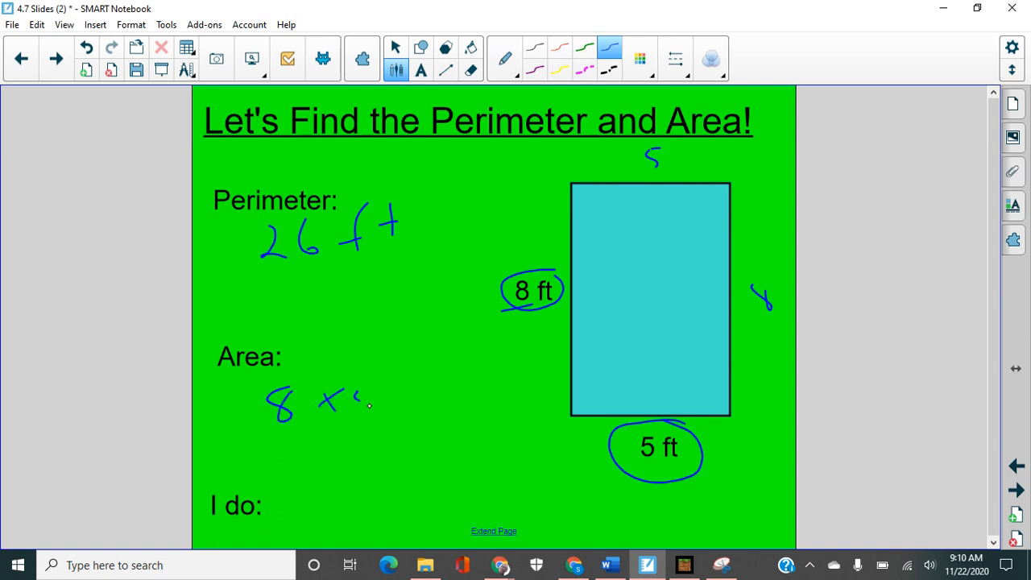
pyautogui.moveTo(354, 394); pyautogui.dragTo(411, 405)
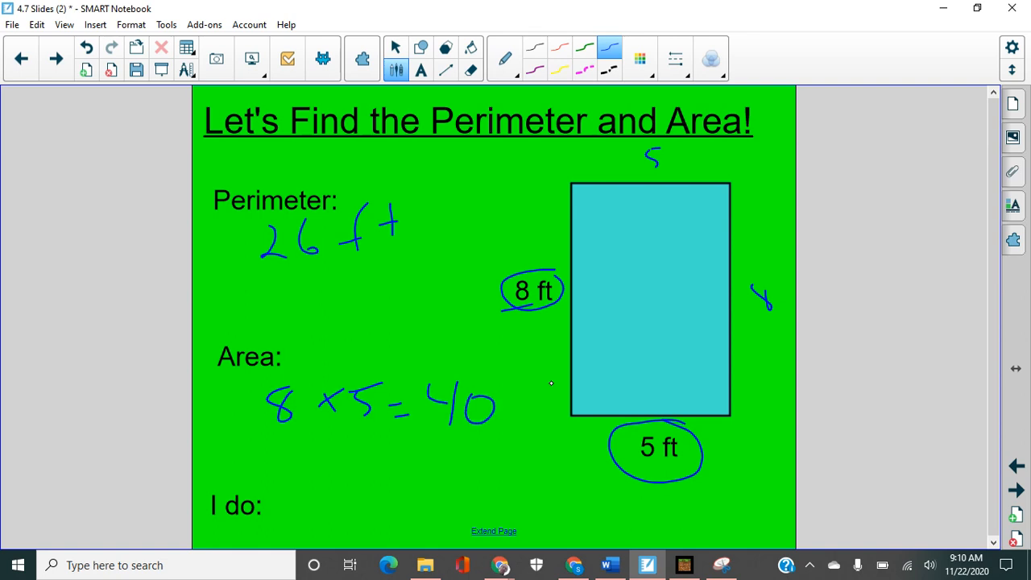
pyautogui.moveTo(507, 419); pyautogui.dragTo(563, 395)
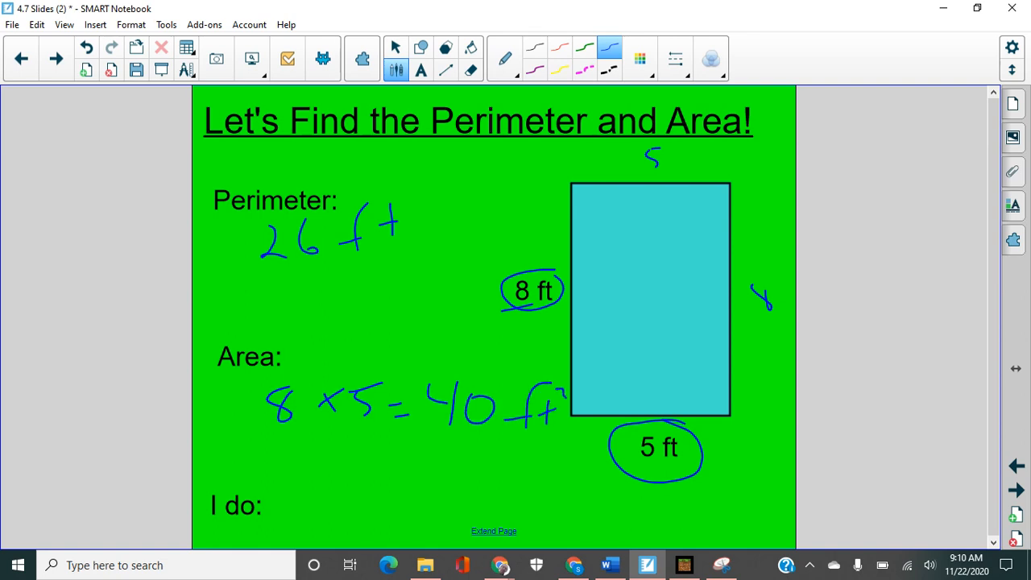
pyautogui.moveTo(580, 380); pyautogui.dragTo(680, 379)
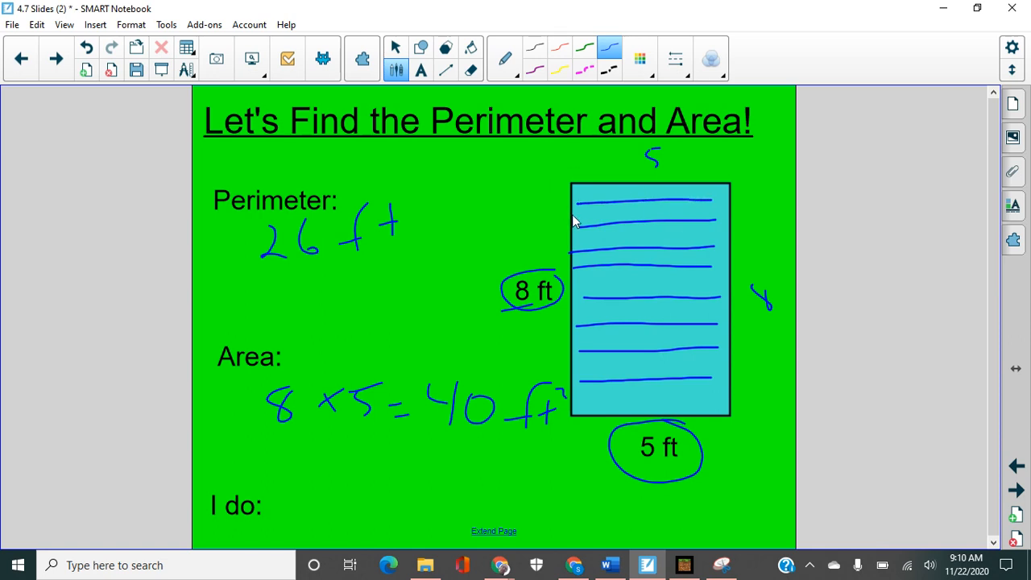
pyautogui.moveTo(583, 388)
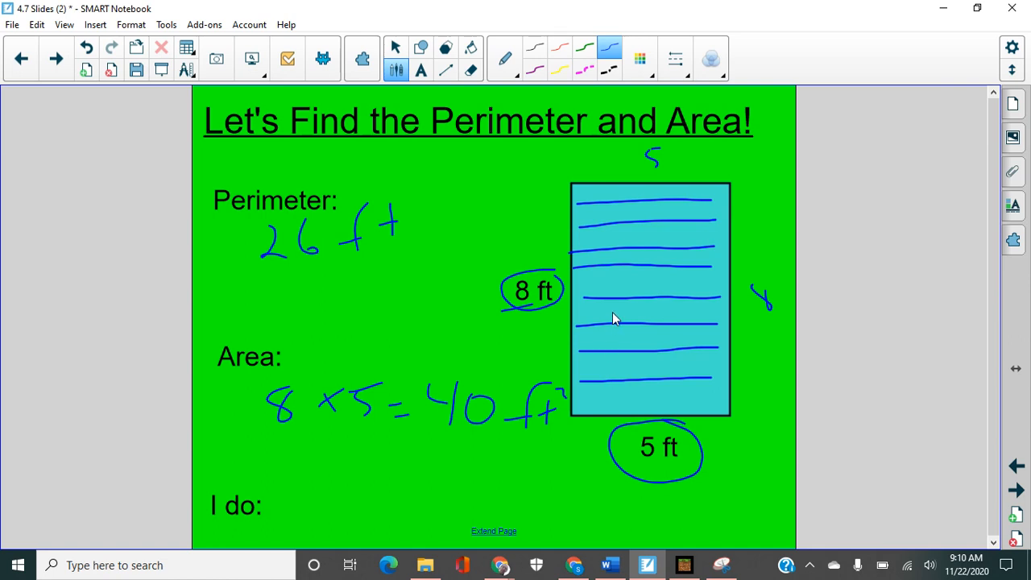
pyautogui.moveTo(624, 252)
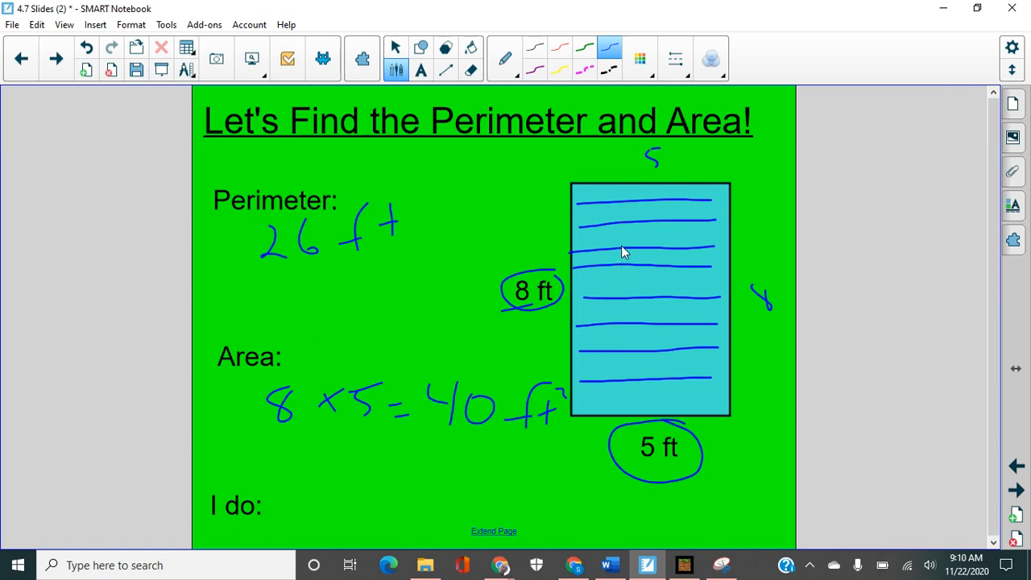
pyautogui.moveTo(266, 121)
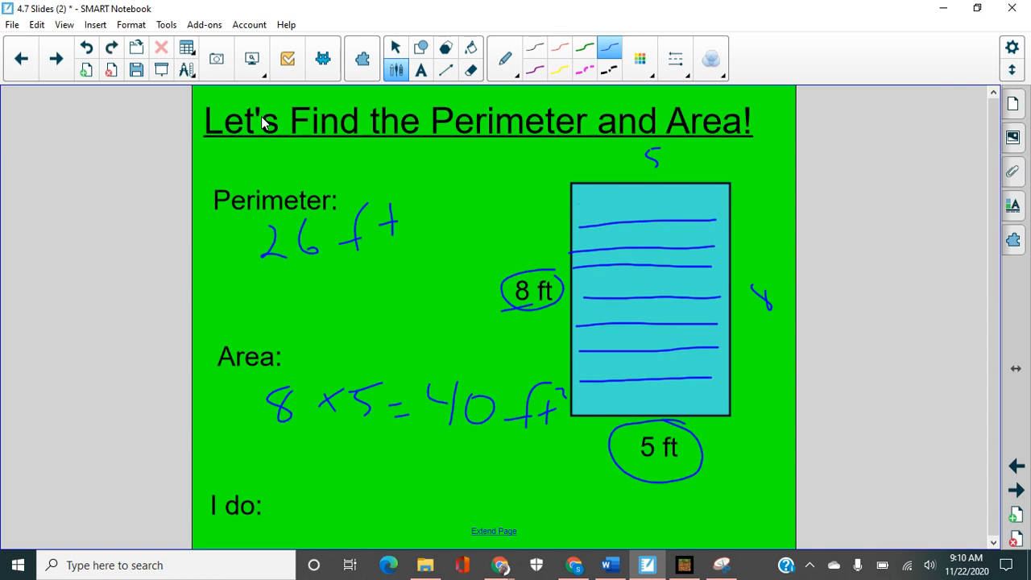
# - Draw vertical blue lines across the rectangle, crossing the horizontal ones to form a grid
pyautogui.moveTo(606, 194); pyautogui.dragTo(610, 334)
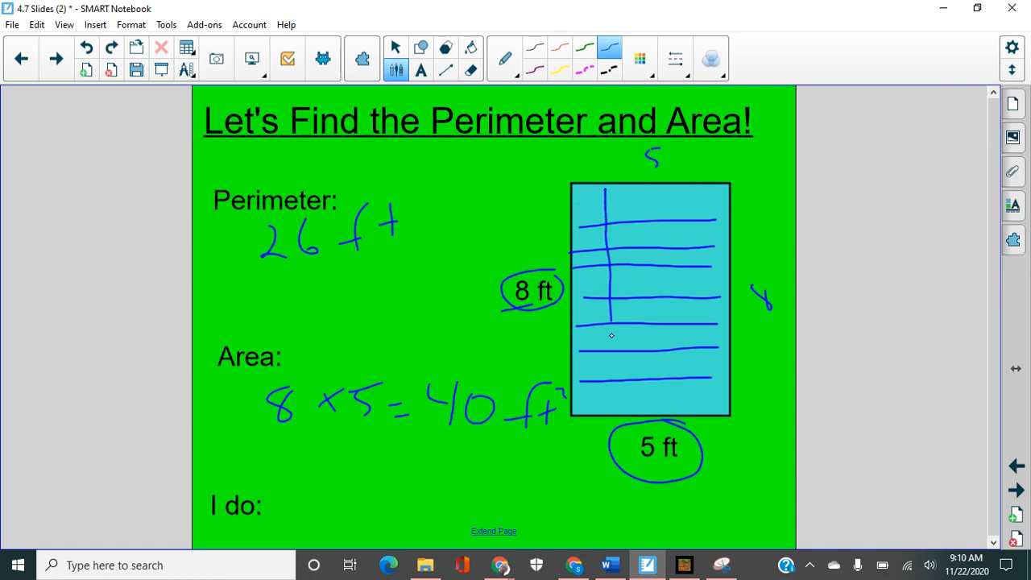
pyautogui.moveTo(636, 194); pyautogui.dragTo(636, 410)
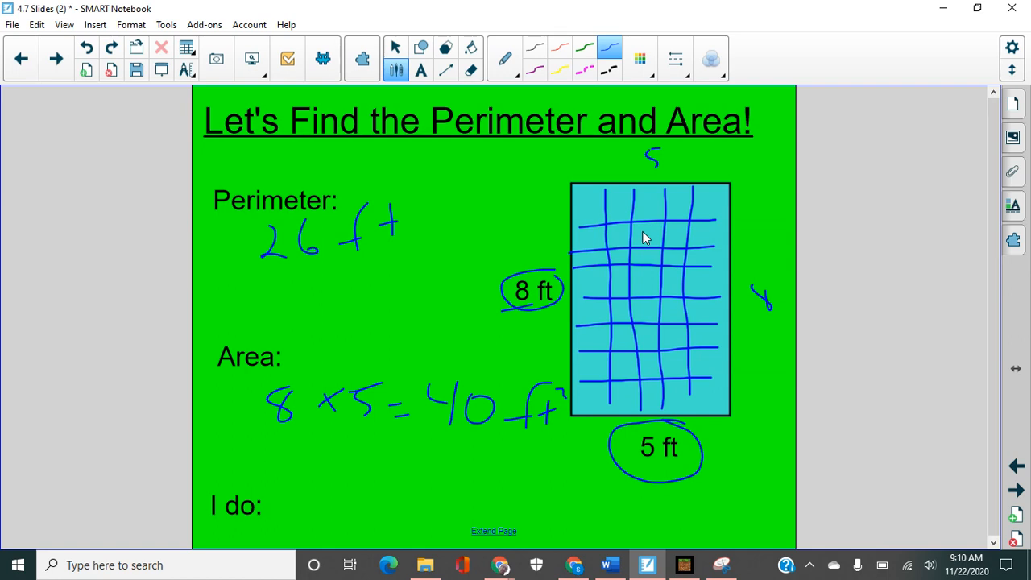
pyautogui.moveTo(657, 325)
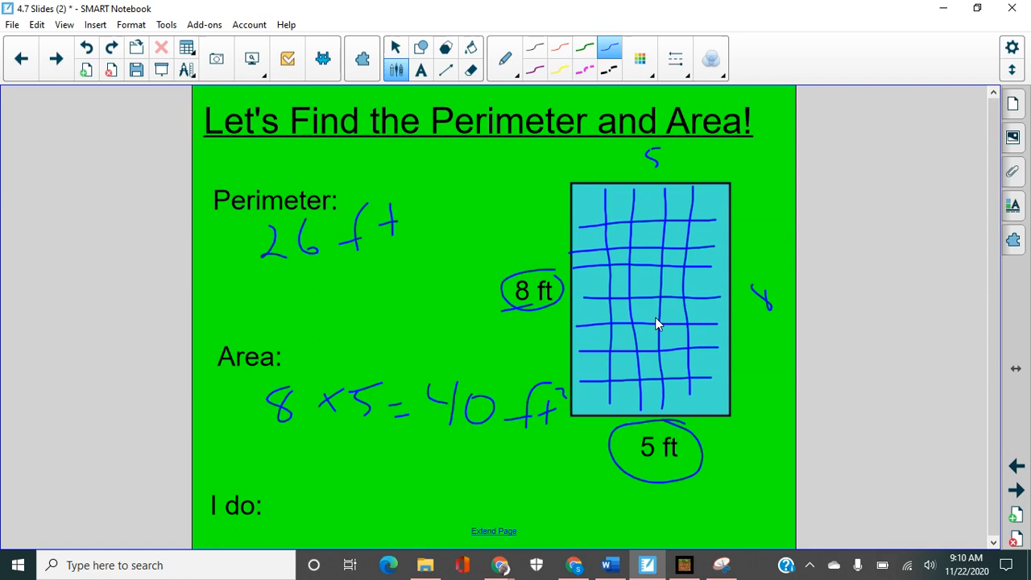
pyautogui.moveTo(604, 224)
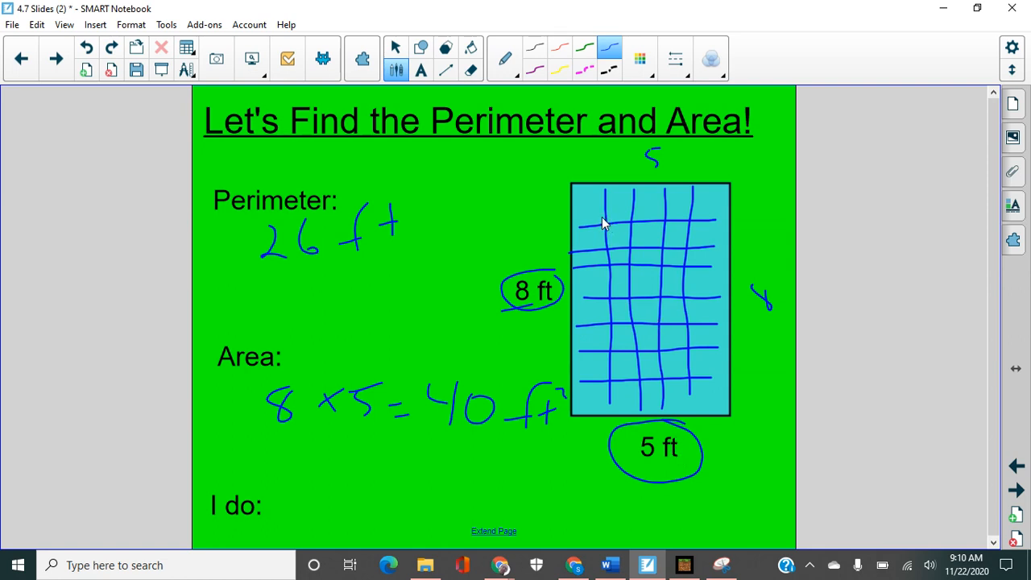
pyautogui.moveTo(652, 457)
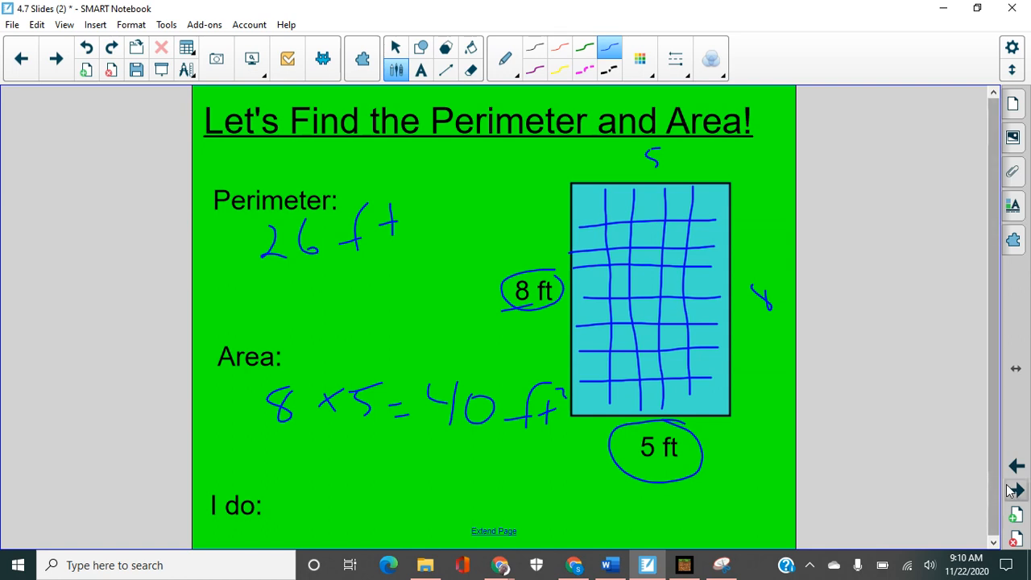
# - On the Perimeter and Area #1 page, trace the cross figure's upper outline with the purple pen
pyautogui.click(1015, 492)
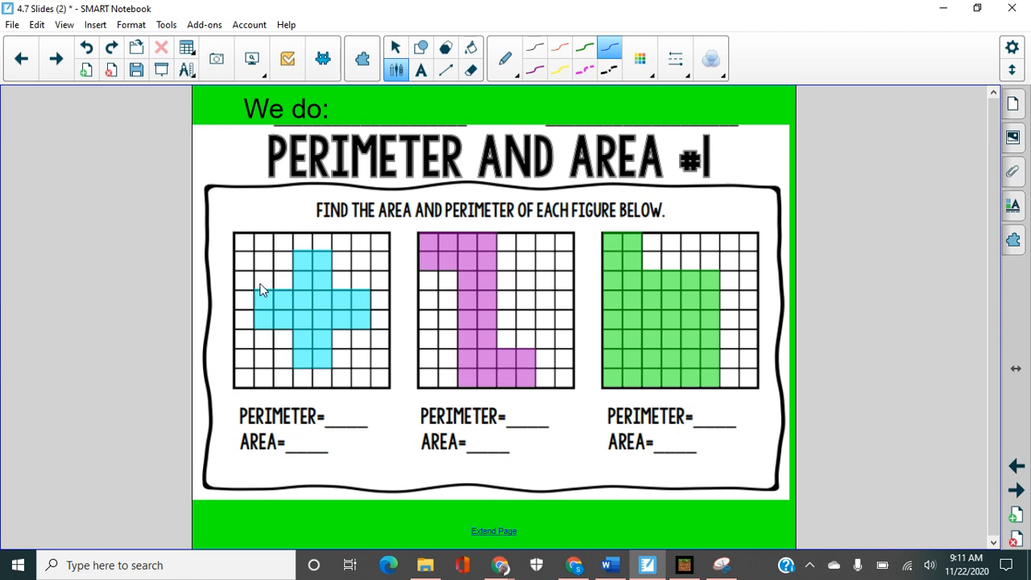
pyautogui.moveTo(315, 200)
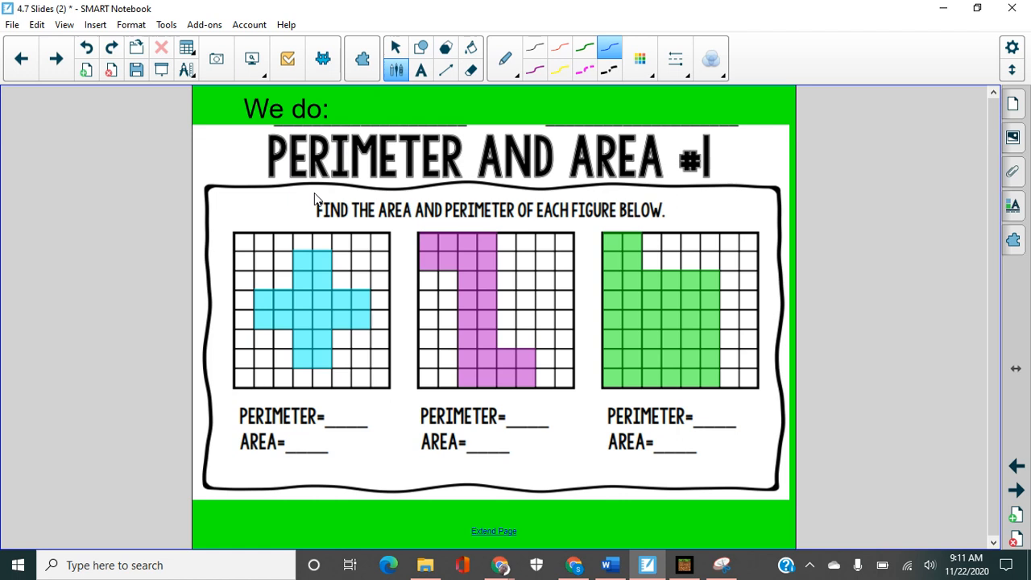
pyautogui.moveTo(257, 293)
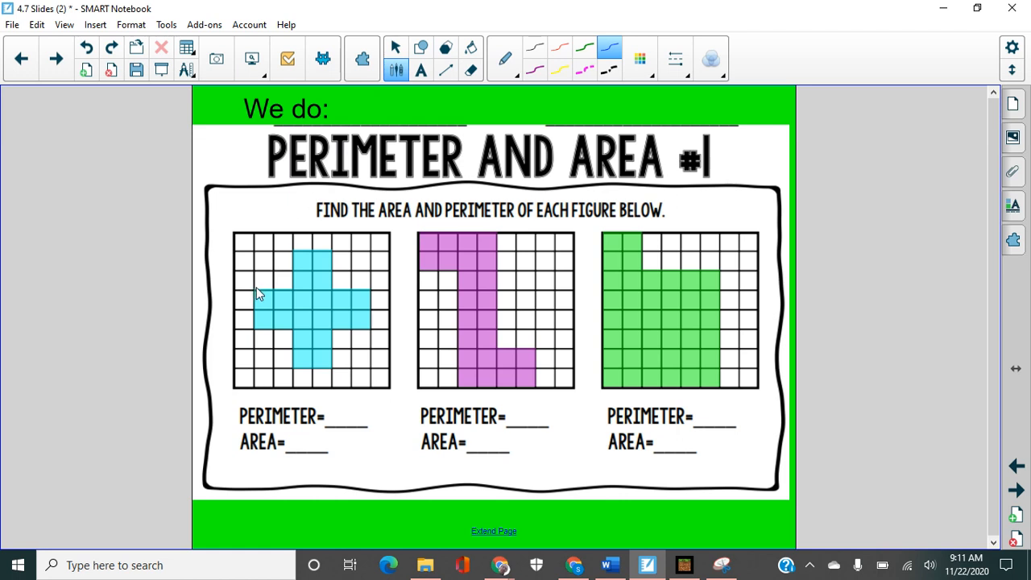
pyautogui.moveTo(548, 79)
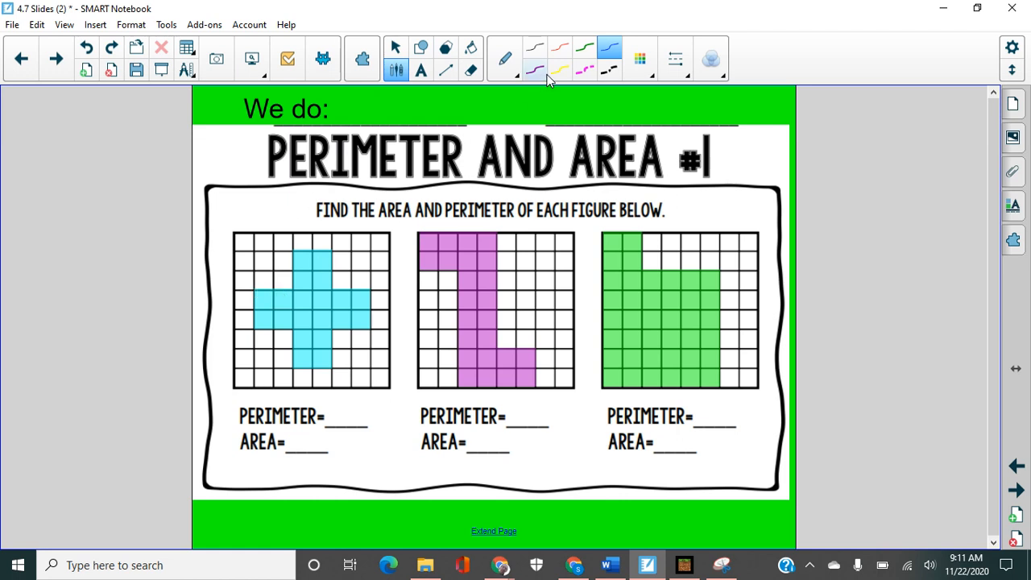
pyautogui.click(535, 68)
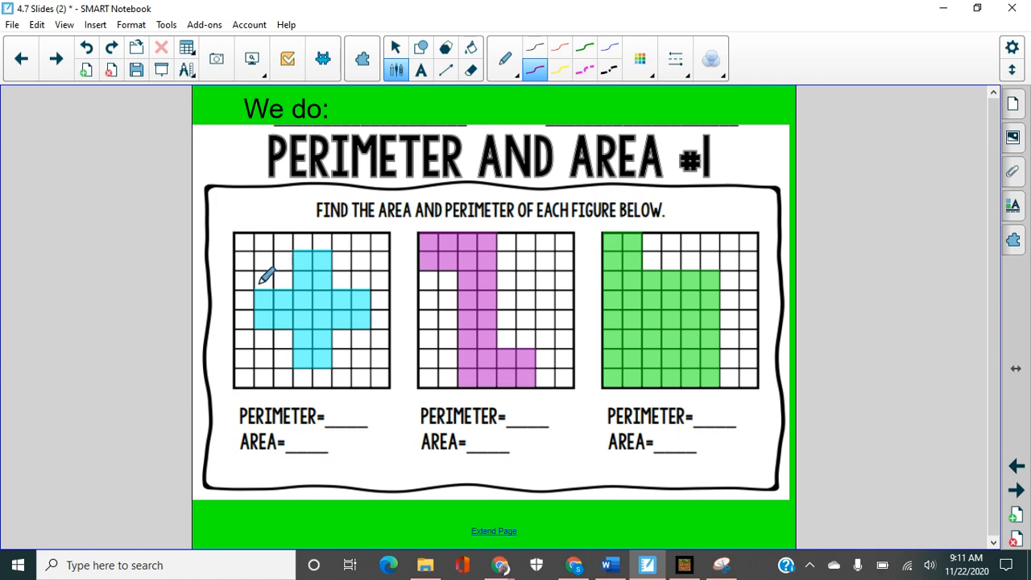
pyautogui.moveTo(257, 290); pyautogui.dragTo(294, 288)
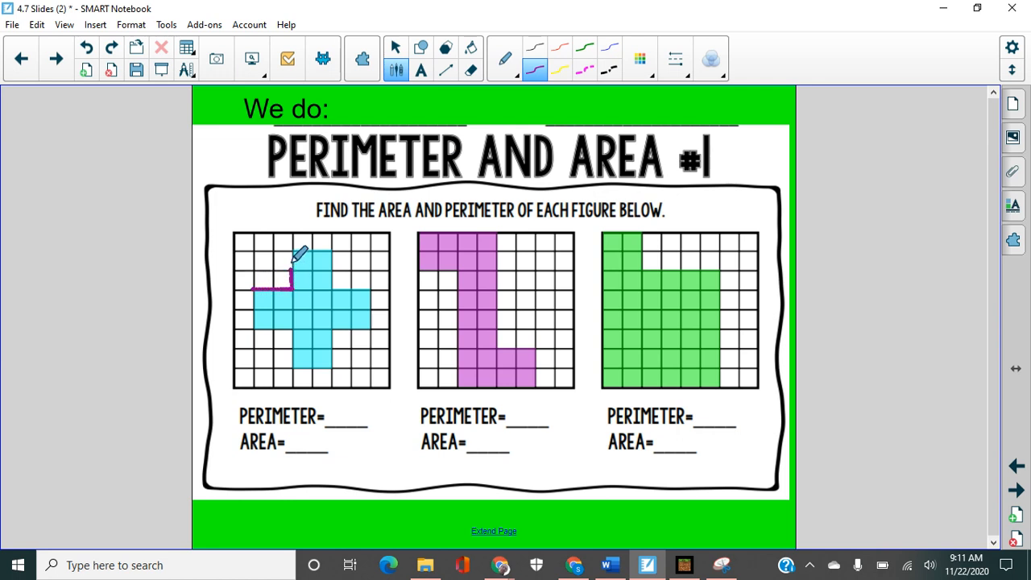
pyautogui.moveTo(286, 287); pyautogui.dragTo(319, 254)
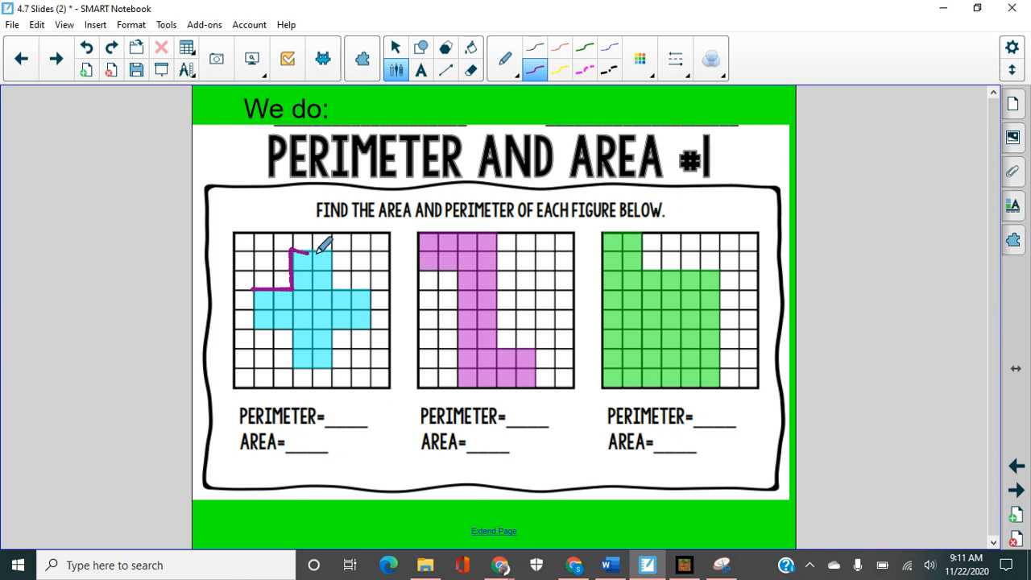
pyautogui.moveTo(304, 254); pyautogui.dragTo(336, 254)
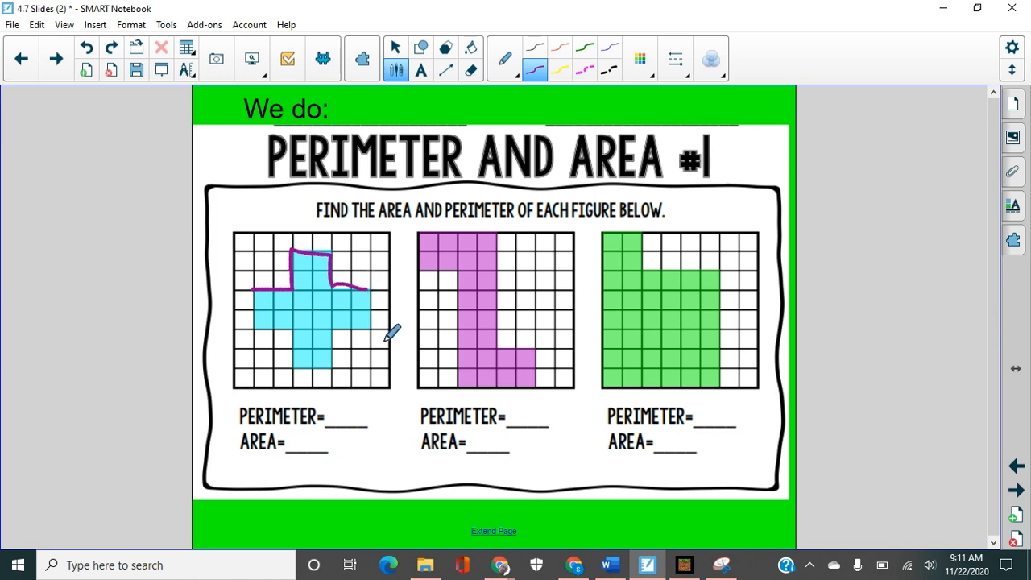
pyautogui.moveTo(341, 393)
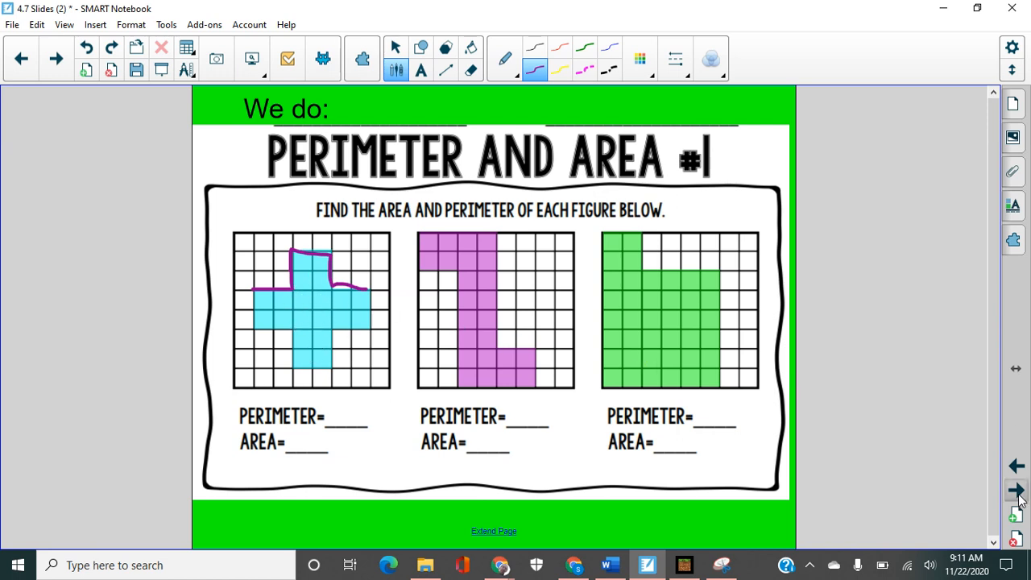
# - On the MJ 117 journal page, handwrite 'outside' in blue with an arrow to 'perimeter'
pyautogui.click(1017, 490)
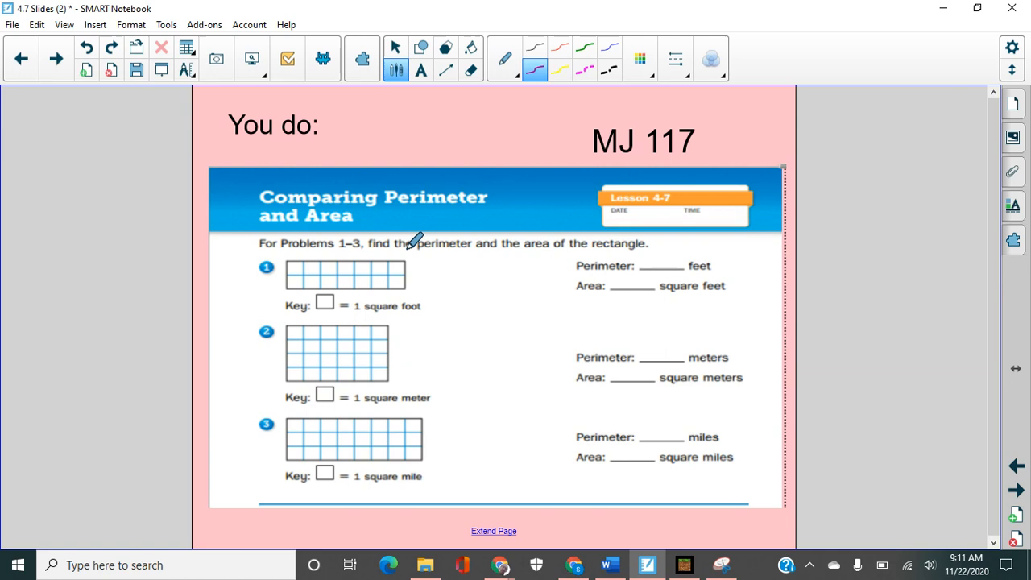
pyautogui.moveTo(395, 254)
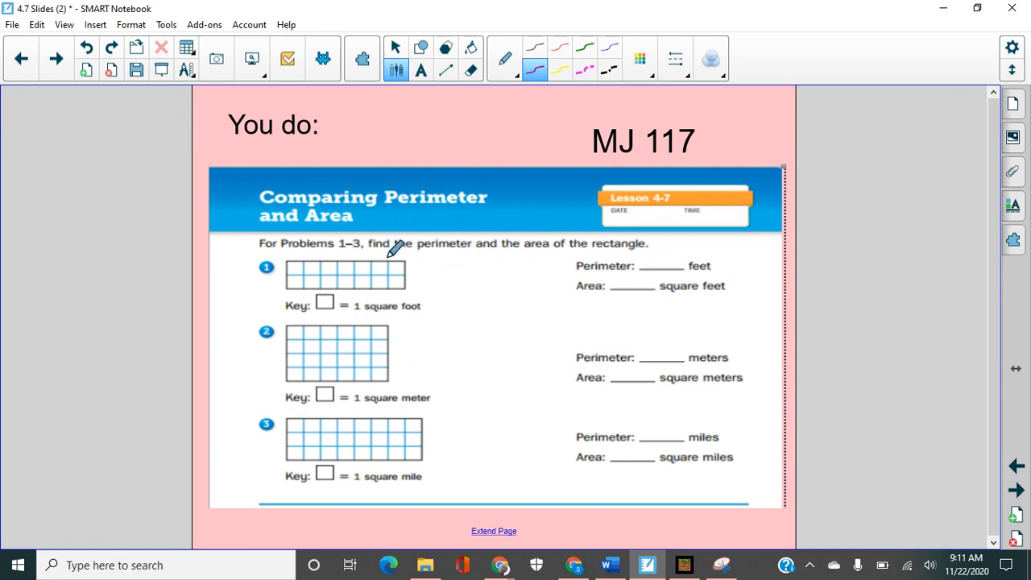
pyautogui.moveTo(309, 244)
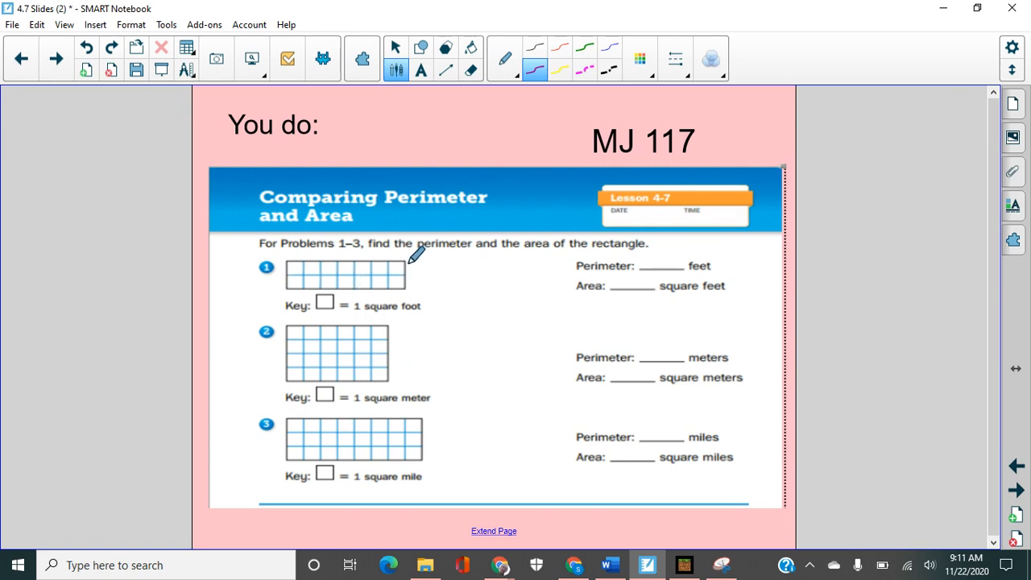
pyautogui.moveTo(684, 267)
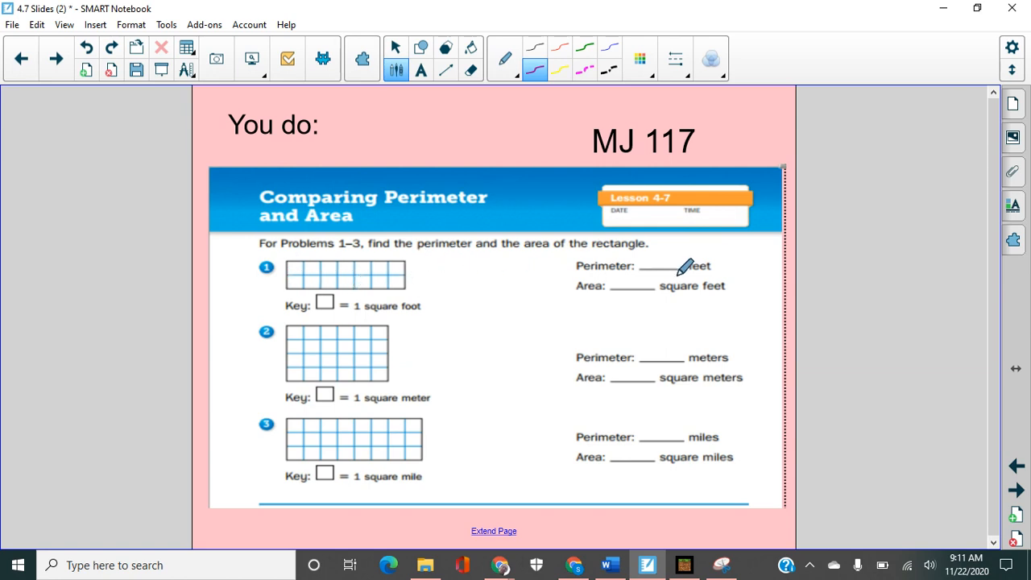
pyautogui.moveTo(670, 319)
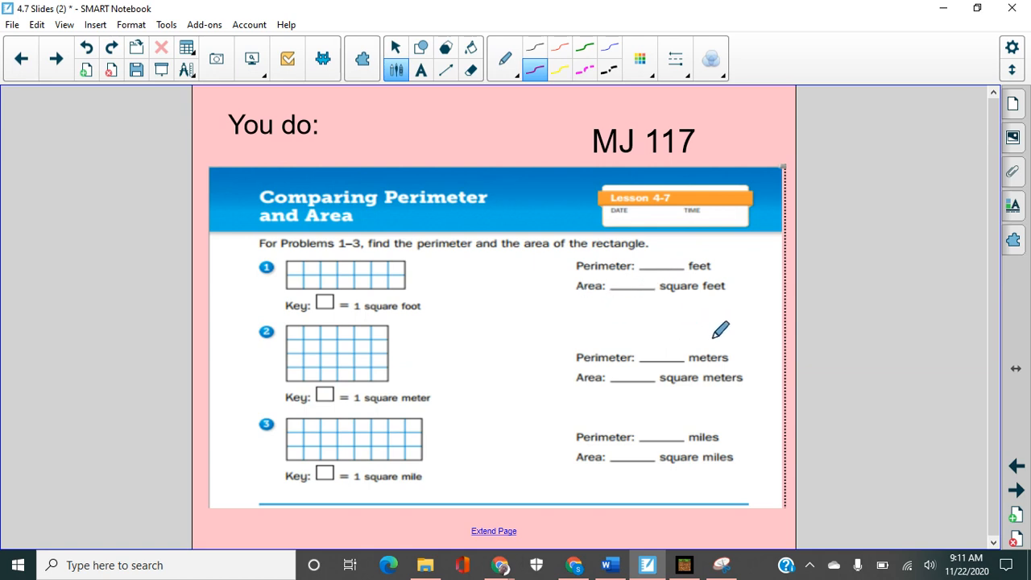
pyautogui.moveTo(652, 326)
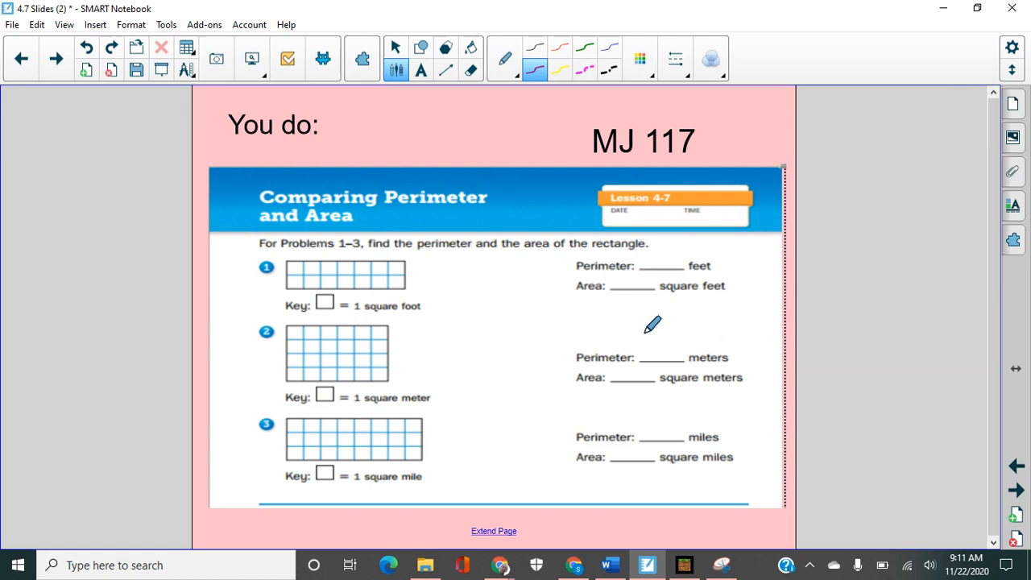
pyautogui.moveTo(715, 344)
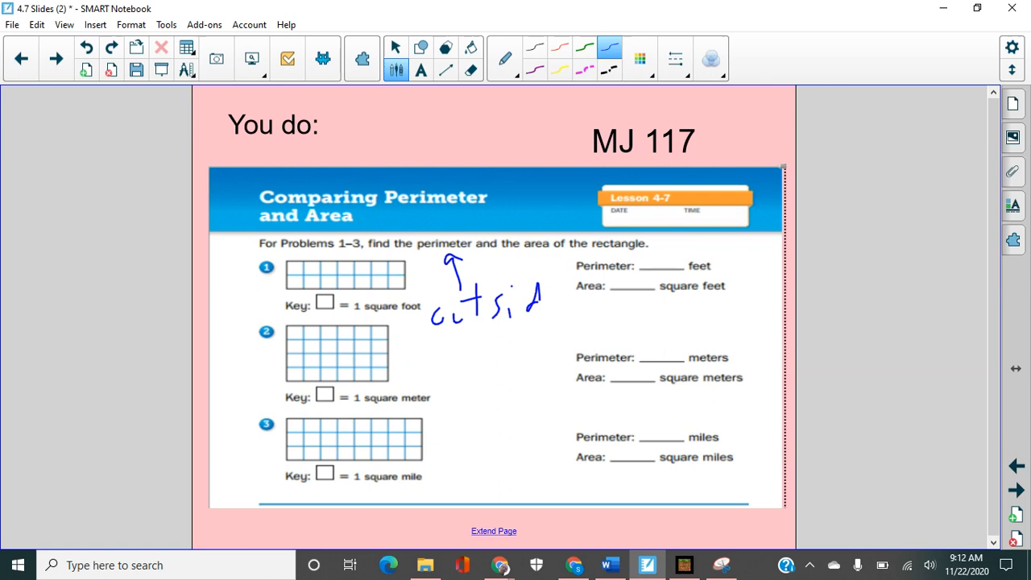
pyautogui.moveTo(523, 277); pyautogui.dragTo(486, 386)
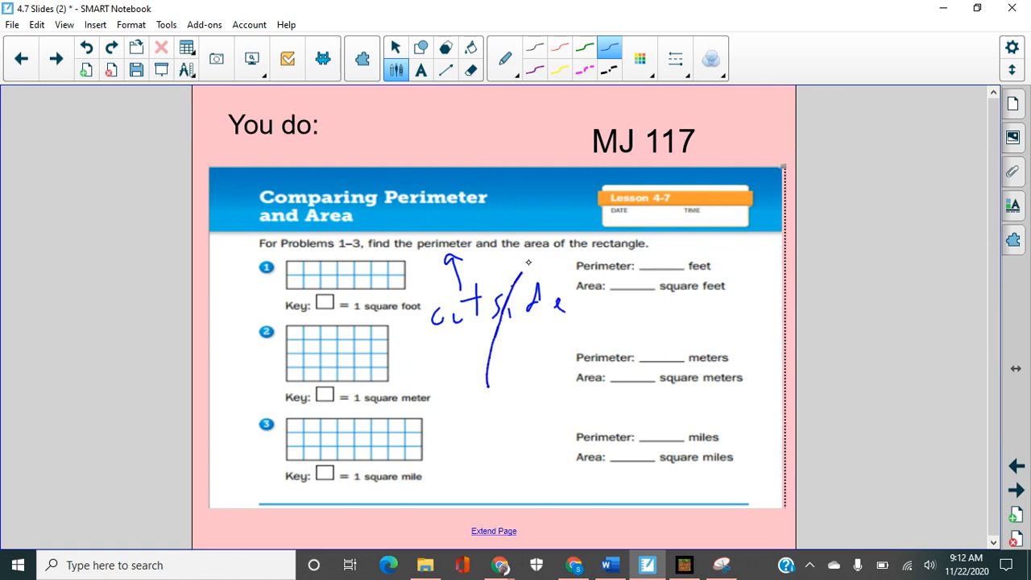
pyautogui.moveTo(485, 384); pyautogui.dragTo(528, 254)
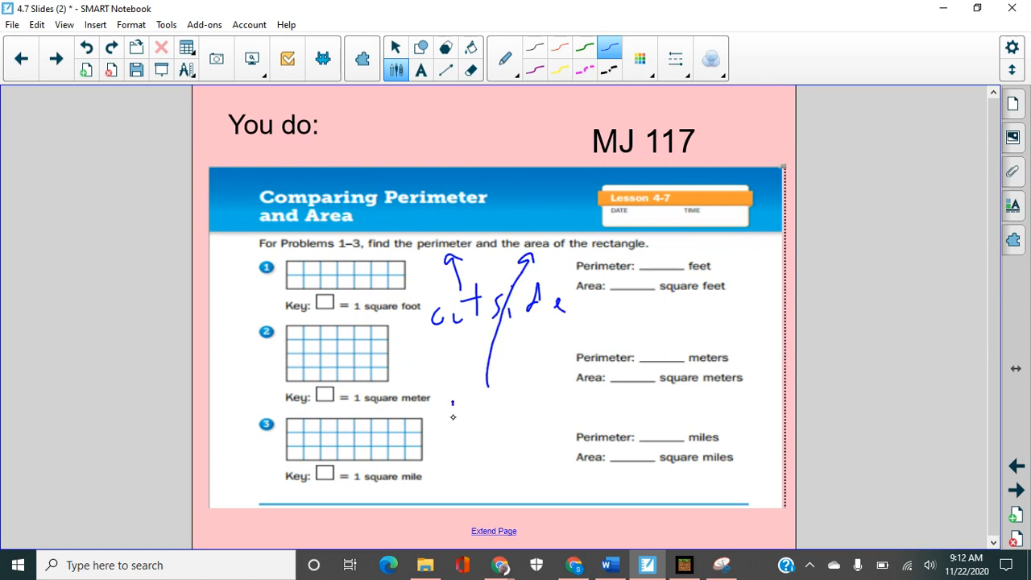